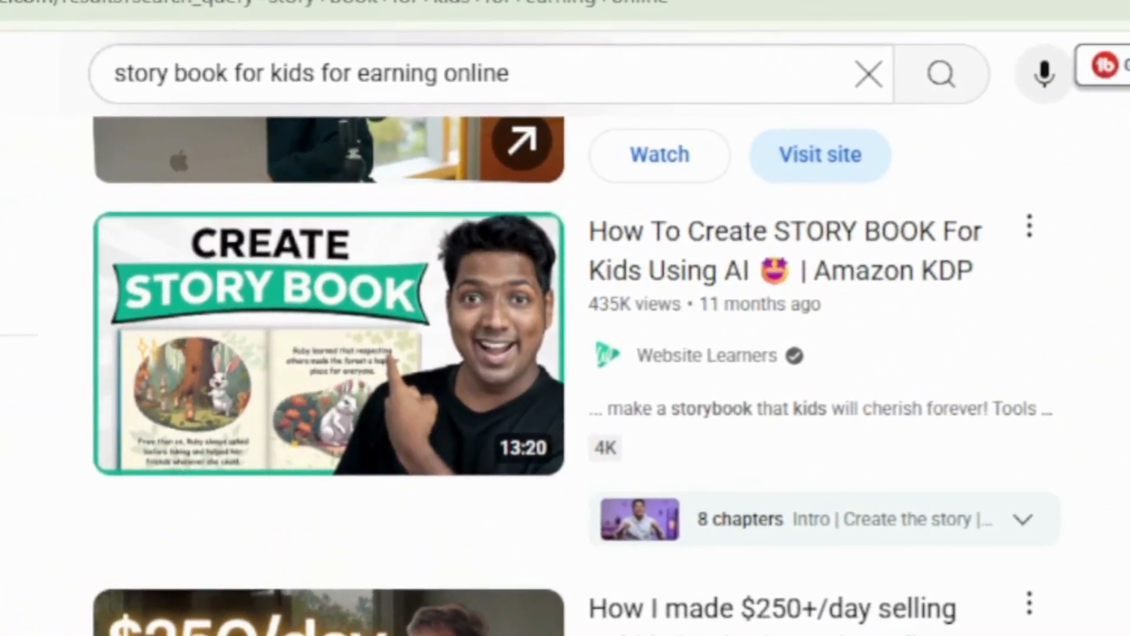
Scroll the storybook search results and page through The Bridge of Teamwork flipbook to its last page.
scroll("down", 3)
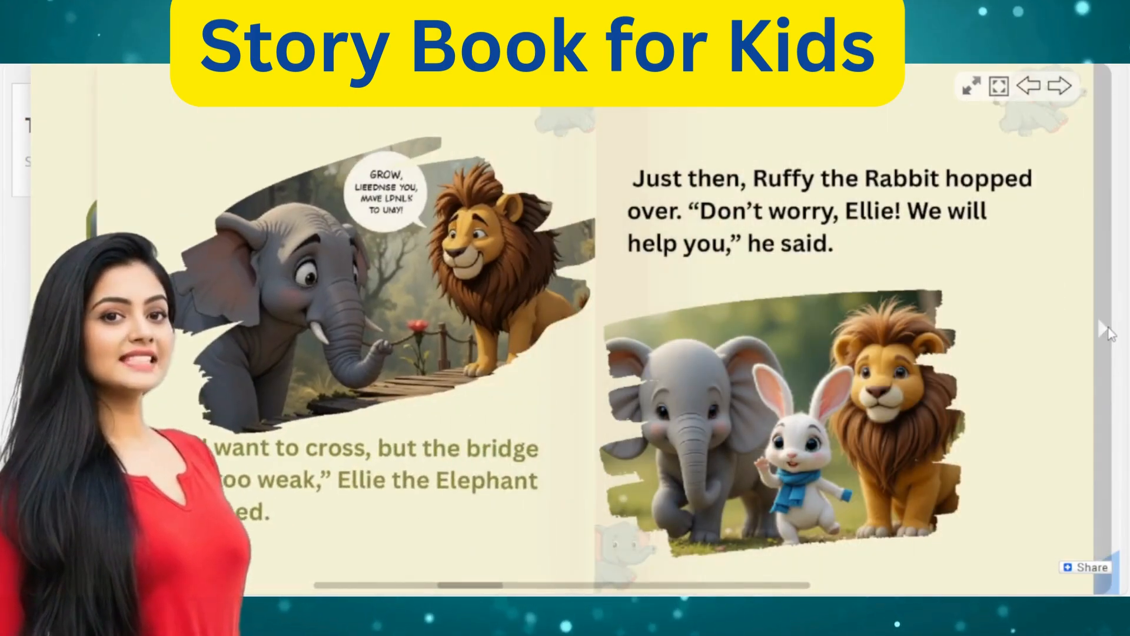
left_click(1060, 86)
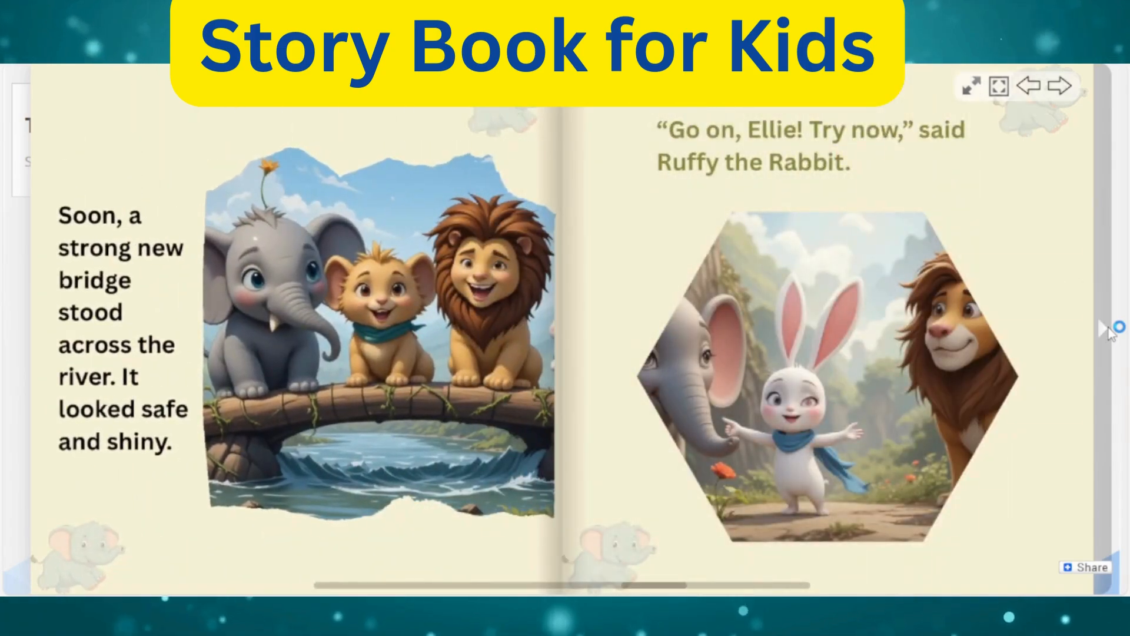
left_click(1061, 86)
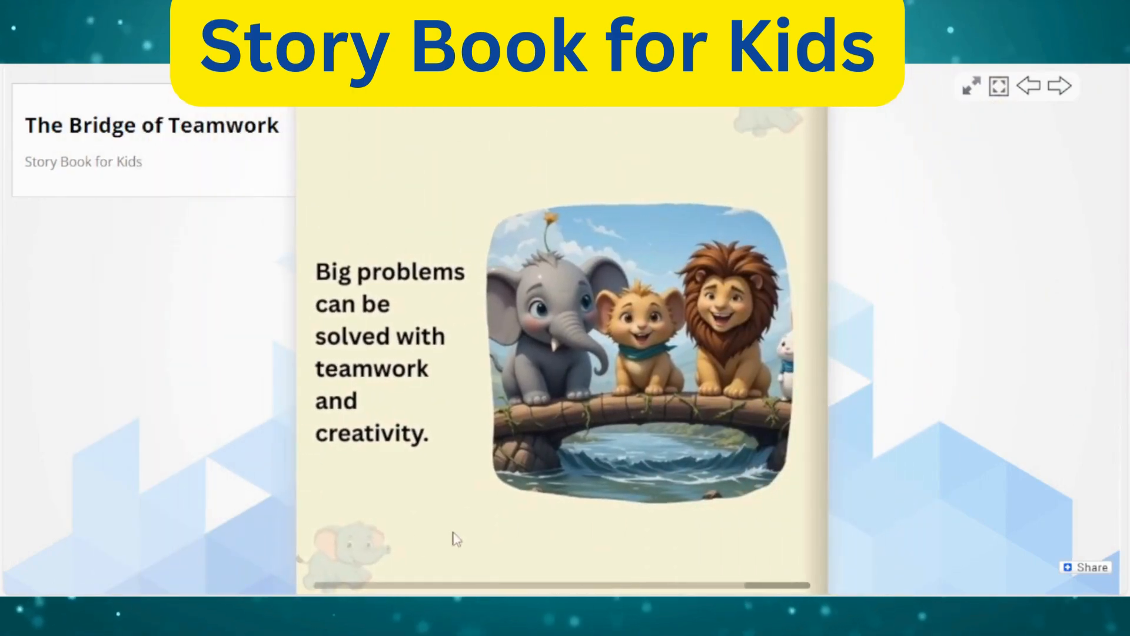
left_click(1059, 86)
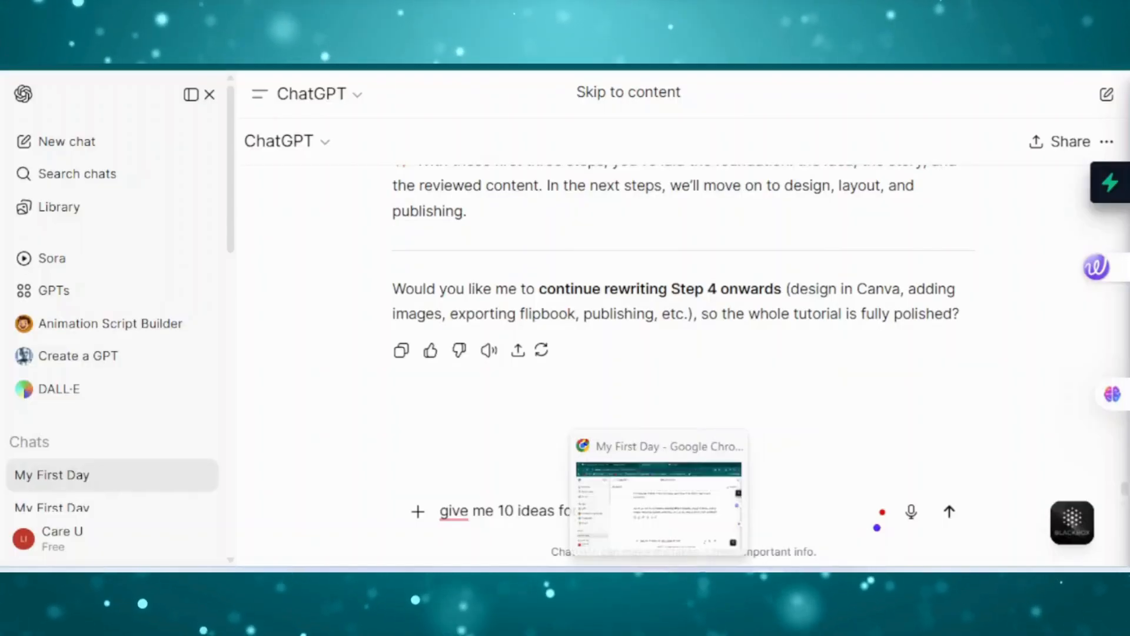
Start a new message in the storybook chat asking ChatGPT for ten ideas.
left_click(949, 511)
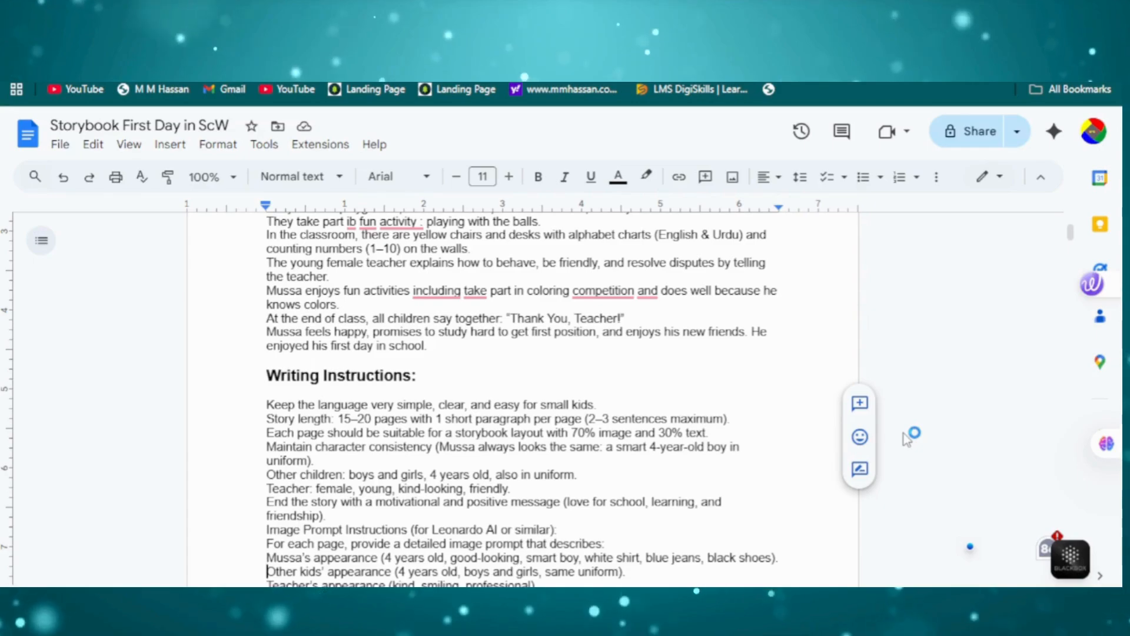
scroll("down", 3)
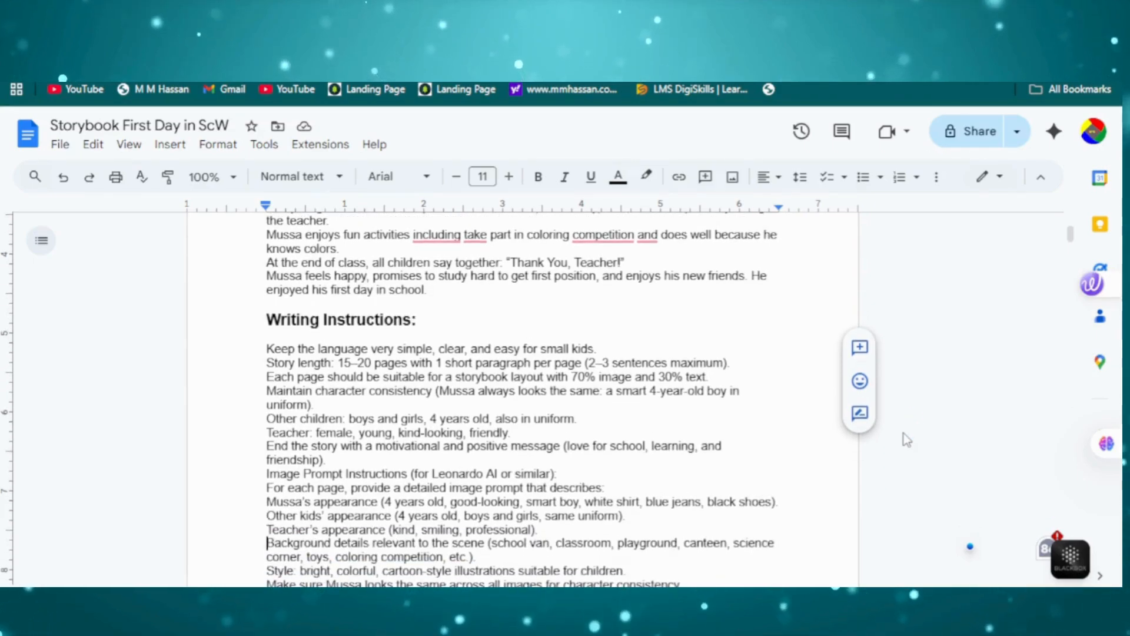
scroll("down", 3)
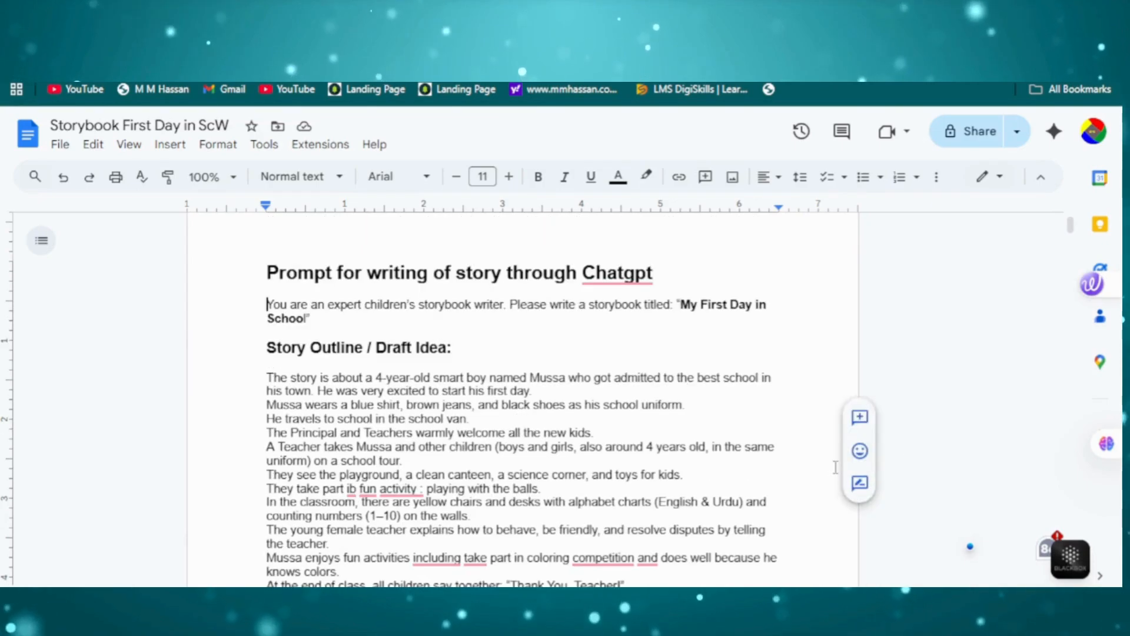
scroll("down", 3)
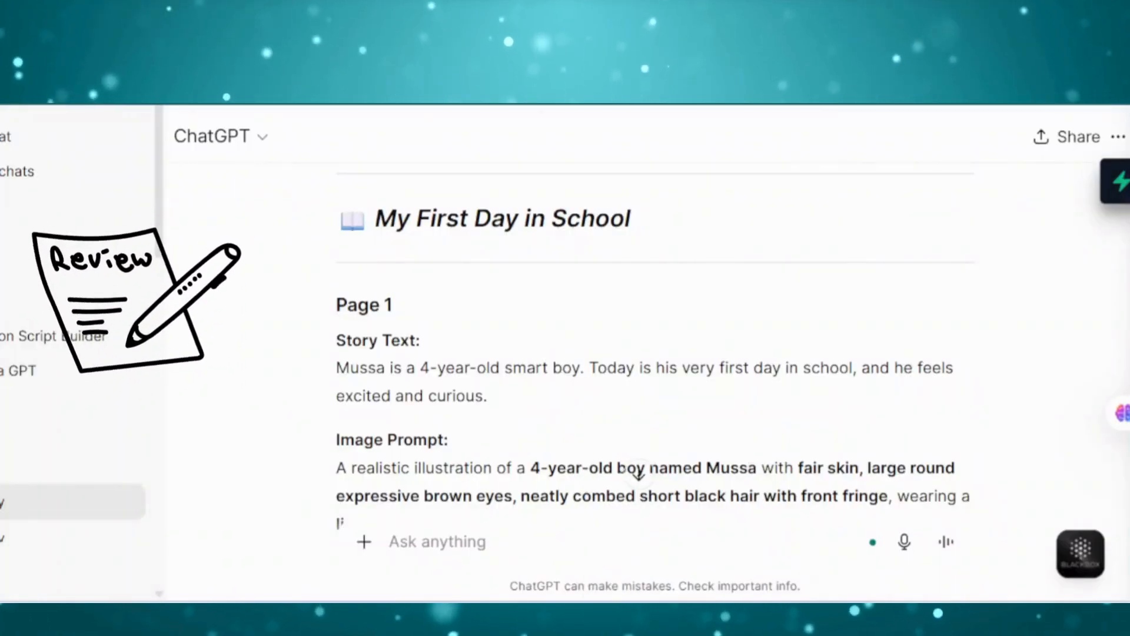
scroll("down", 3)
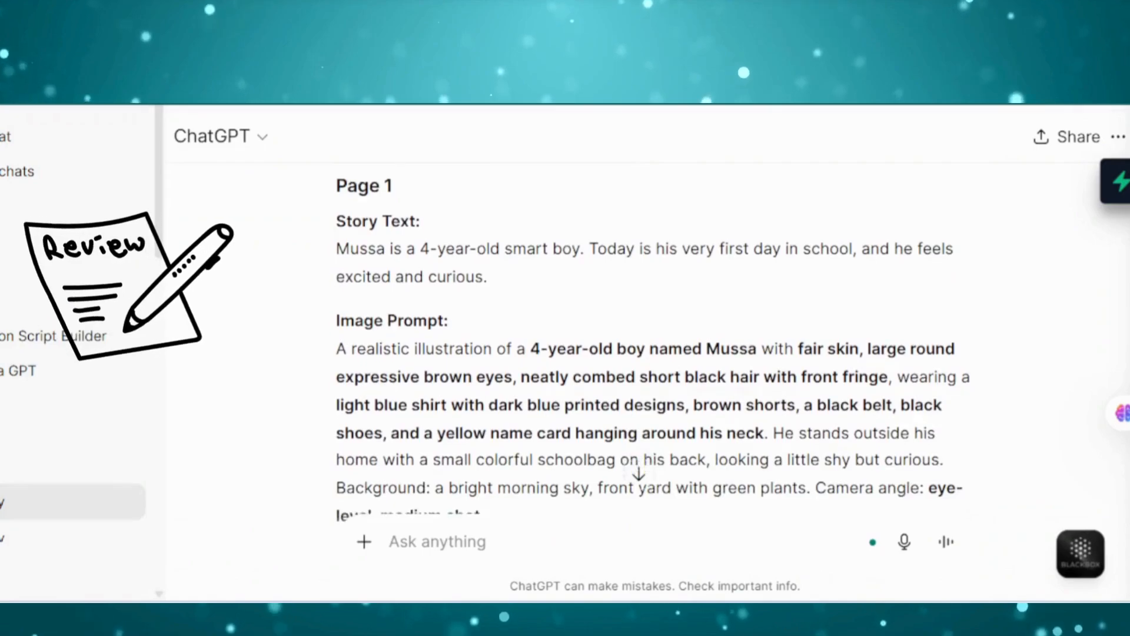
scroll("down", 3)
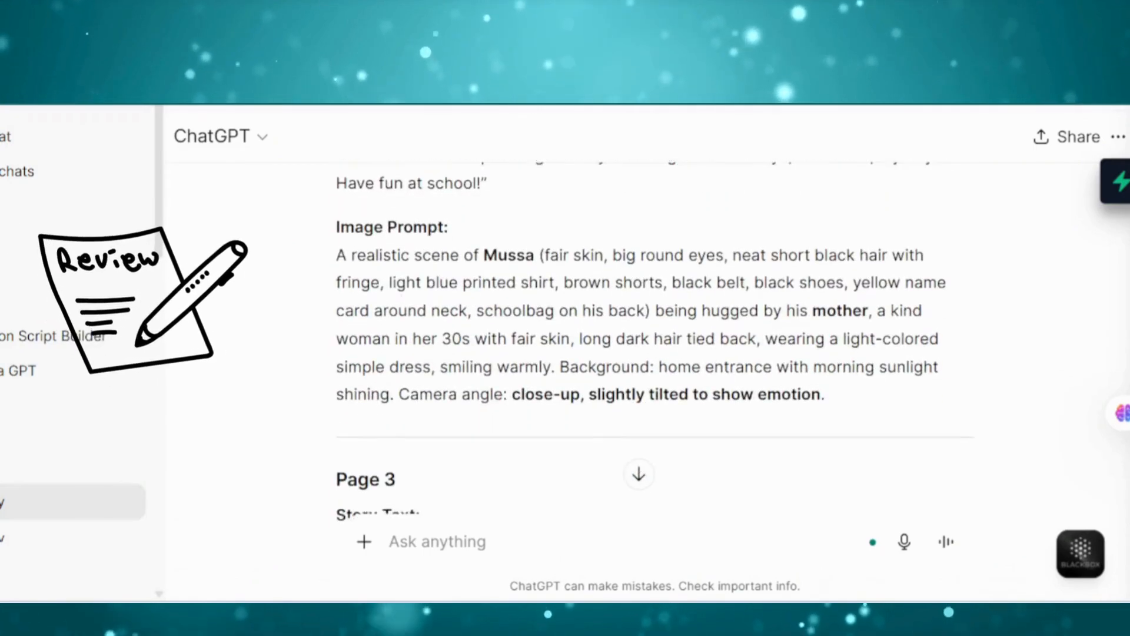
scroll("down", 3)
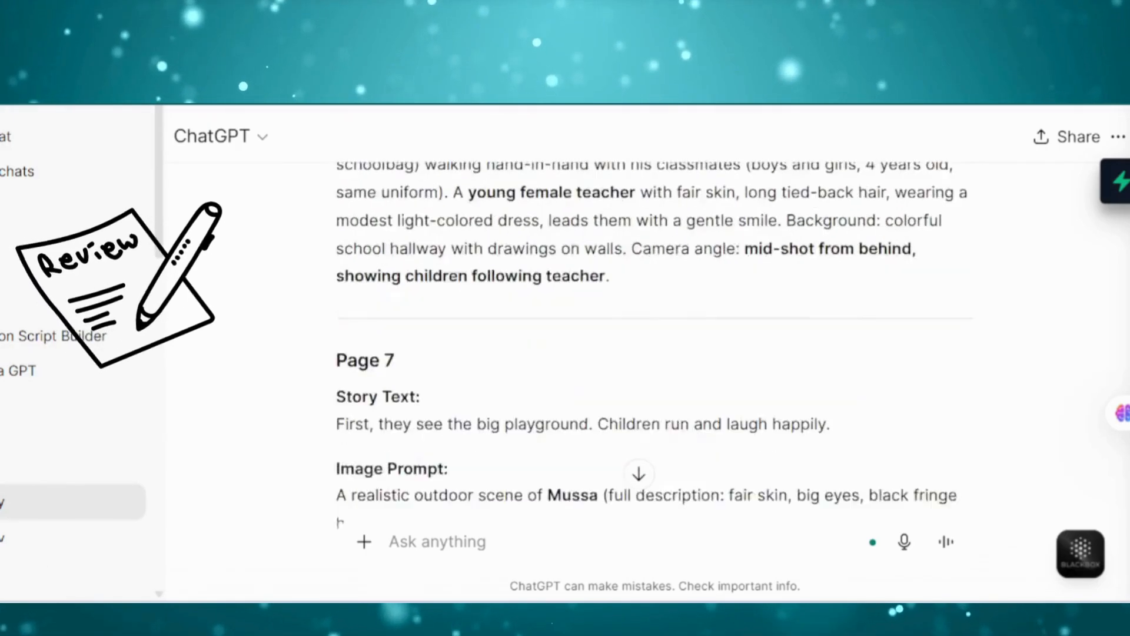
scroll("down", 3)
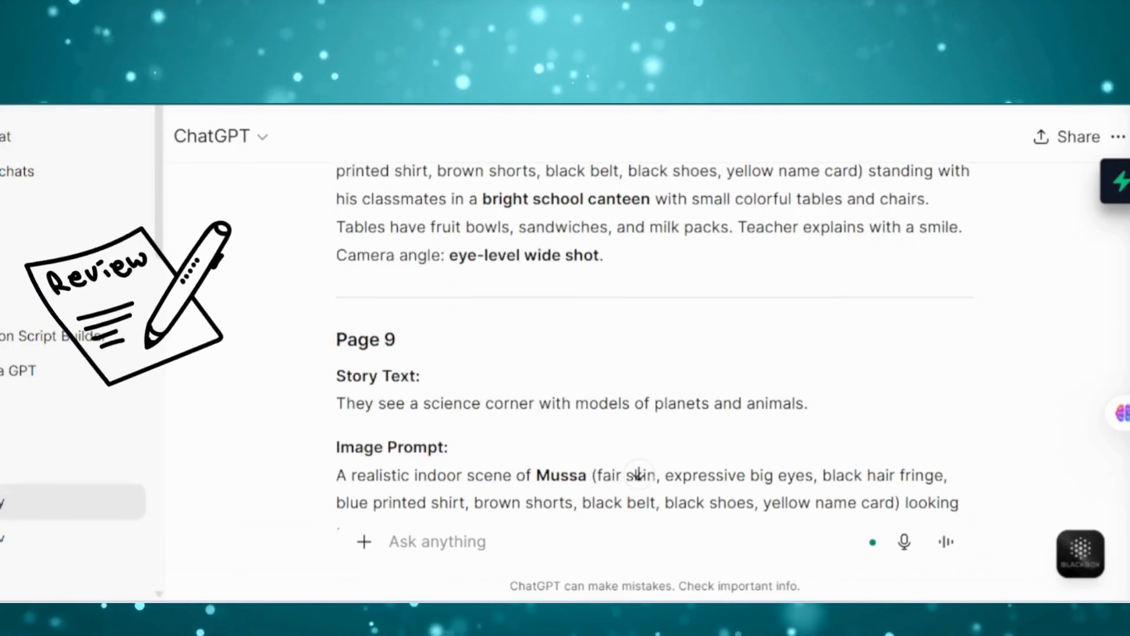
scroll("down", 3)
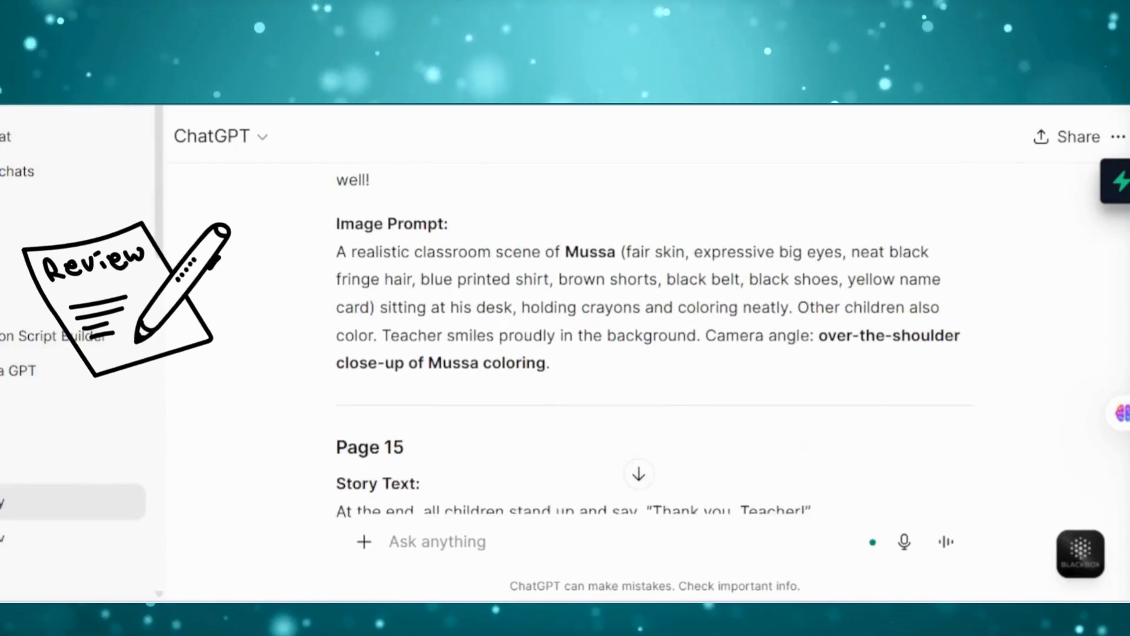
scroll("down", 3)
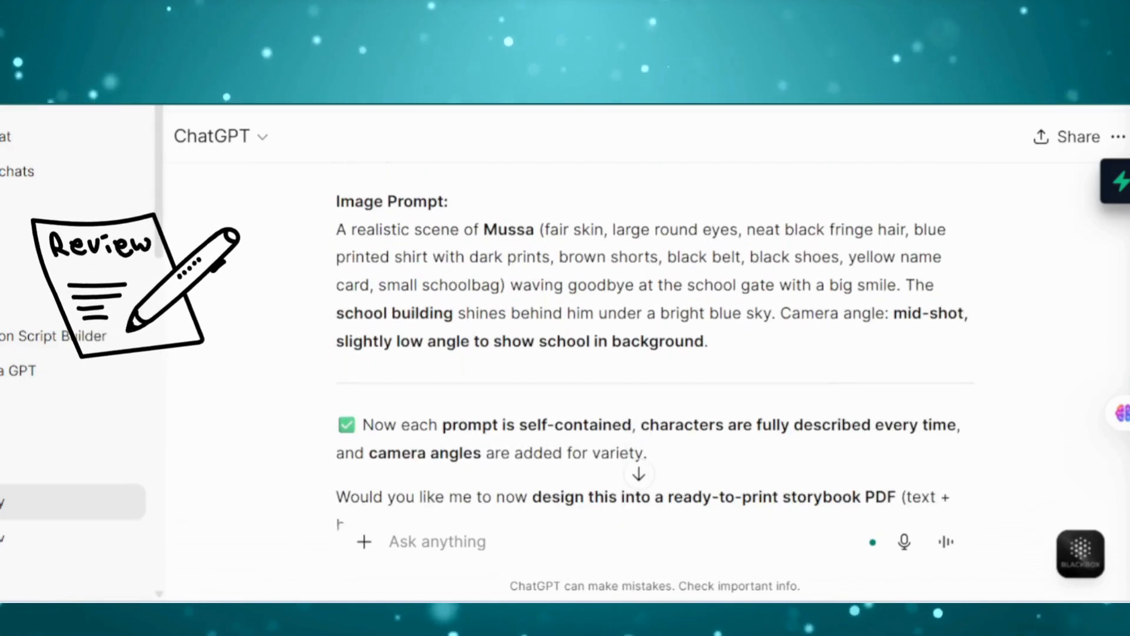
scroll("down", 3)
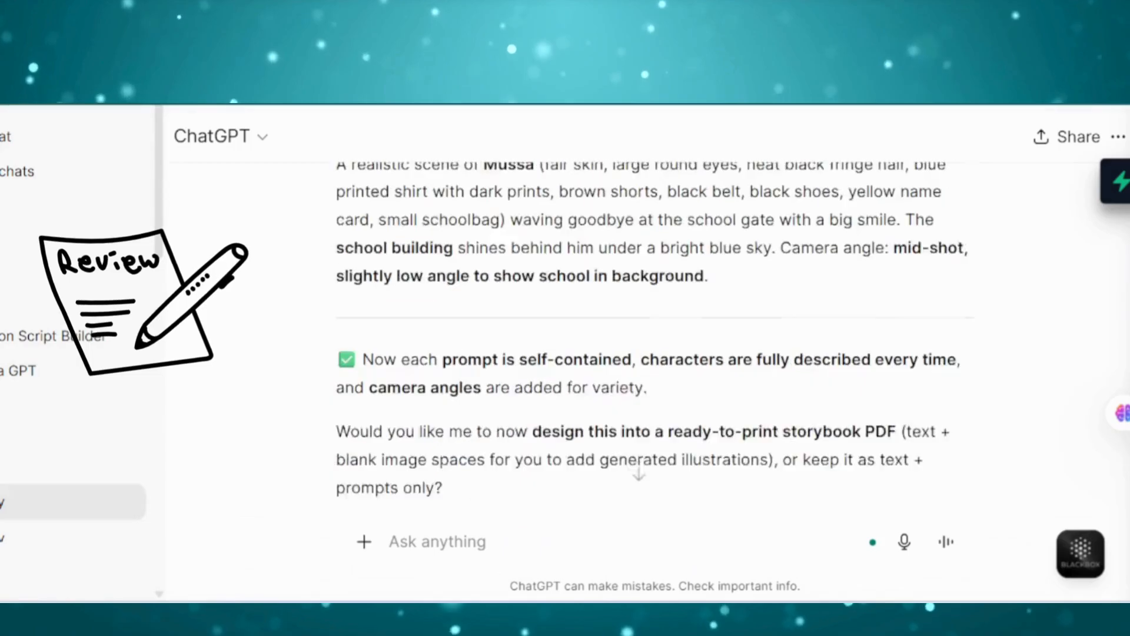
scroll("up", 3)
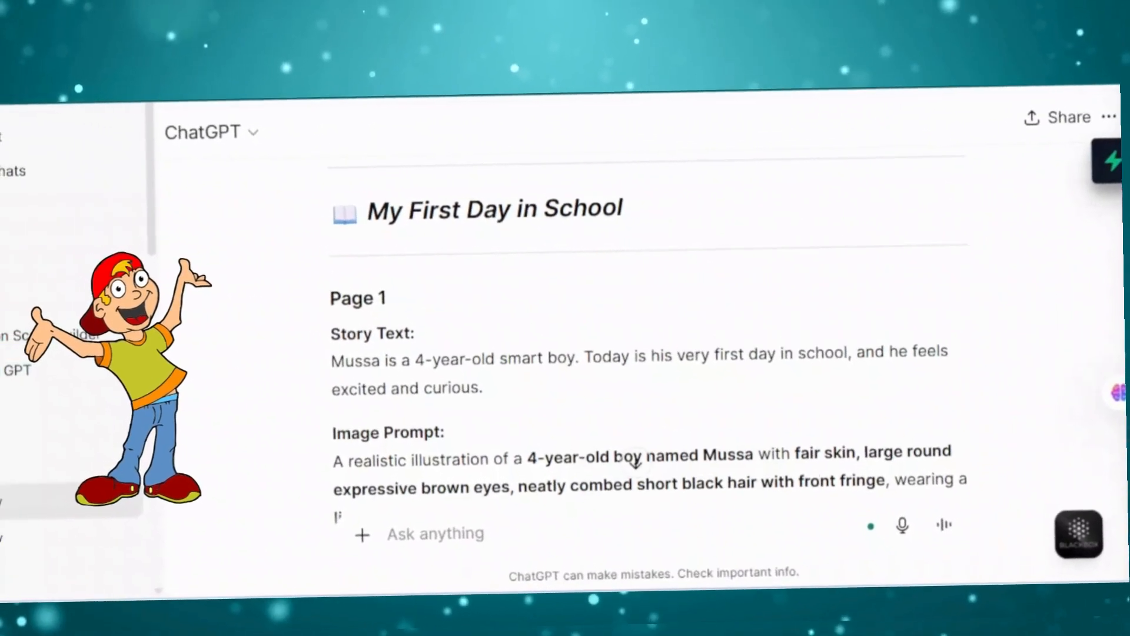
scroll("down", 3)
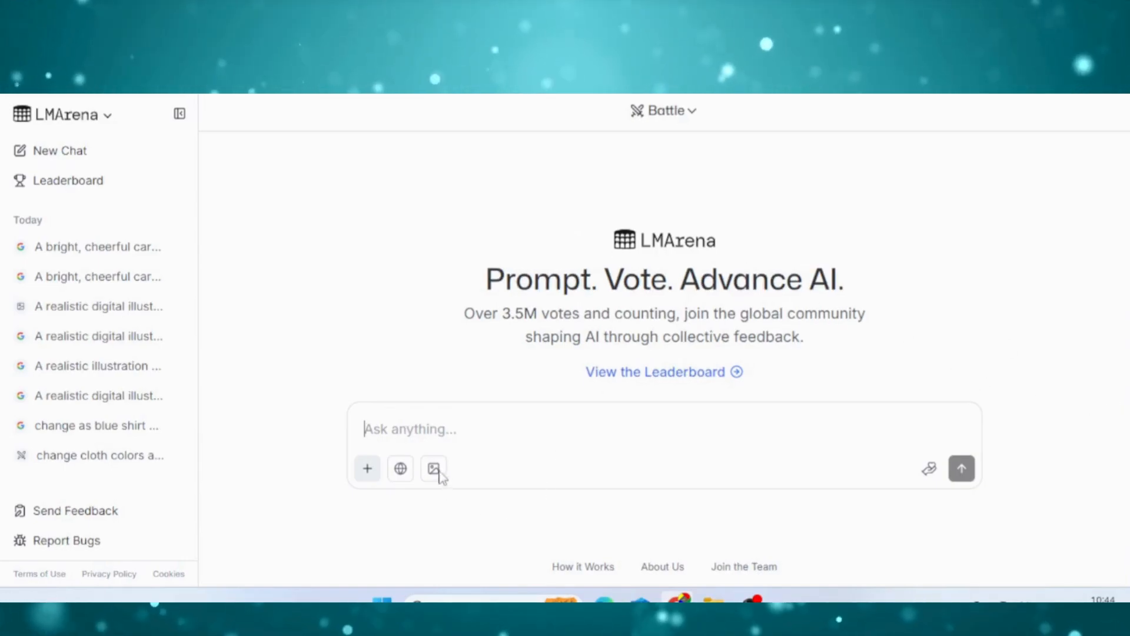
Switch the prompt to image generation and change Battle mode to Direct Chat with one model.
left_click(432, 469)
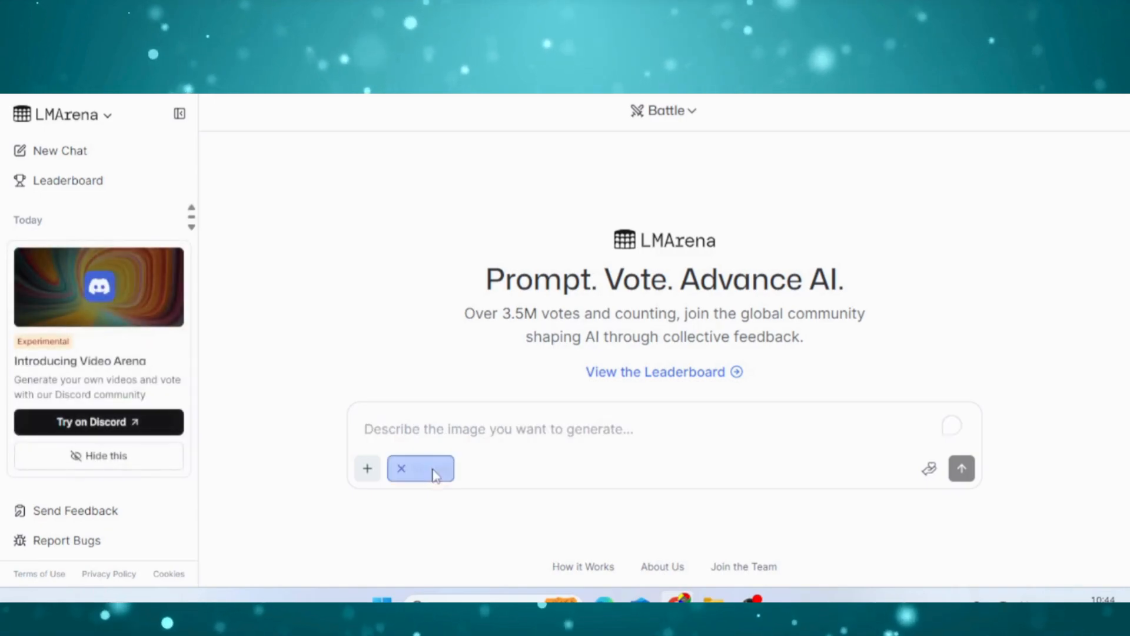
left_click(420, 468)
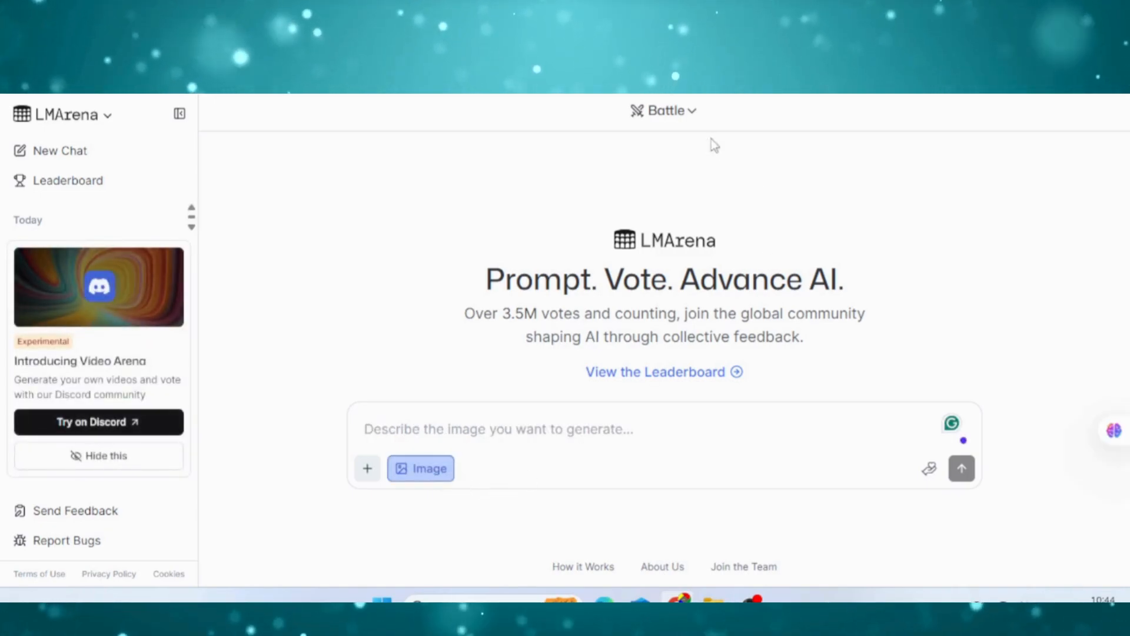
left_click(661, 111)
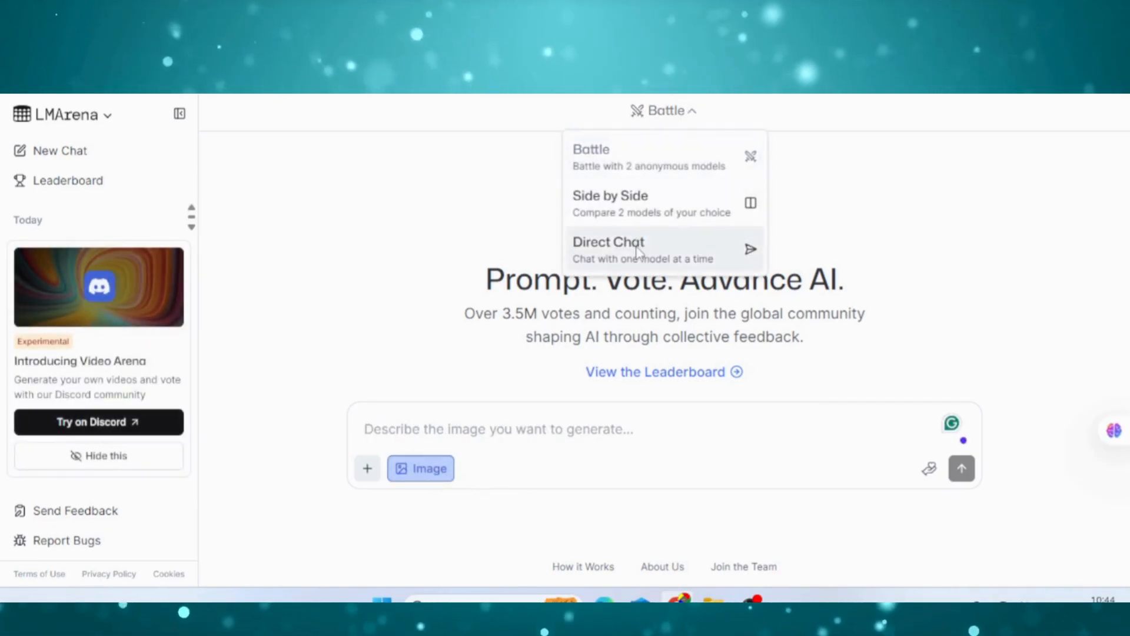
left_click(607, 241)
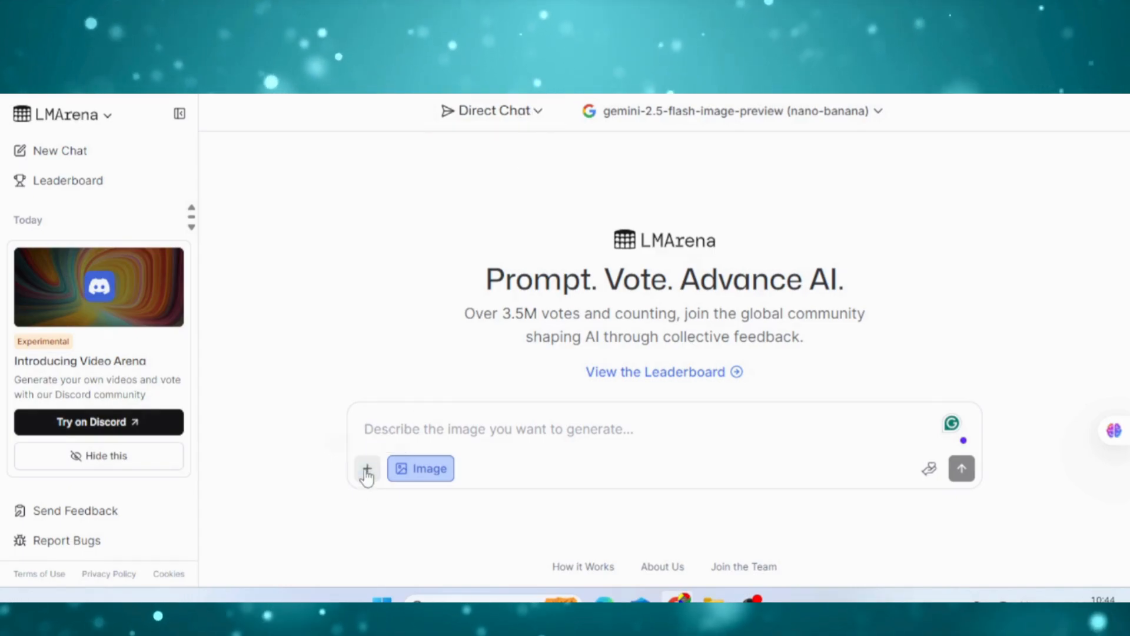
Attach the WhatsApp photo of the boy and submit the Mussa Page 1 illustration prompt.
left_click(366, 468)
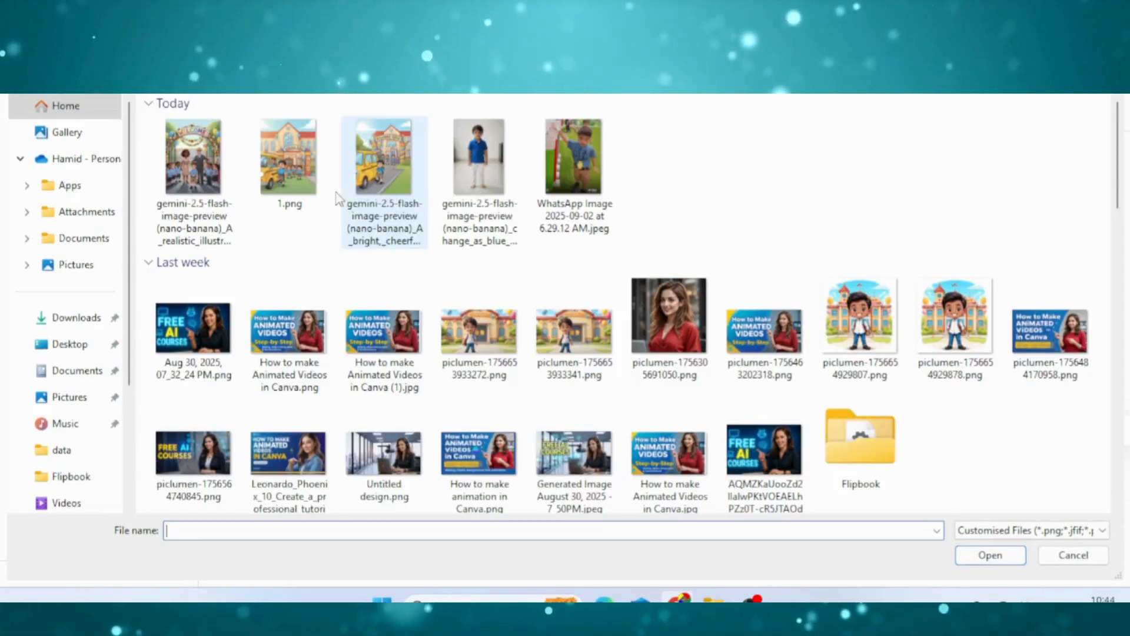
left_click(573, 157)
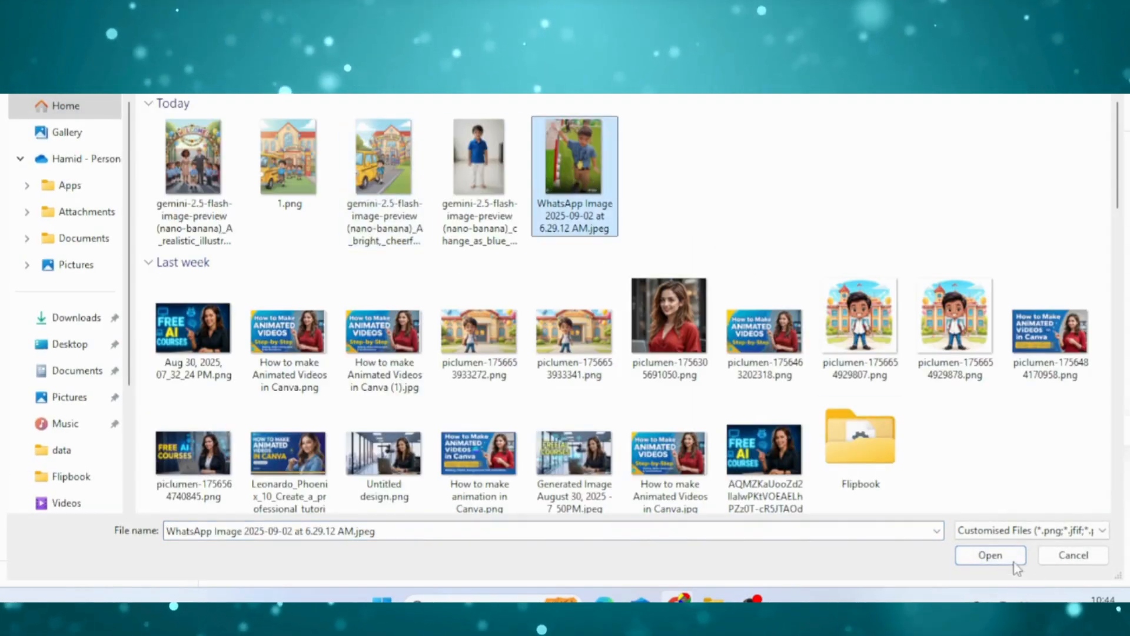
left_click(990, 555)
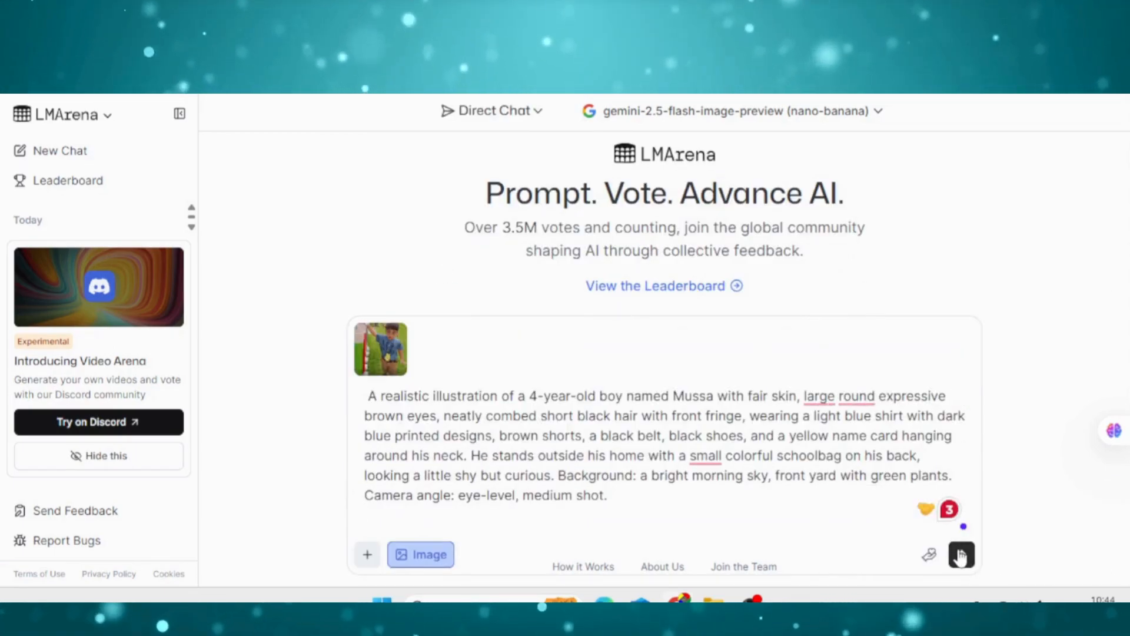
left_click(961, 554)
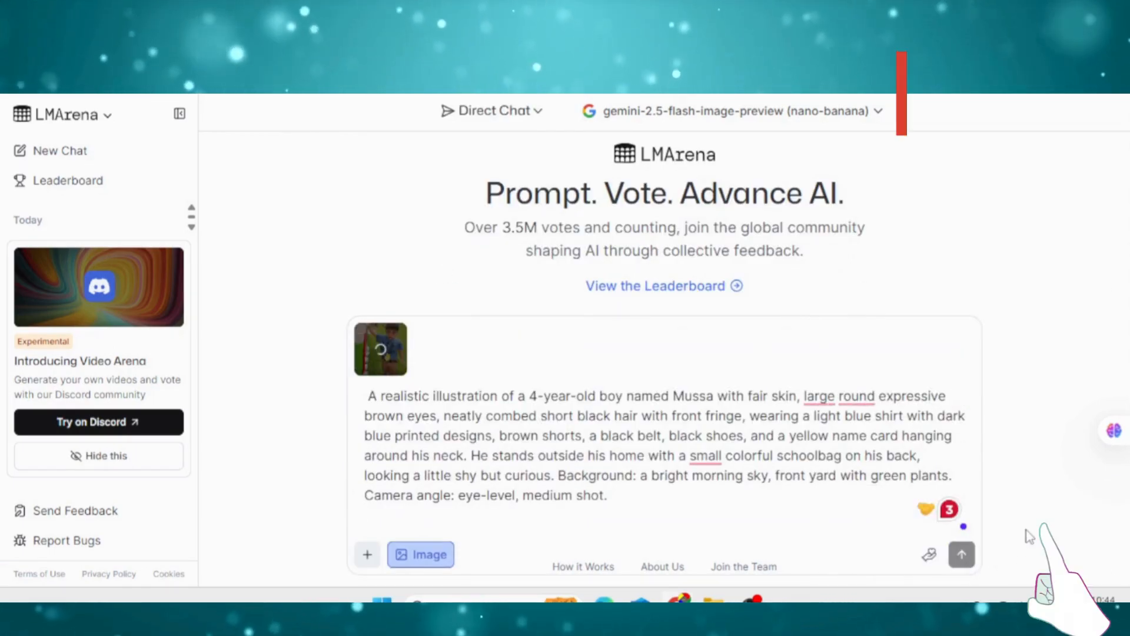
left_click(960, 554)
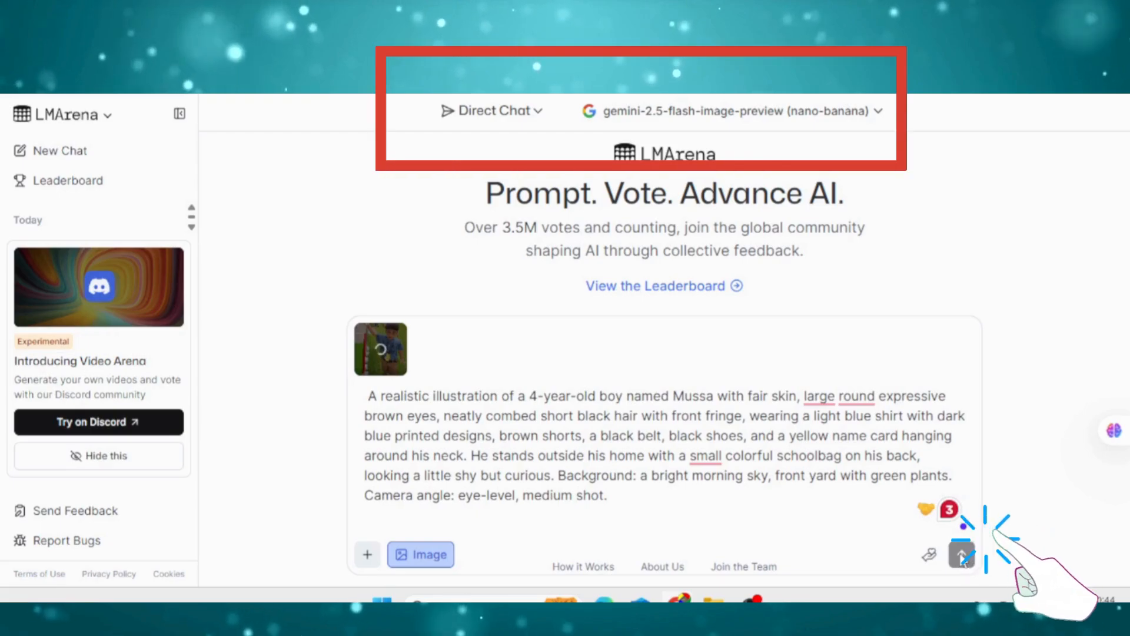
left_click(960, 554)
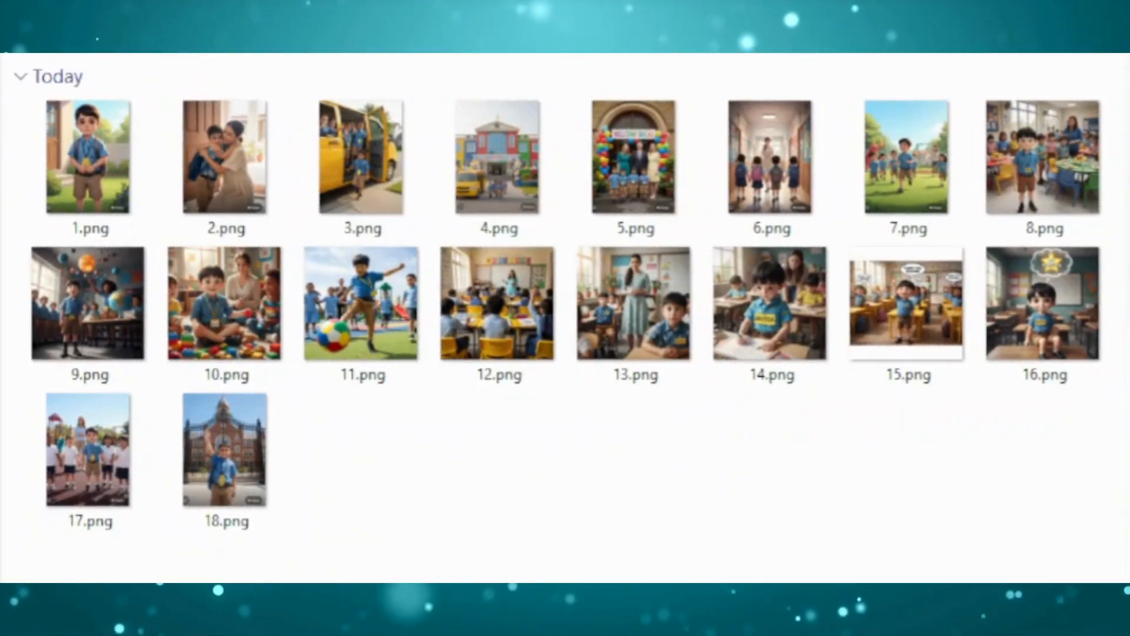
Show the images folder holding the eighteen illustrations 1.png through 18.png.
left_click(88, 156)
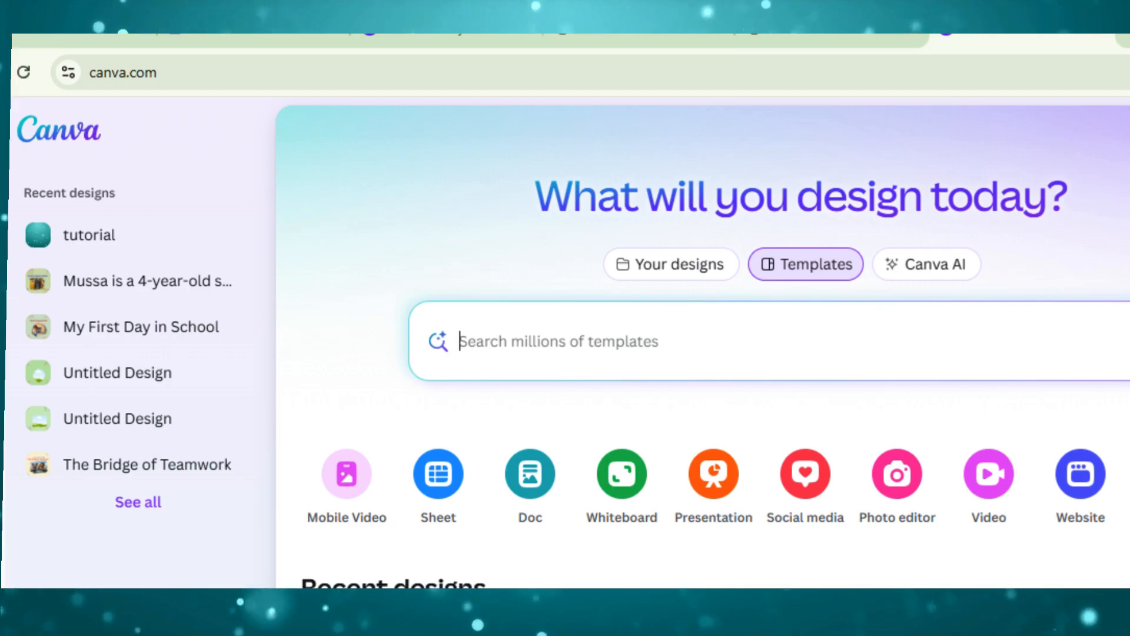
Search 'story book' and start a blank Story Book design instead of a template.
type("story book")
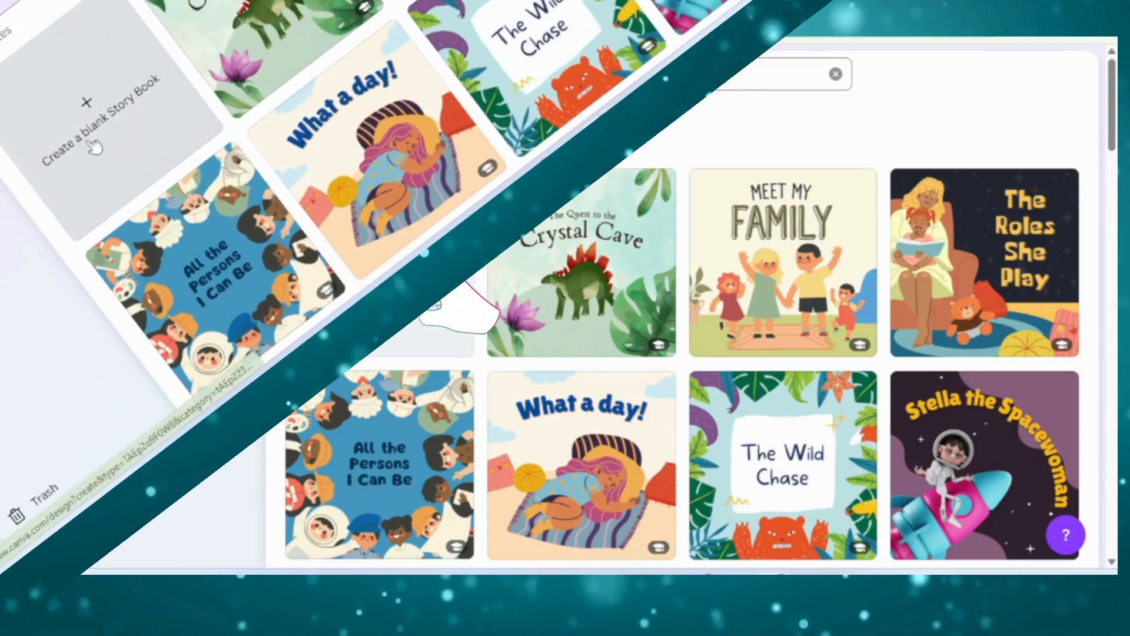
left_click(105, 119)
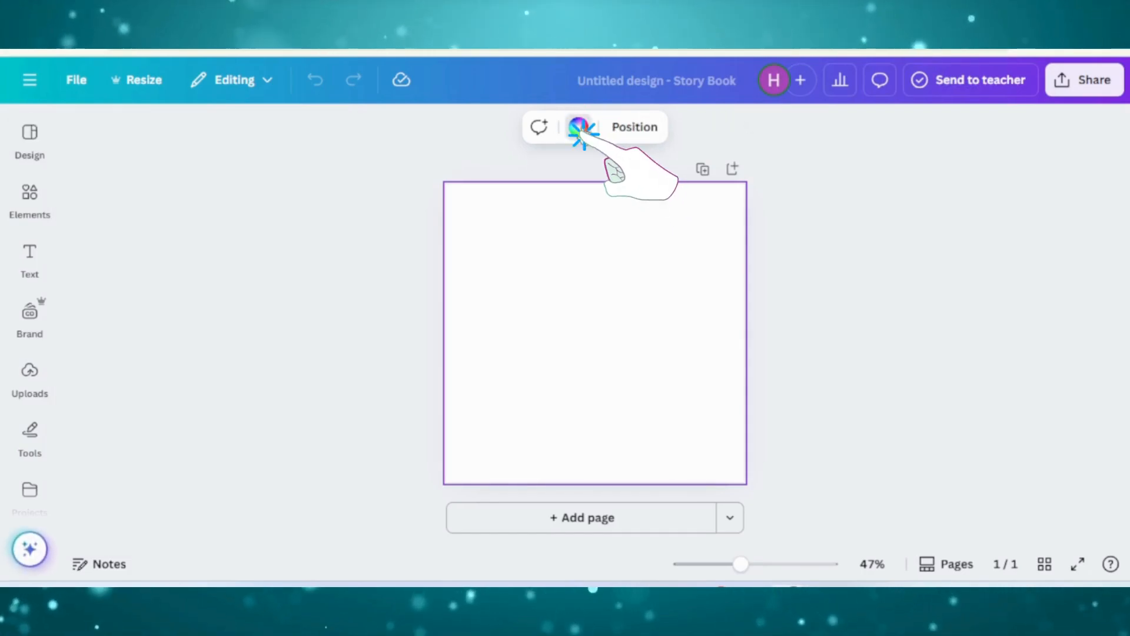
Give the first page a pale green #CEDDB1 background colour.
left_click(579, 127)
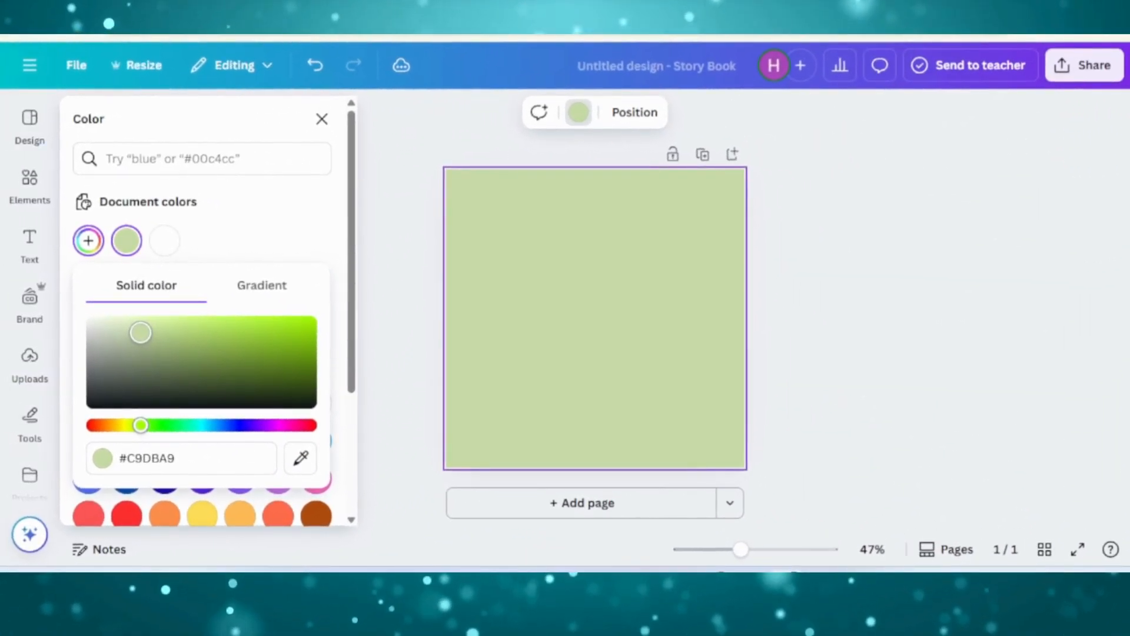
left_click_drag(140, 332, 133, 332)
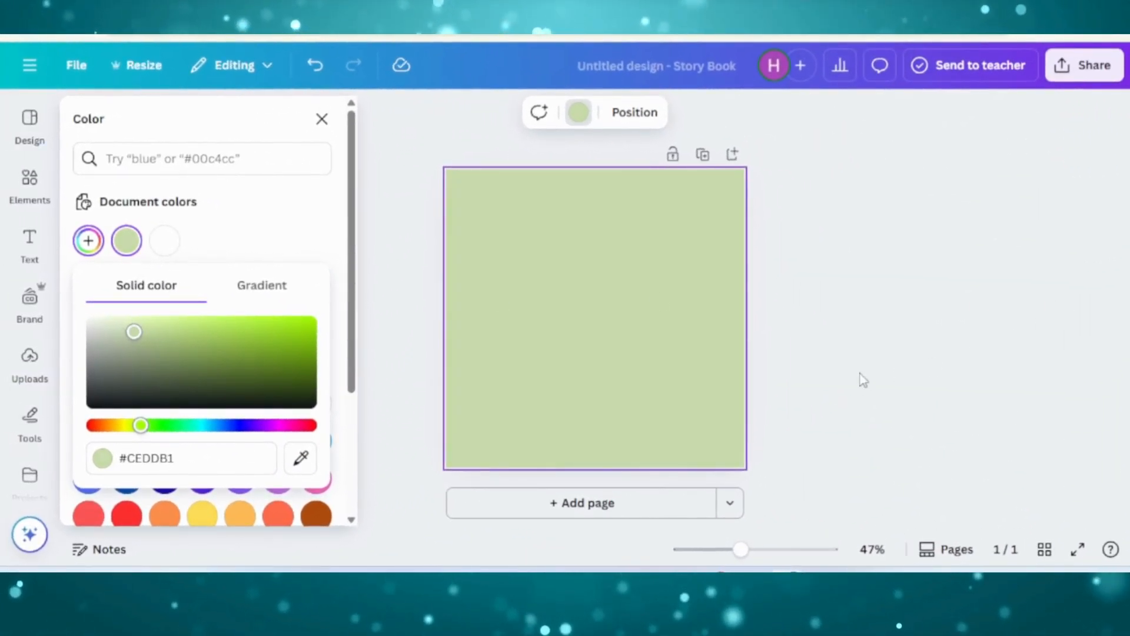
left_click(321, 118)
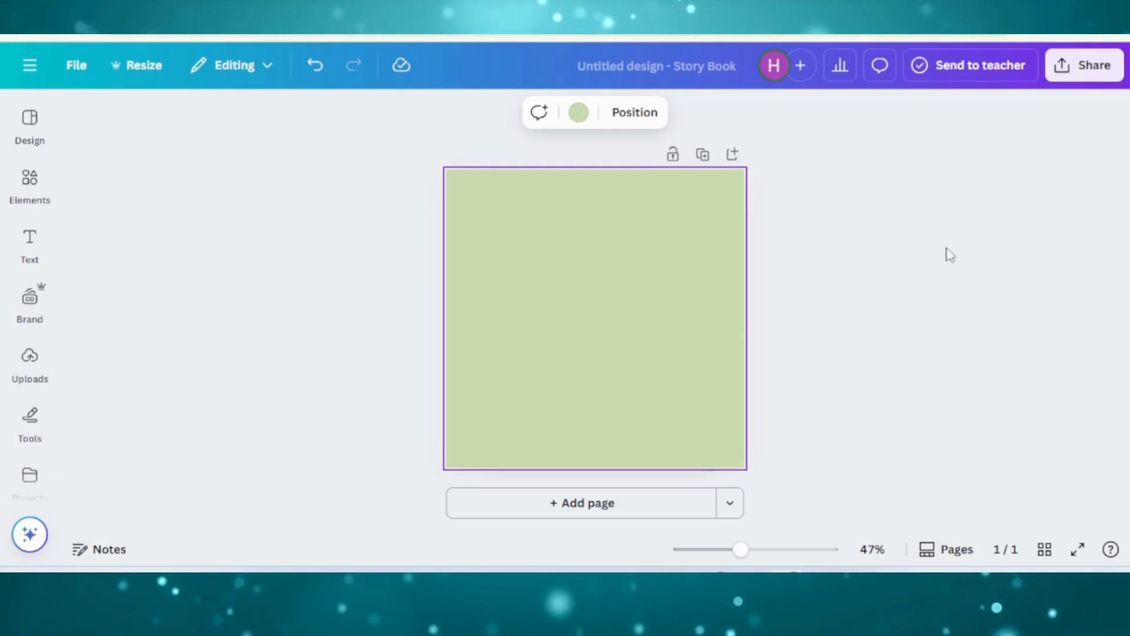
Search Elements for 'school' graphics and add the pencil-in-graduation-cap graphic to the page.
left_click(29, 186)
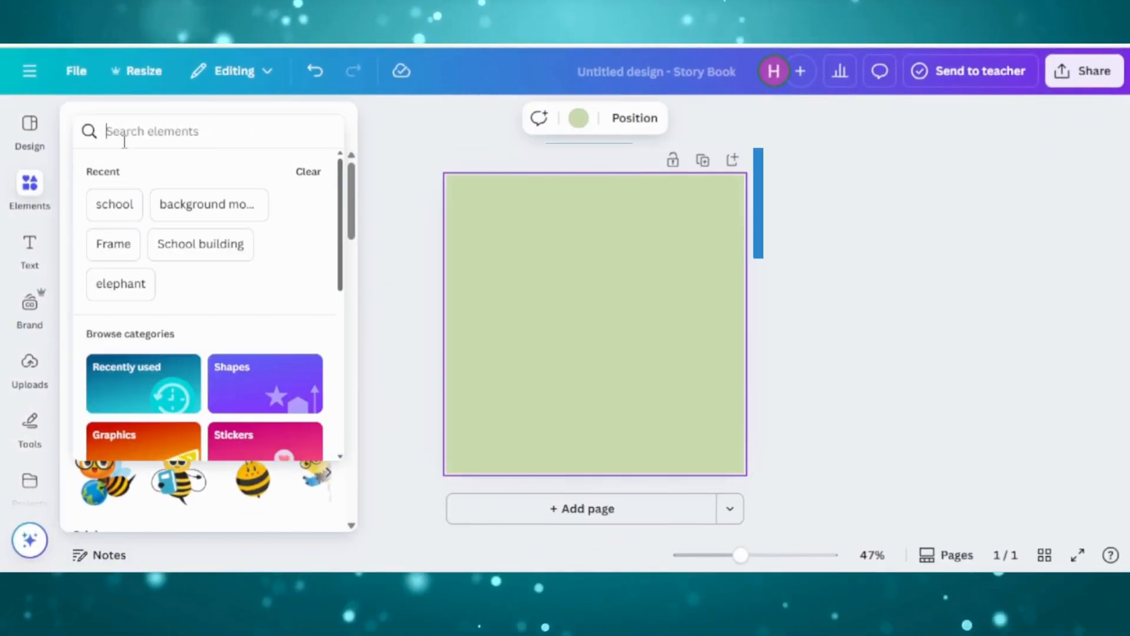
type("school")
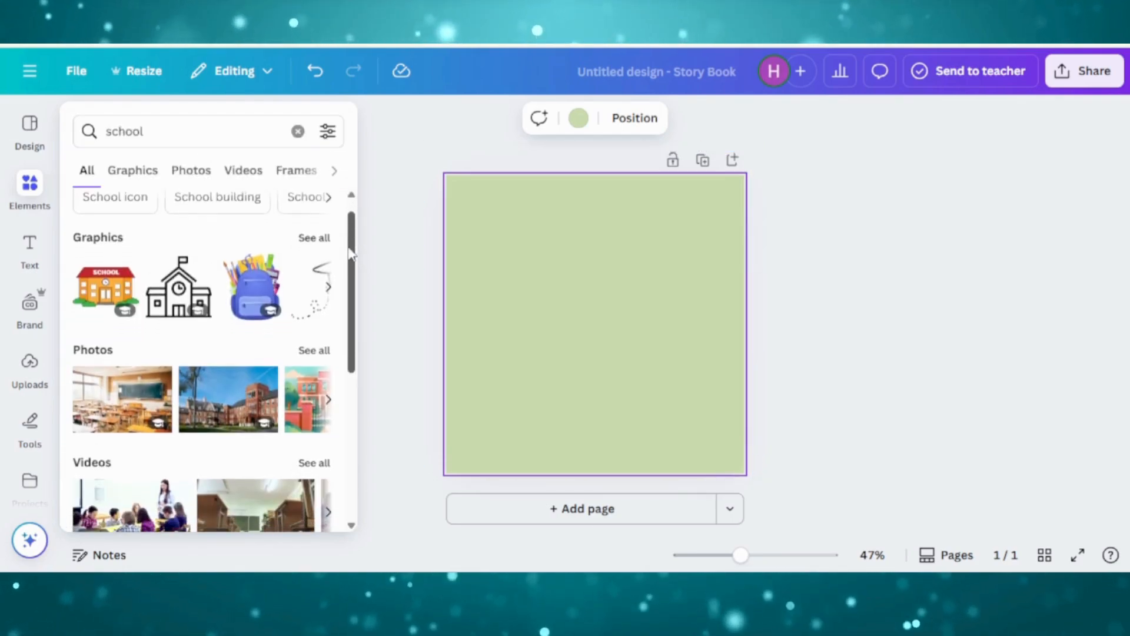
left_click(133, 169)
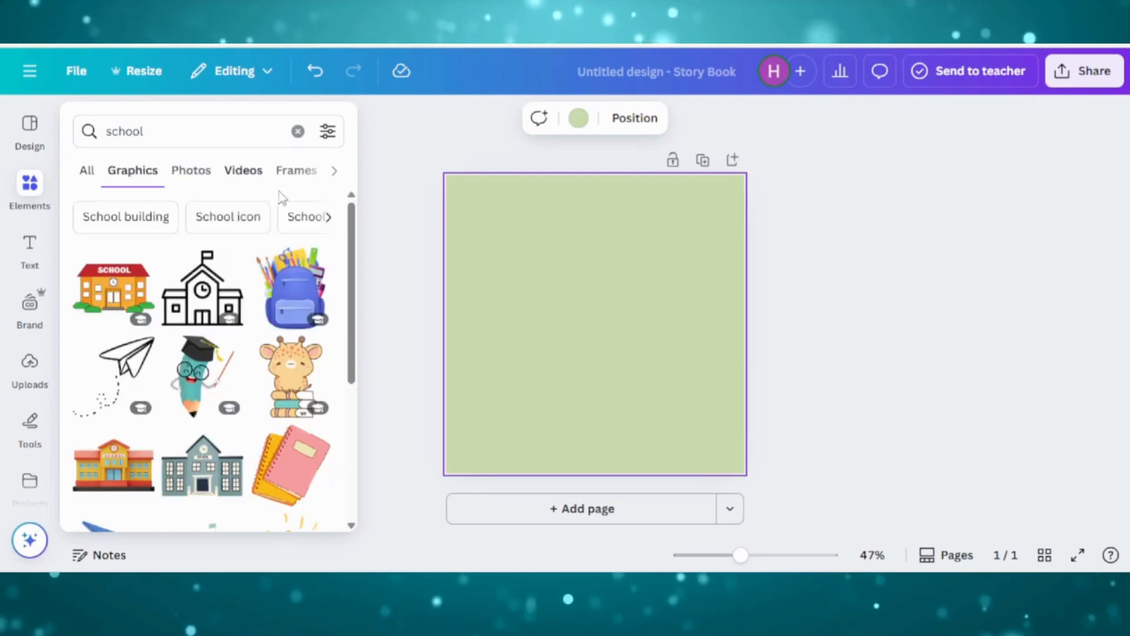
scroll("down", 3)
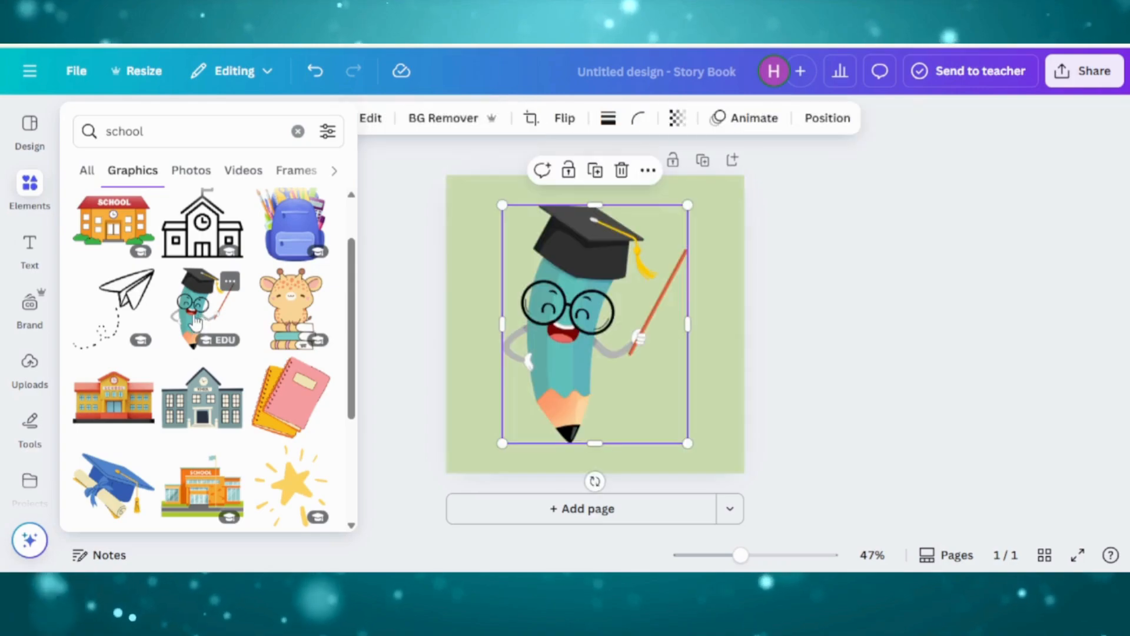
left_click_drag(687, 204, 658, 243)
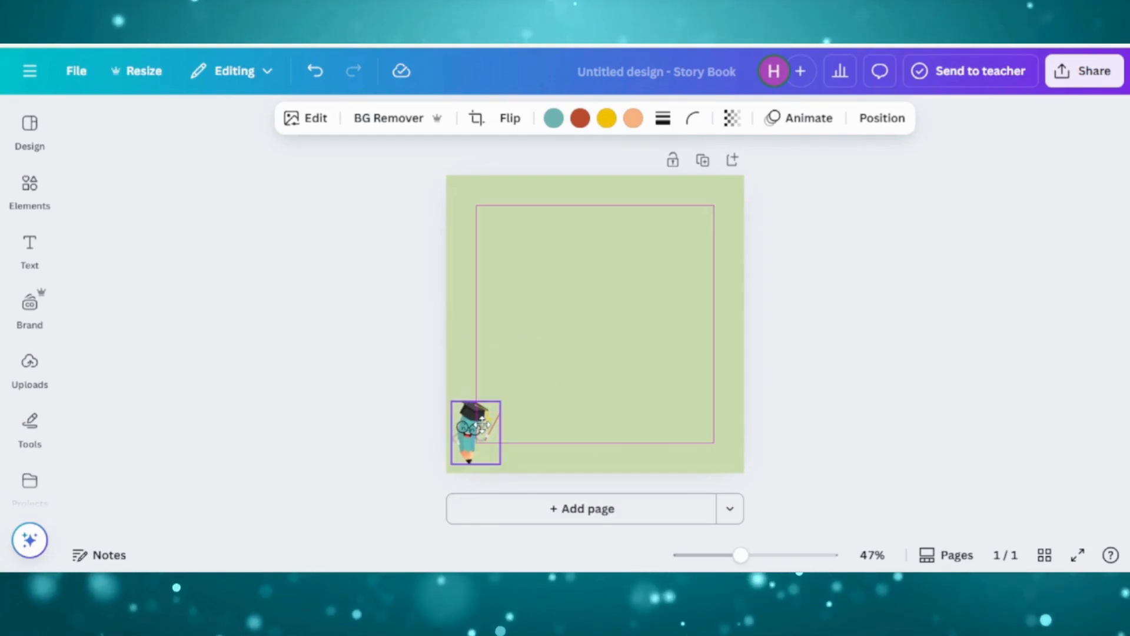
Lower the corner pencil graphic's transparency so it becomes a faded decoration.
left_click(731, 118)
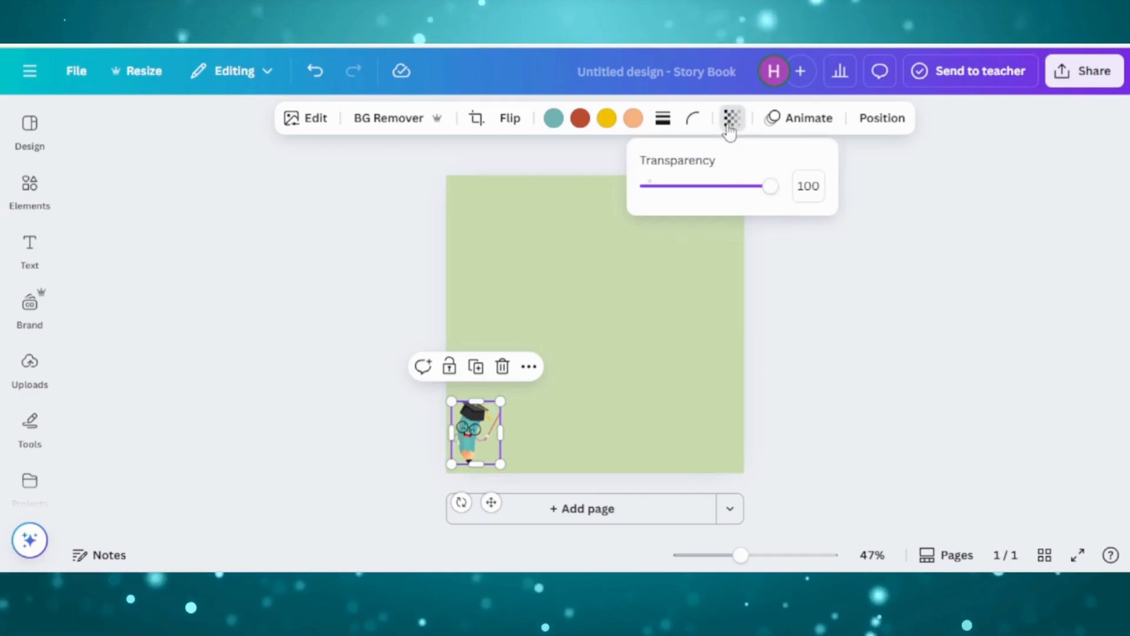
left_click_drag(771, 186, 678, 186)
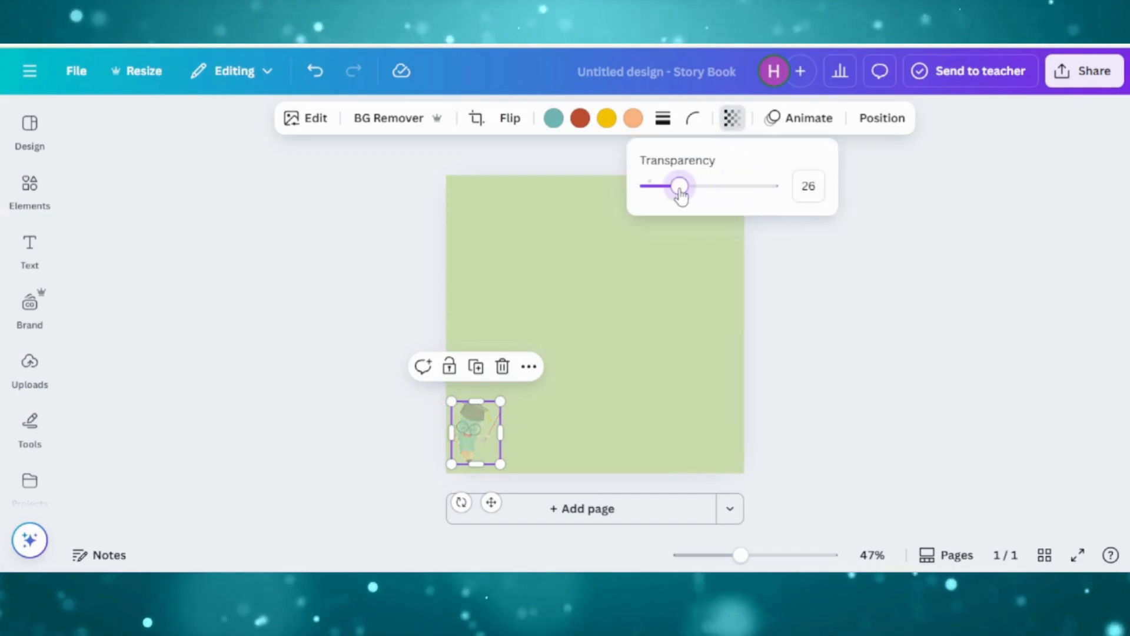
left_click_drag(675, 186, 685, 186)
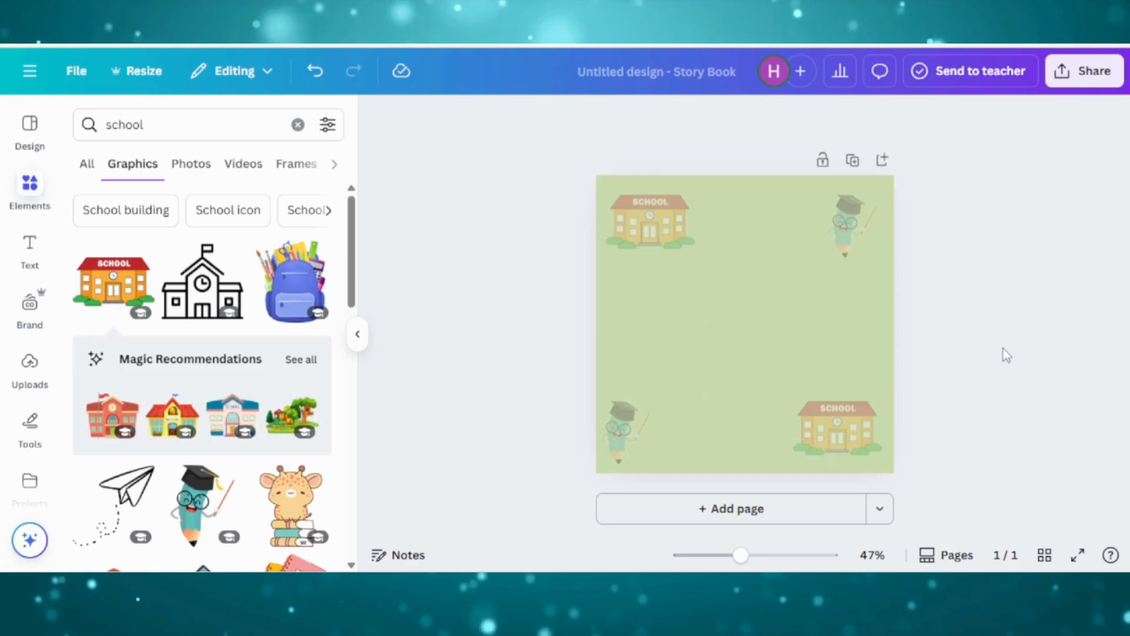
mouse_move(808, 558)
type("Organic blob")
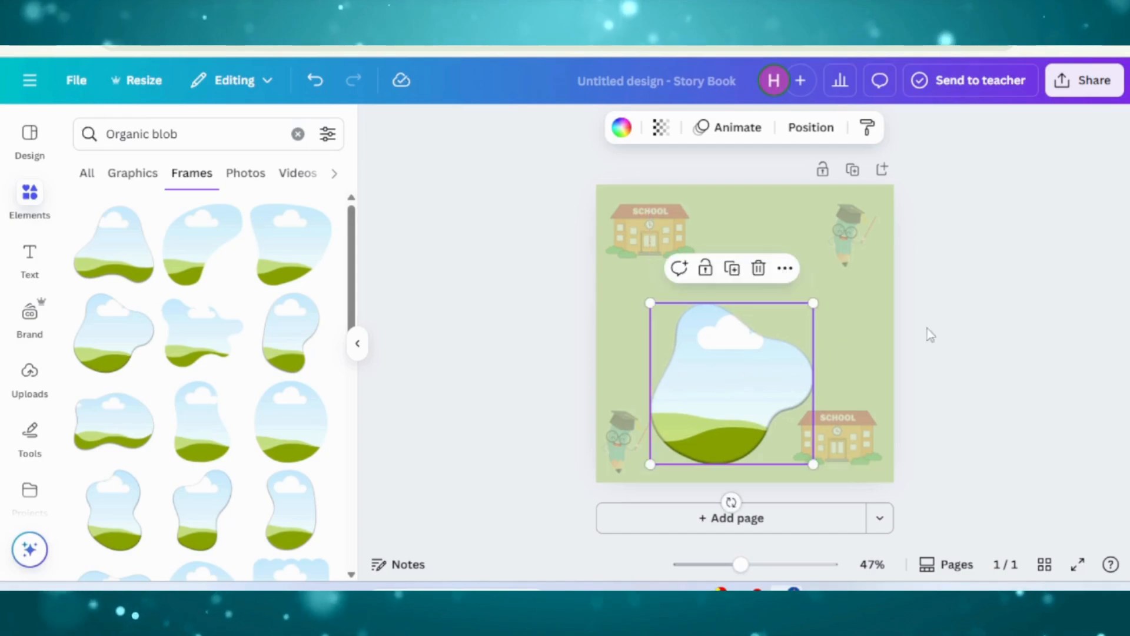
Deselect the organic blob frame placed in the lower centre of the page.
left_click(930, 333)
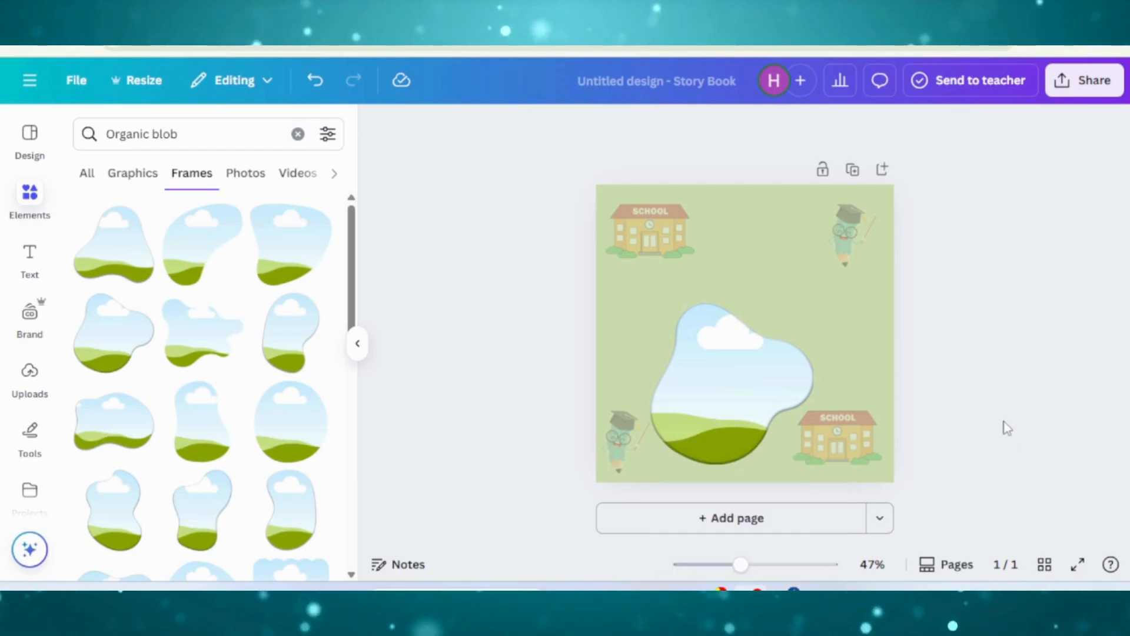
mouse_move(608, 311)
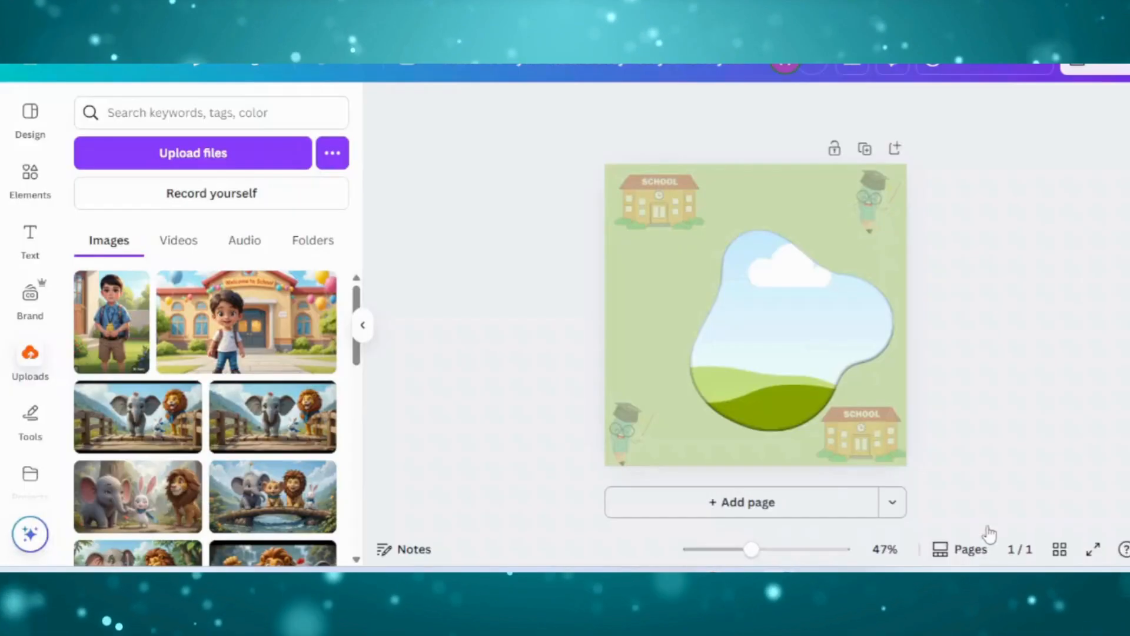
Paste the opening first-school-day text, narrow its box, and reposition the boy picture inside the blob frame.
right_click(755, 313)
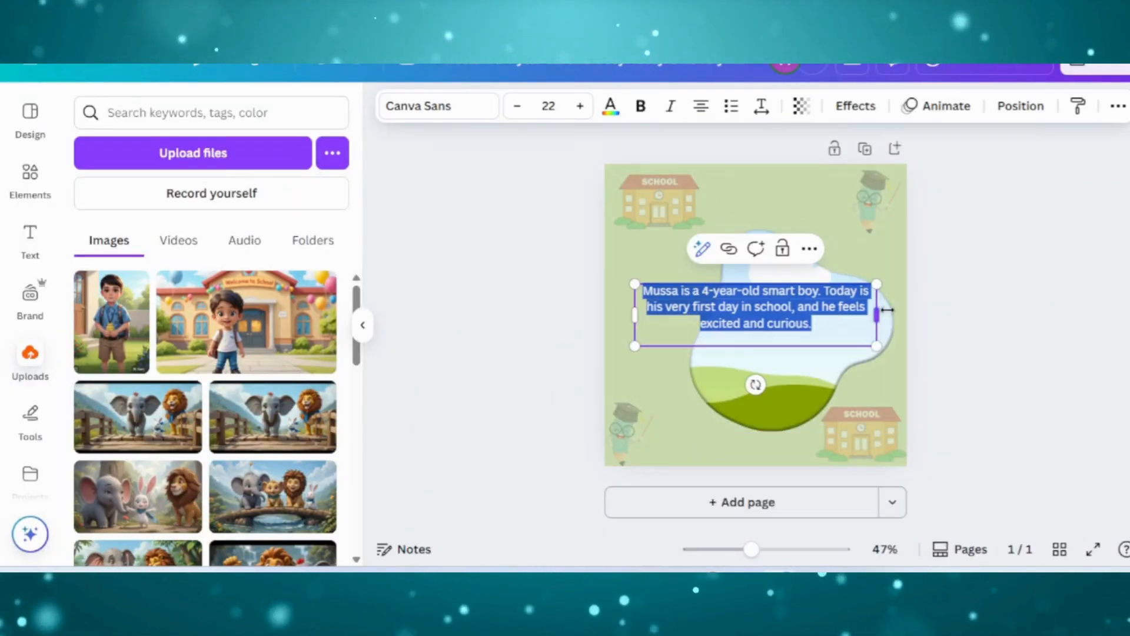
left_click_drag(877, 311, 706, 311)
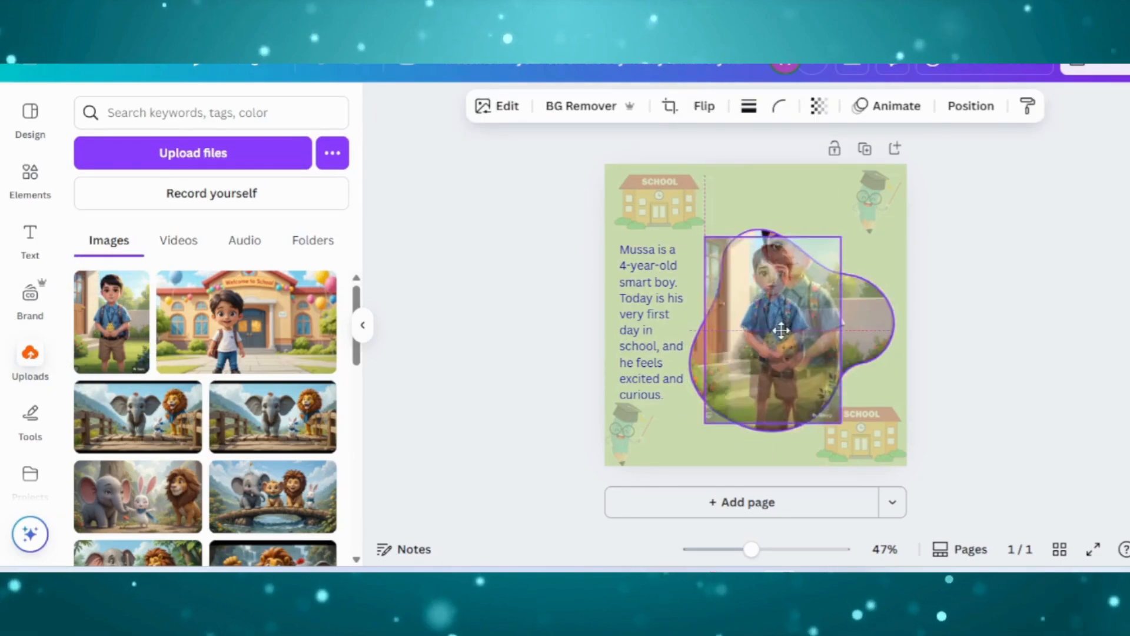
left_click(669, 106)
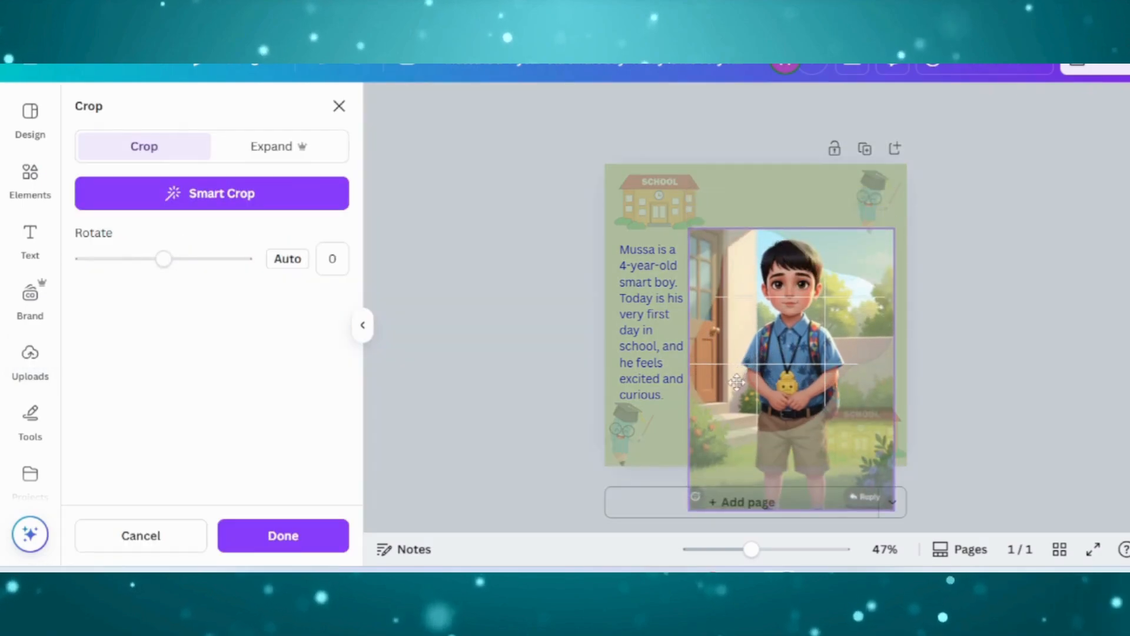
left_click_drag(739, 381, 832, 325)
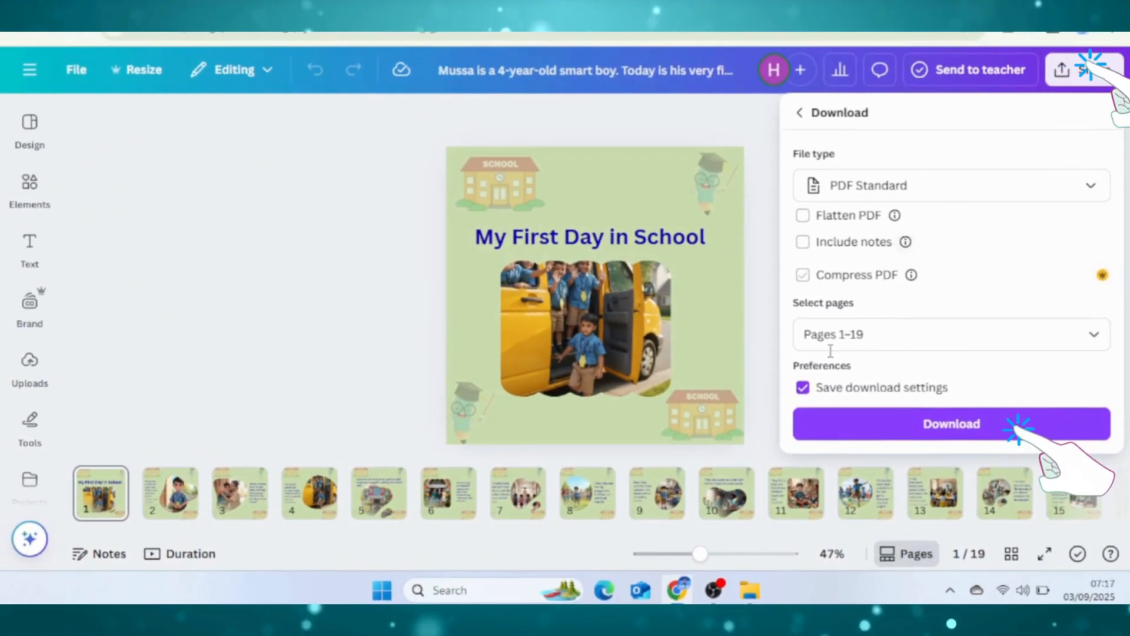
Download pages 1–19 of the storybook as a standard PDF.
left_click(950, 423)
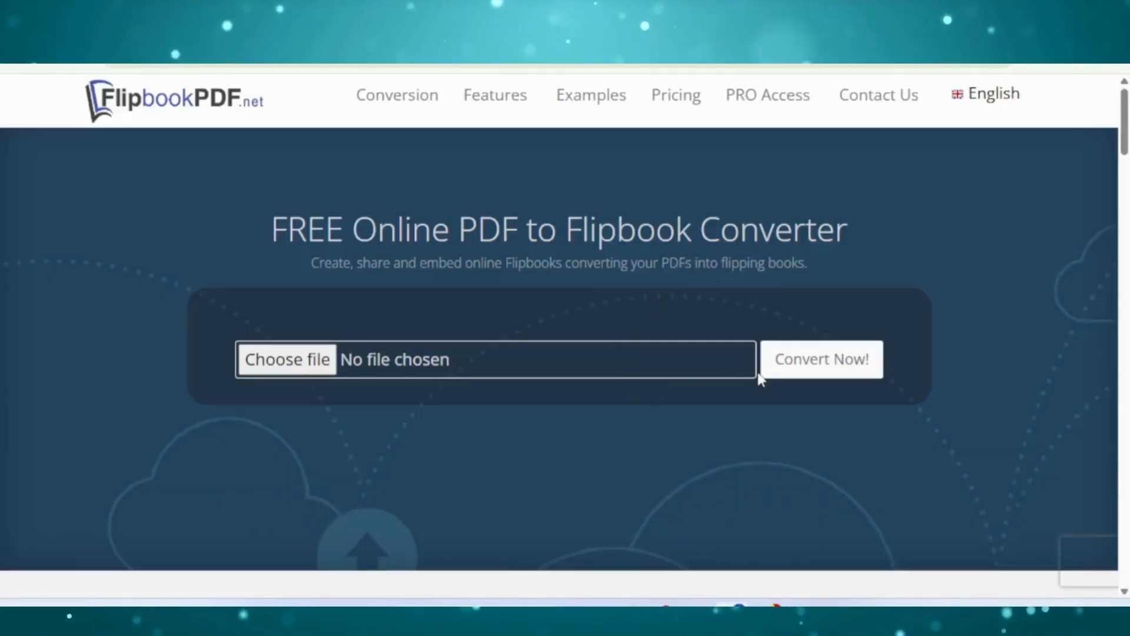
Upload myfirstdayinschool.pdf from Downloads and convert it into a 19-page flipbook.
left_click(286, 359)
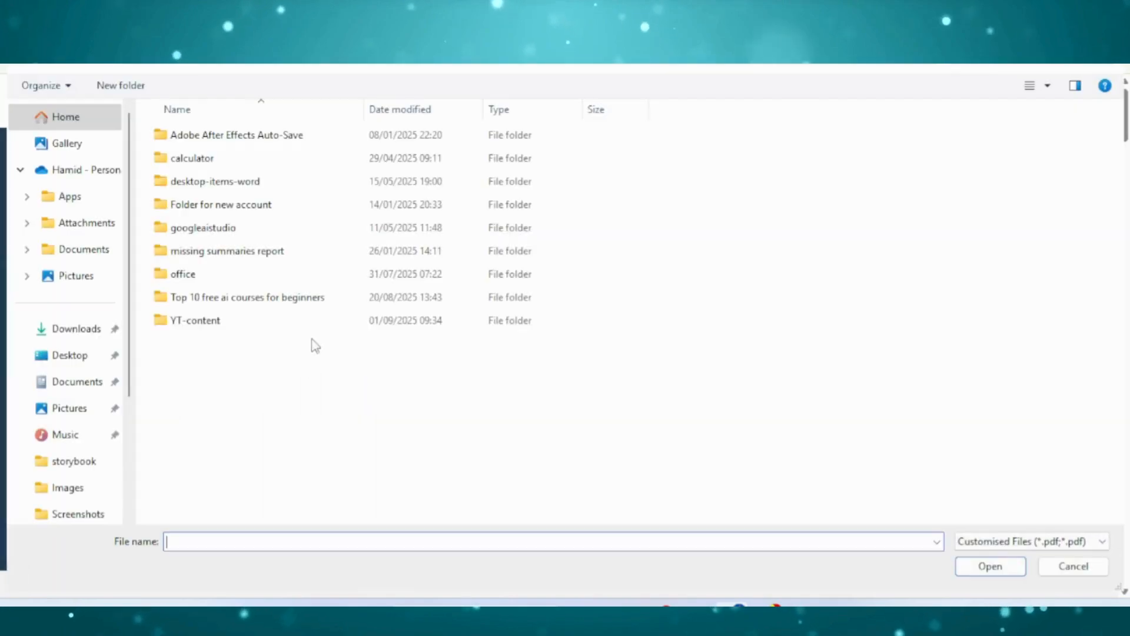
left_click(75, 329)
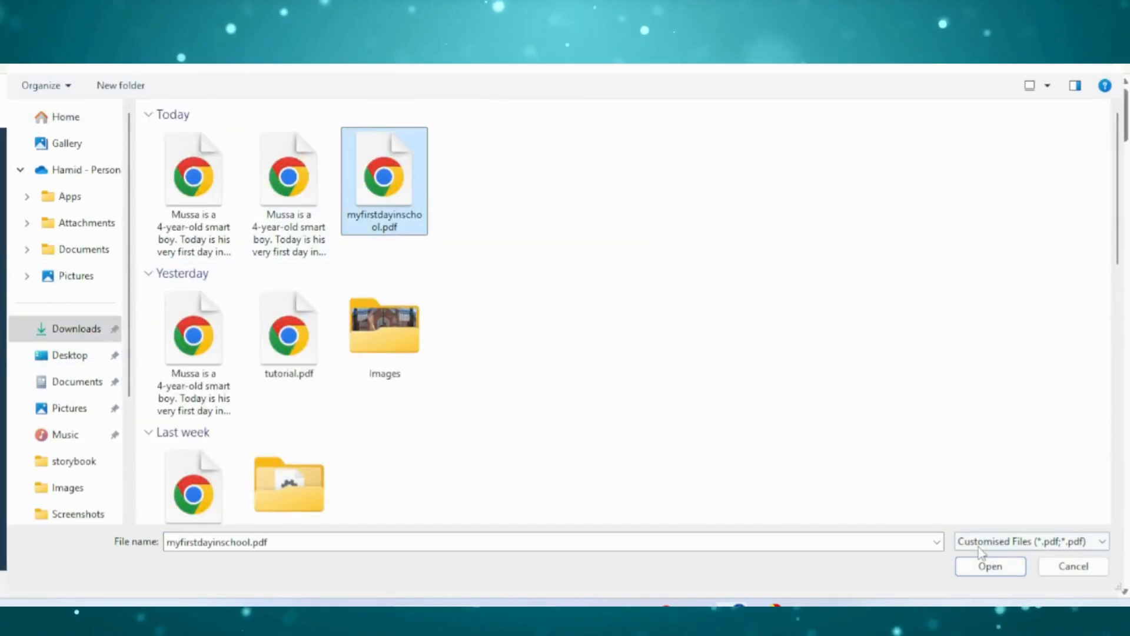
left_click(990, 567)
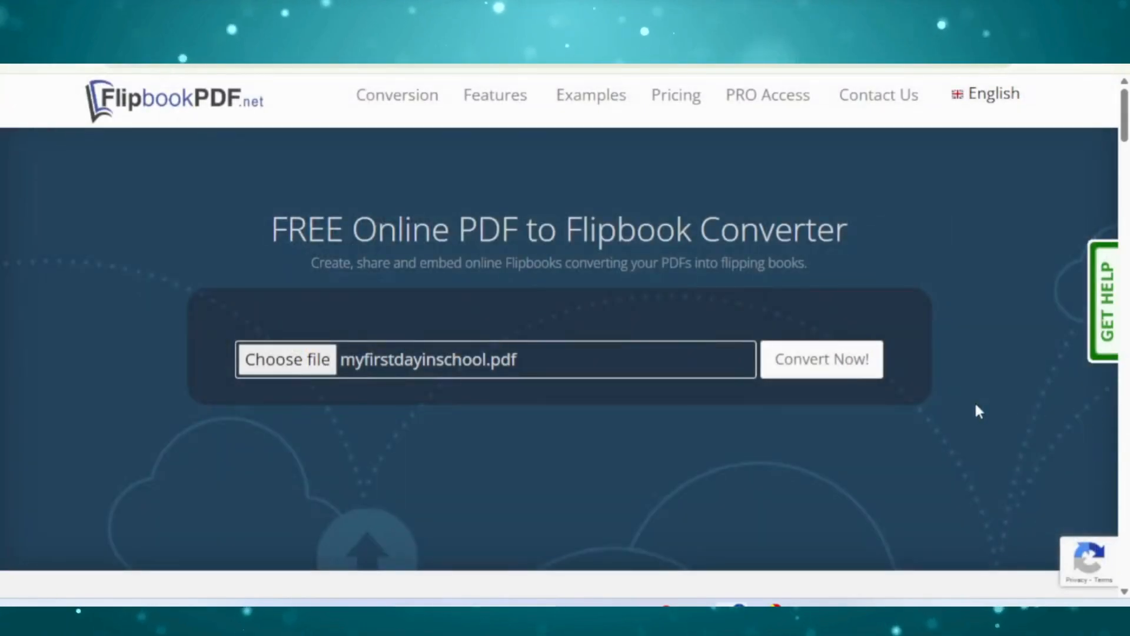
left_click(821, 359)
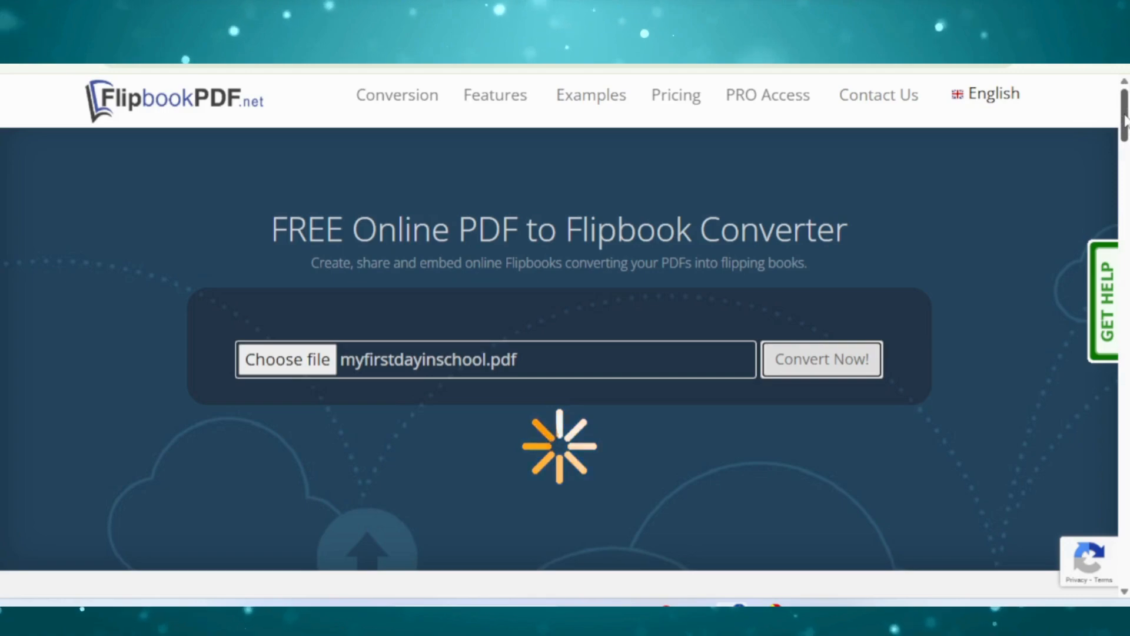
scroll("down", 3)
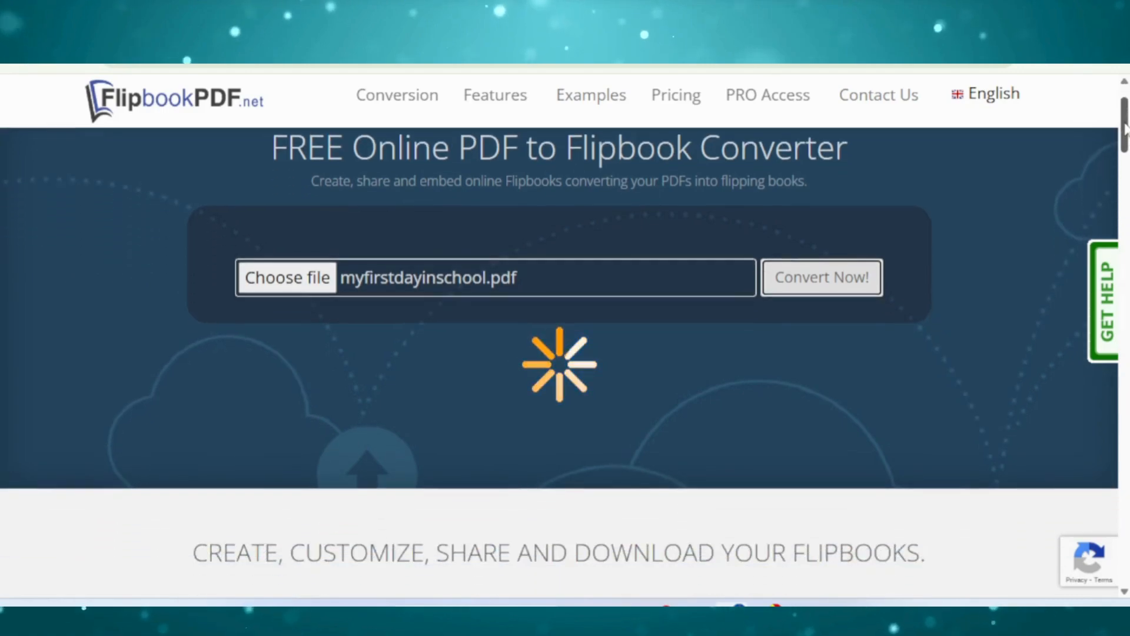
scroll("down", 3)
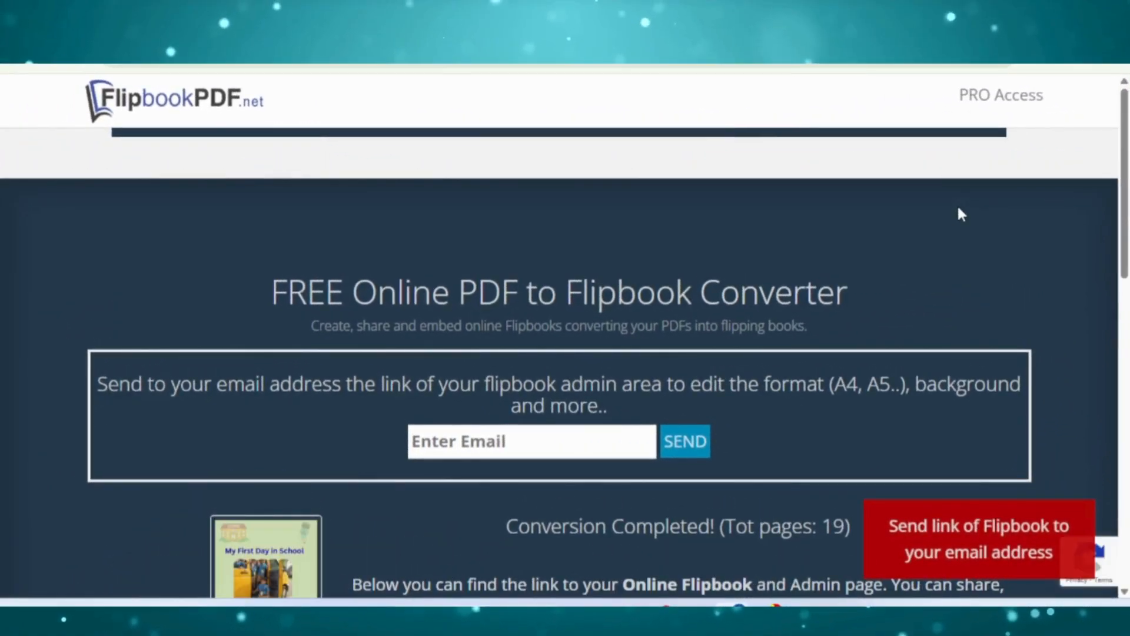
mouse_move(1096, 325)
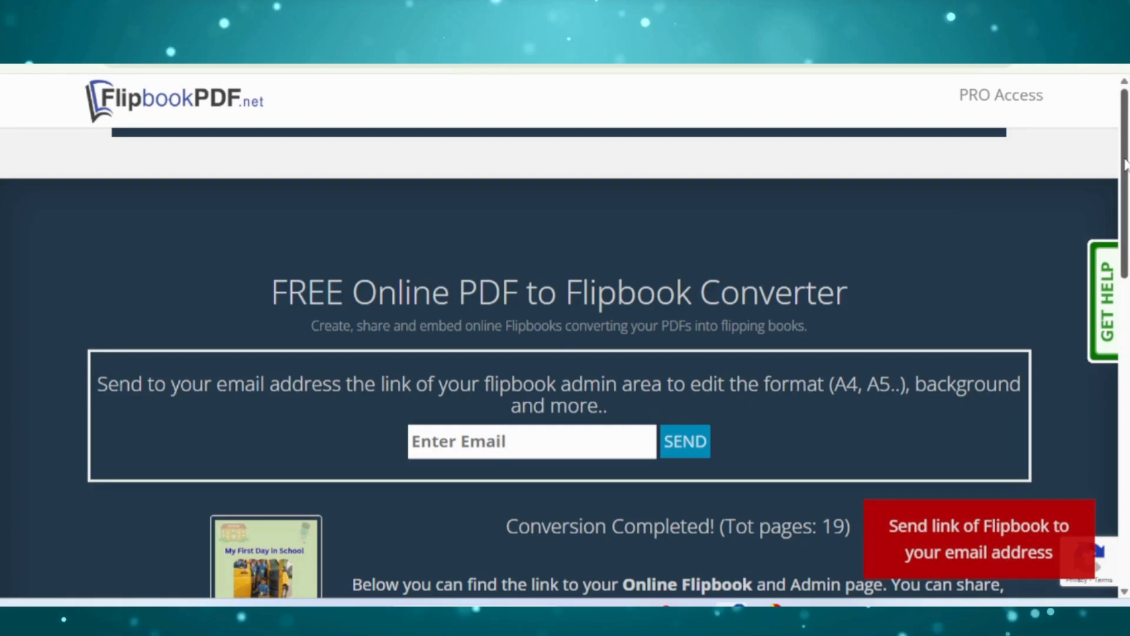
scroll("down", 3)
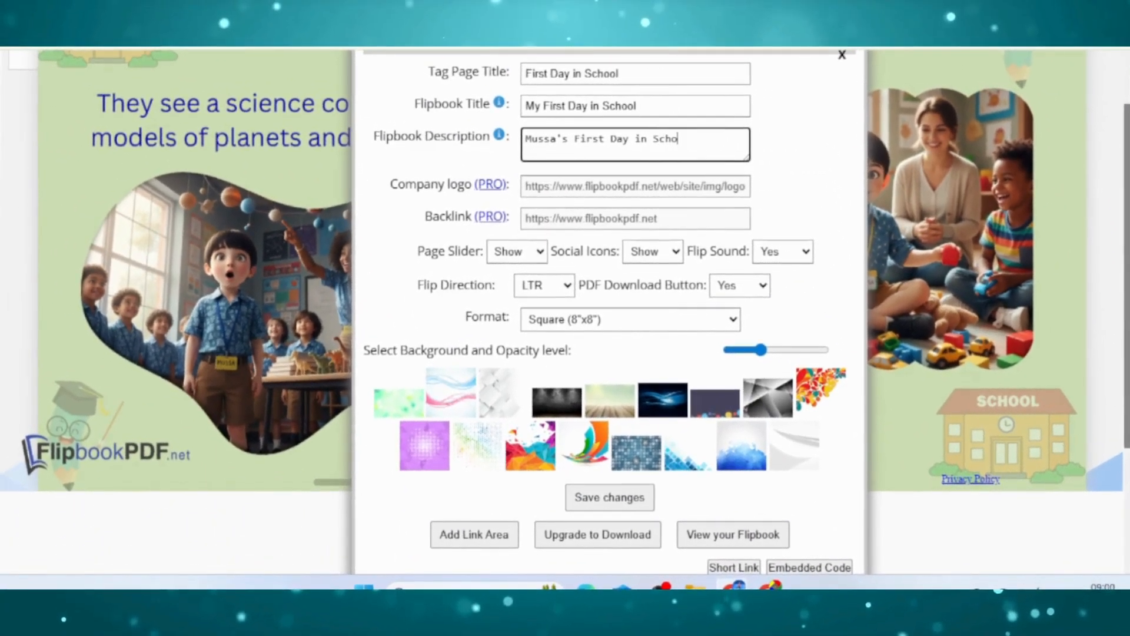
Save the flipbook titled My First Day in School with description Mussa's First Day in School.
type("ol")
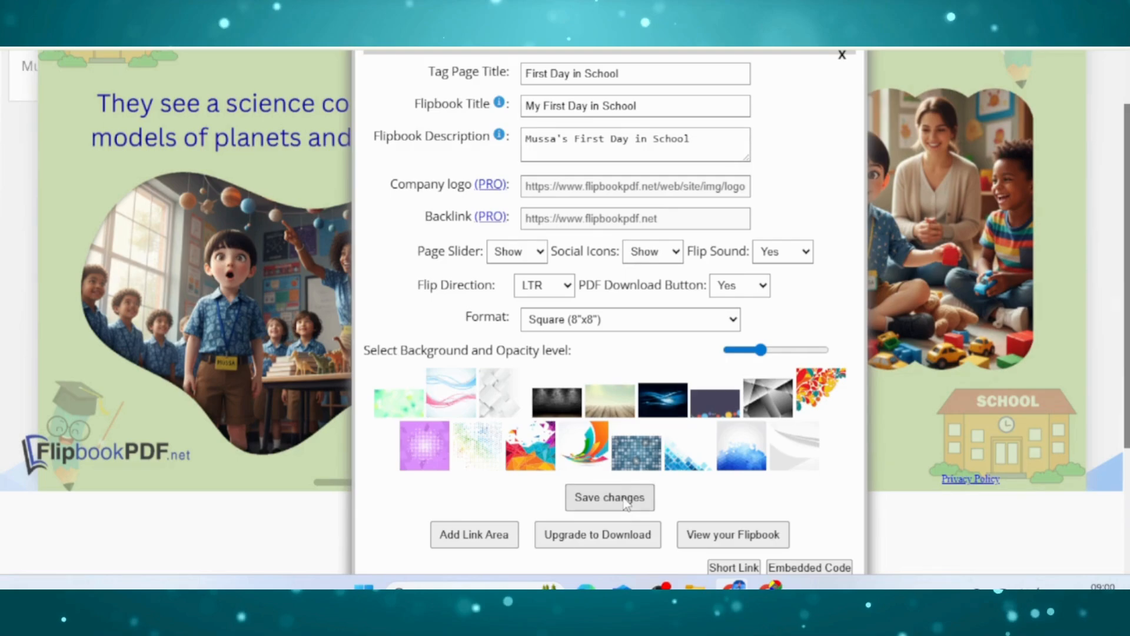
left_click(609, 496)
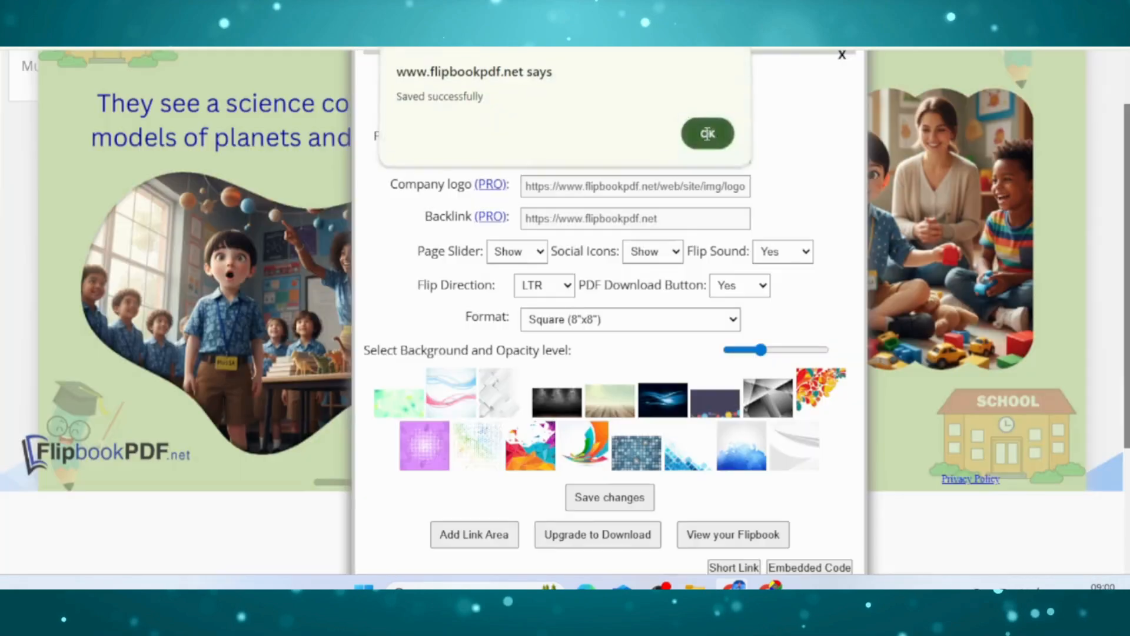
left_click(707, 134)
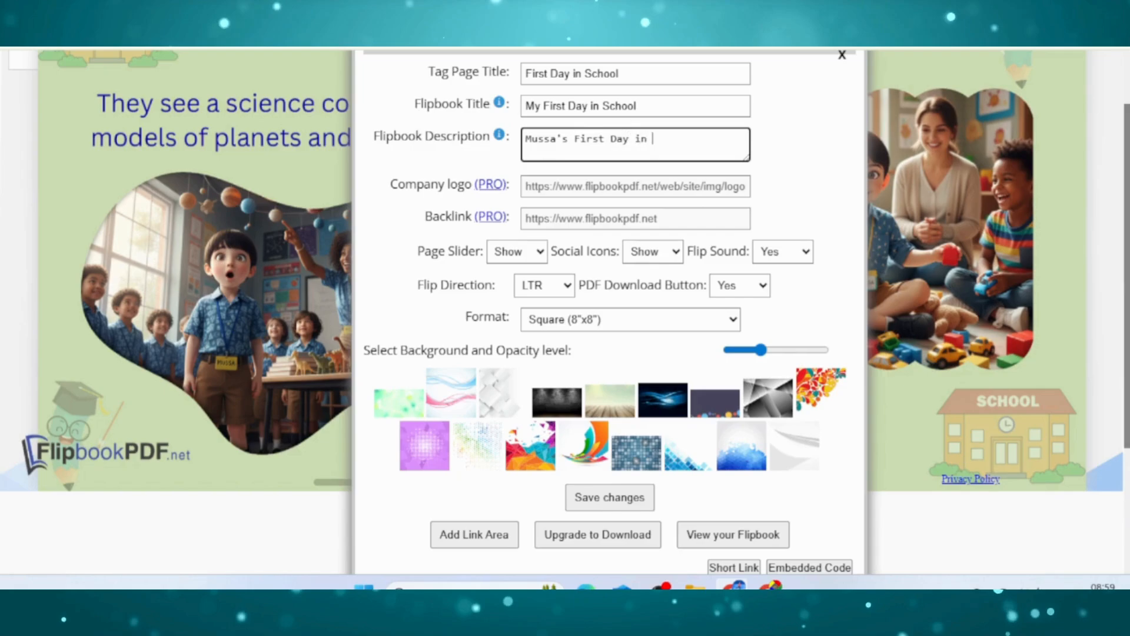
type("School")
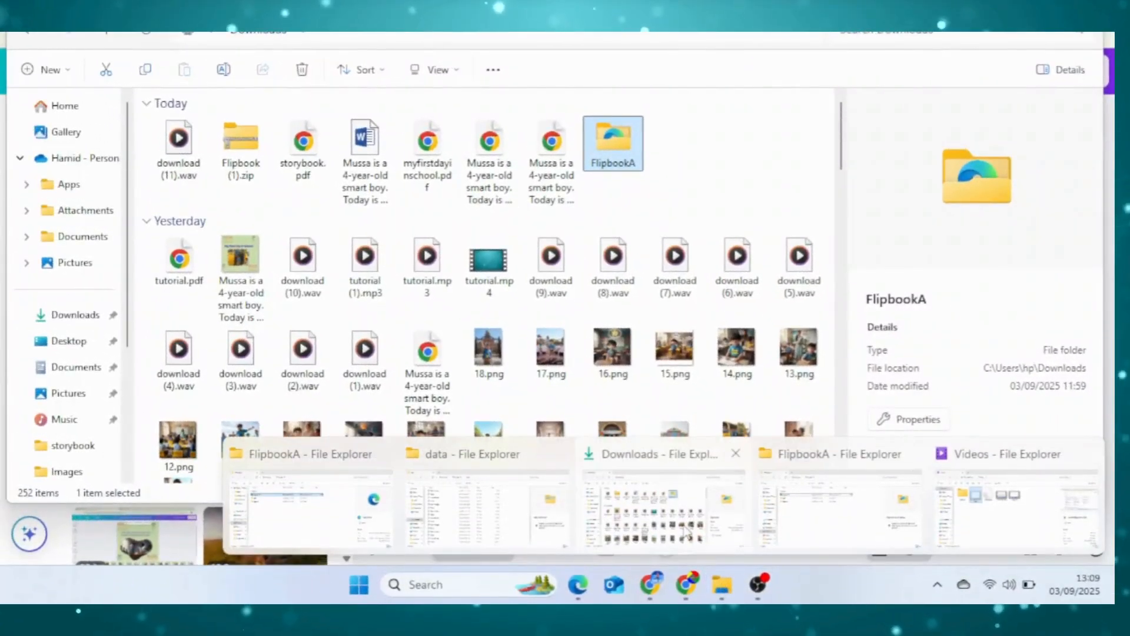
Extract Flipbook (1).zip in Downloads and enter the folder holding index.html, data and flipbook.
left_click(240, 144)
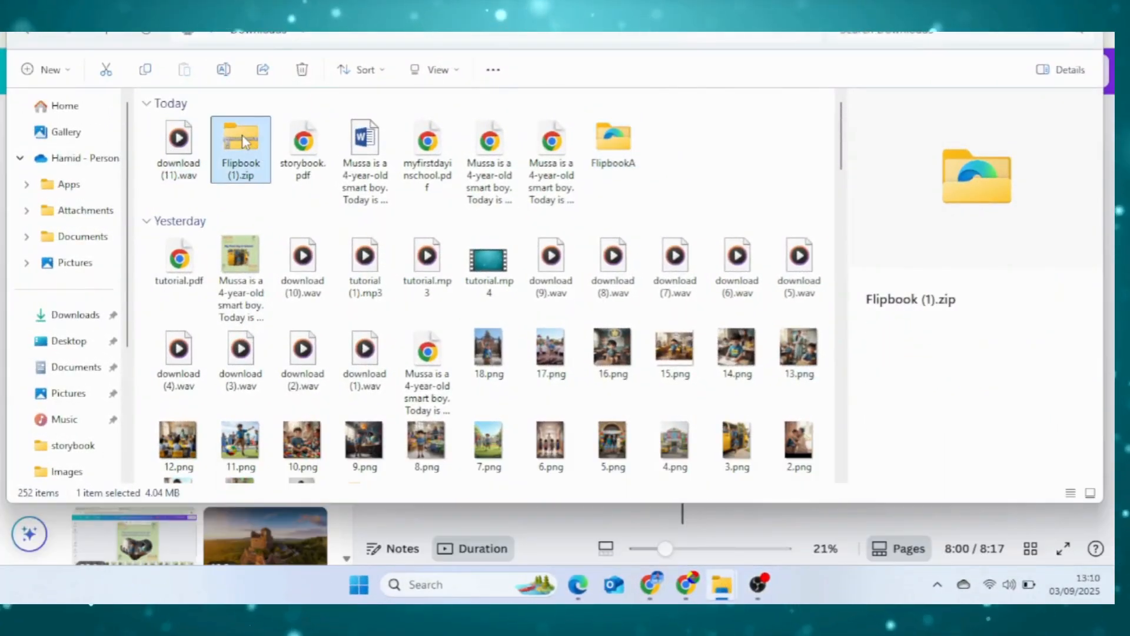
right_click(240, 149)
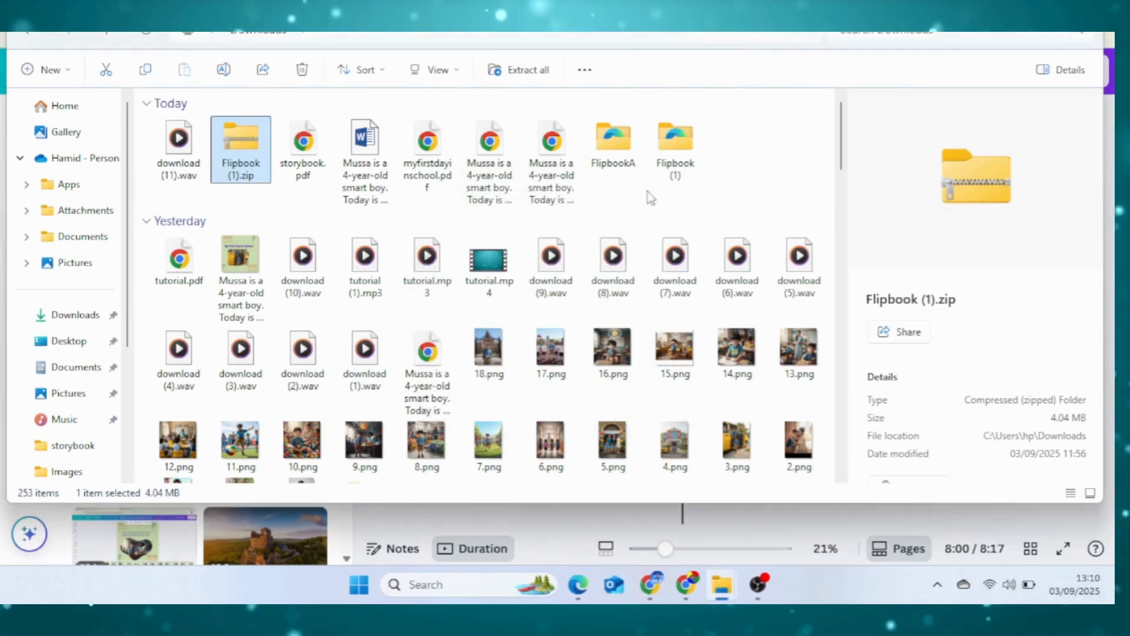
double_click(674, 140)
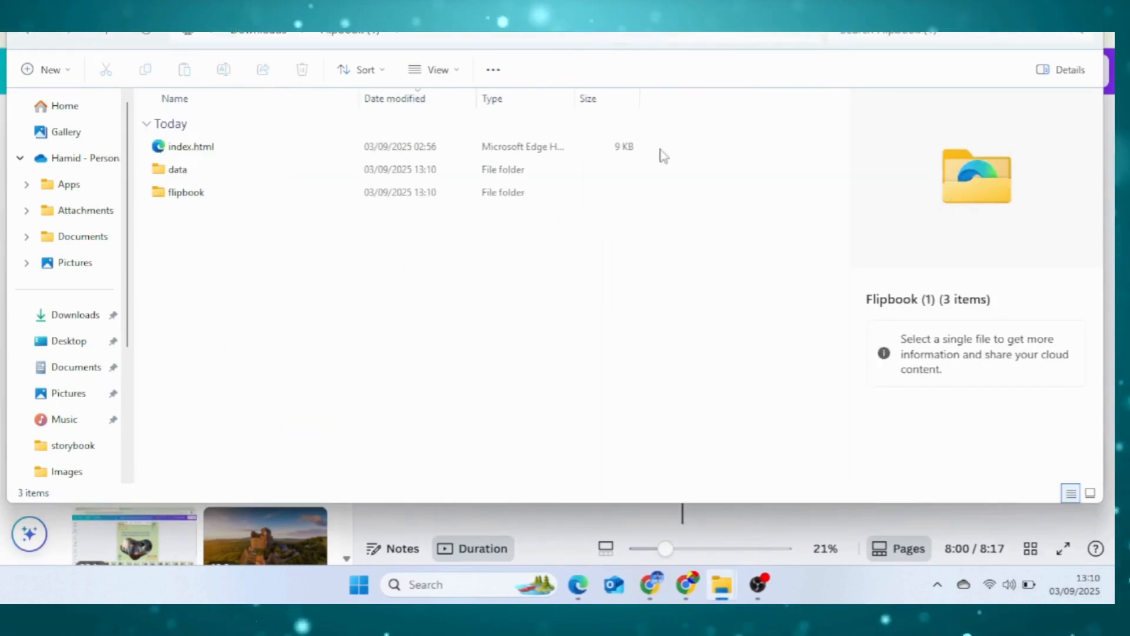
left_click(178, 168)
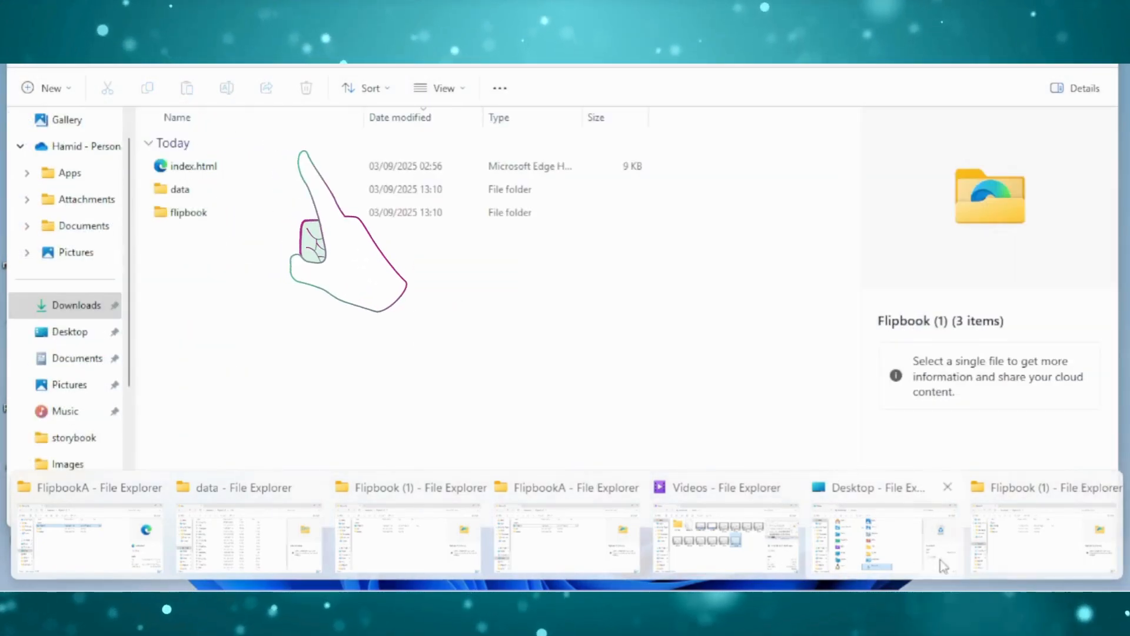
left_click(192, 166)
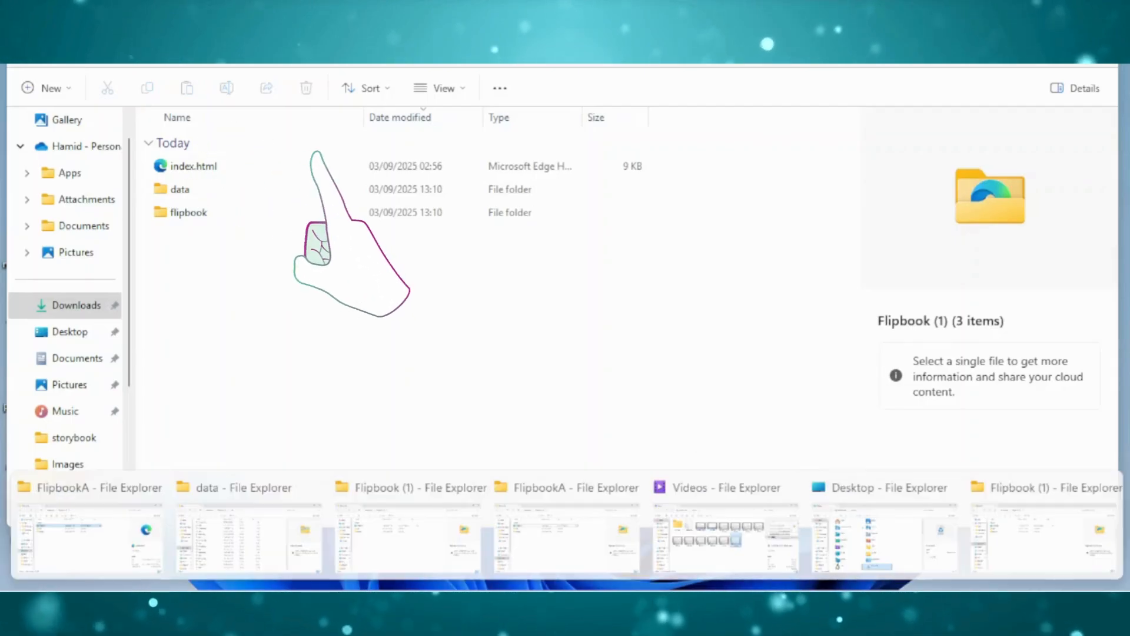
left_click(193, 166)
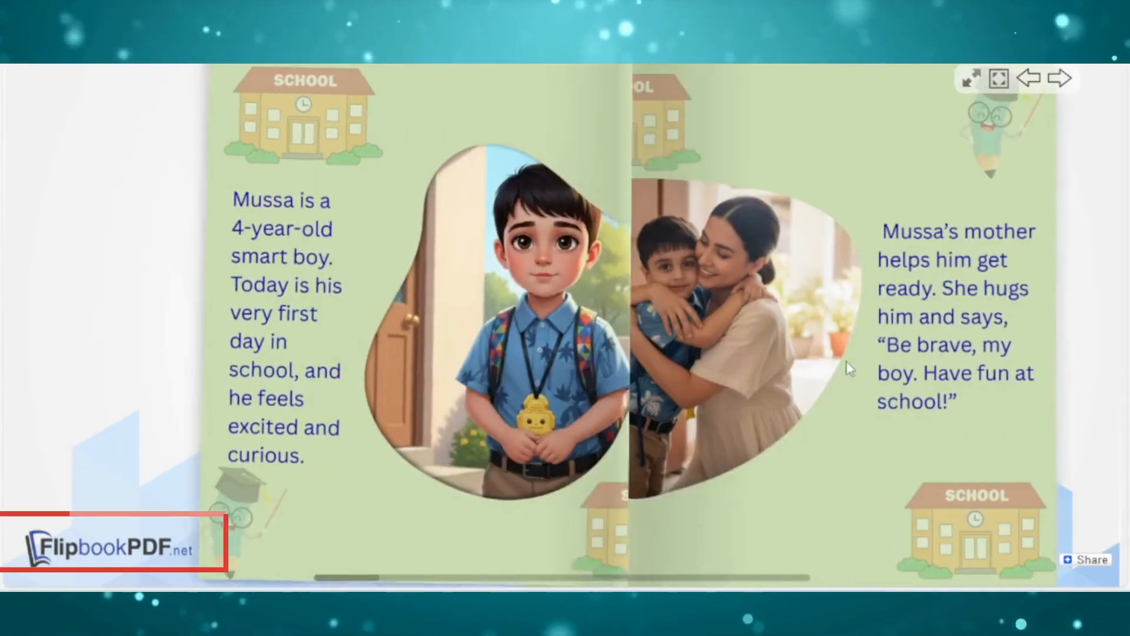
Flip forward and back through the offline flipbook's spreads to check the FlipbookPDF.net logo.
left_click(1061, 79)
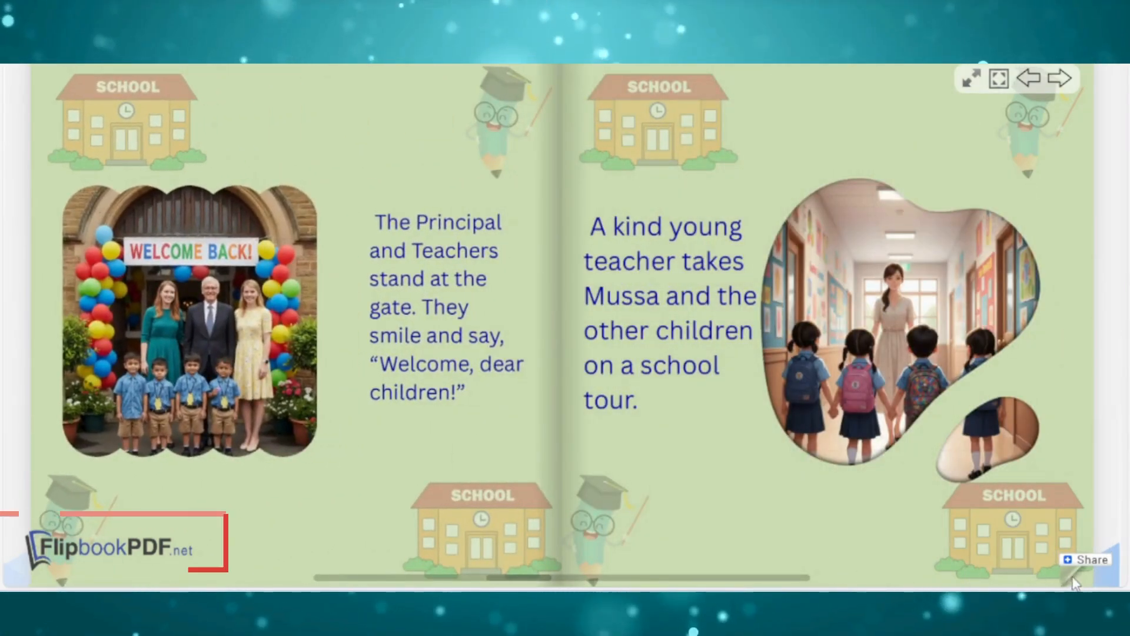
left_click(1026, 79)
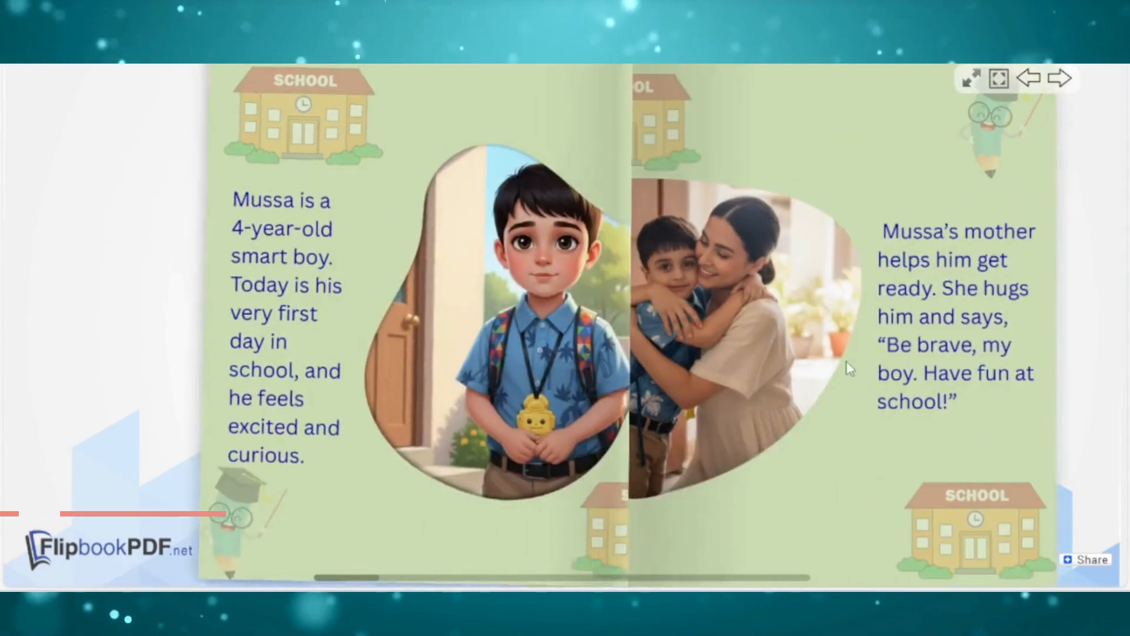
left_click(1059, 79)
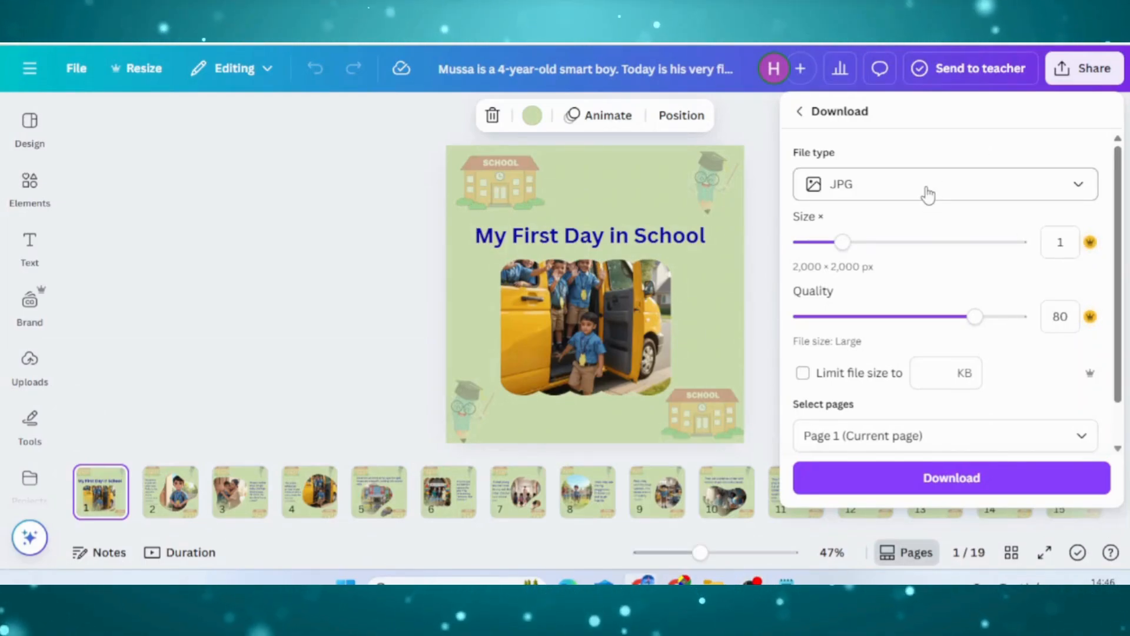
Download page 1, the cover, as a JPG image.
left_click(951, 476)
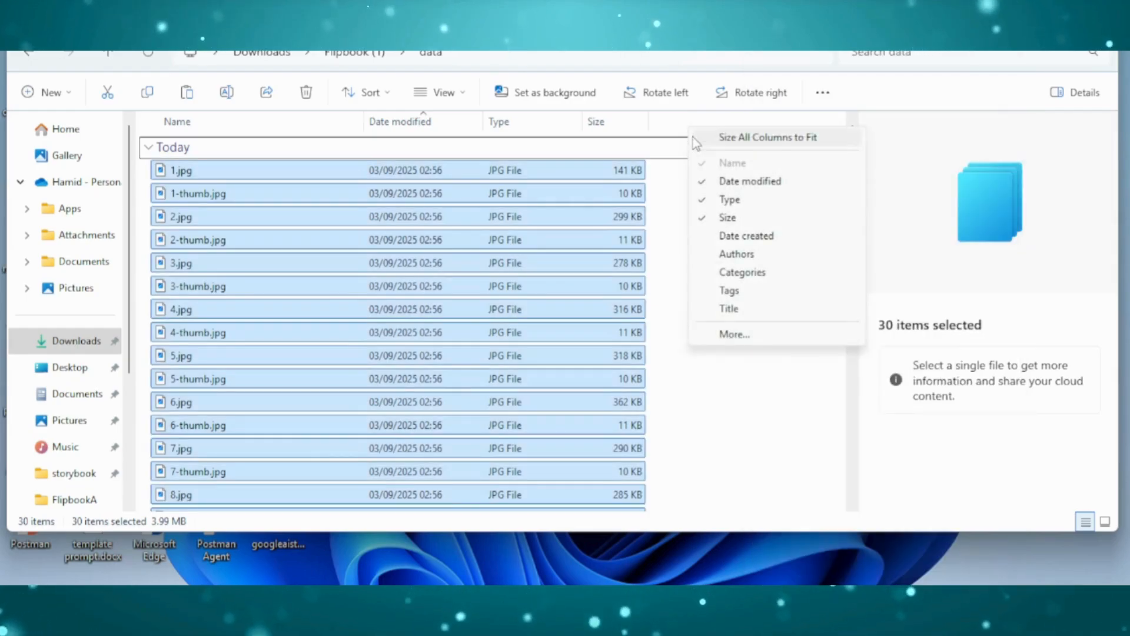
Paste the downloaded cover JPG into the data folder, replacing the existing 1.jpg.
left_click(766, 136)
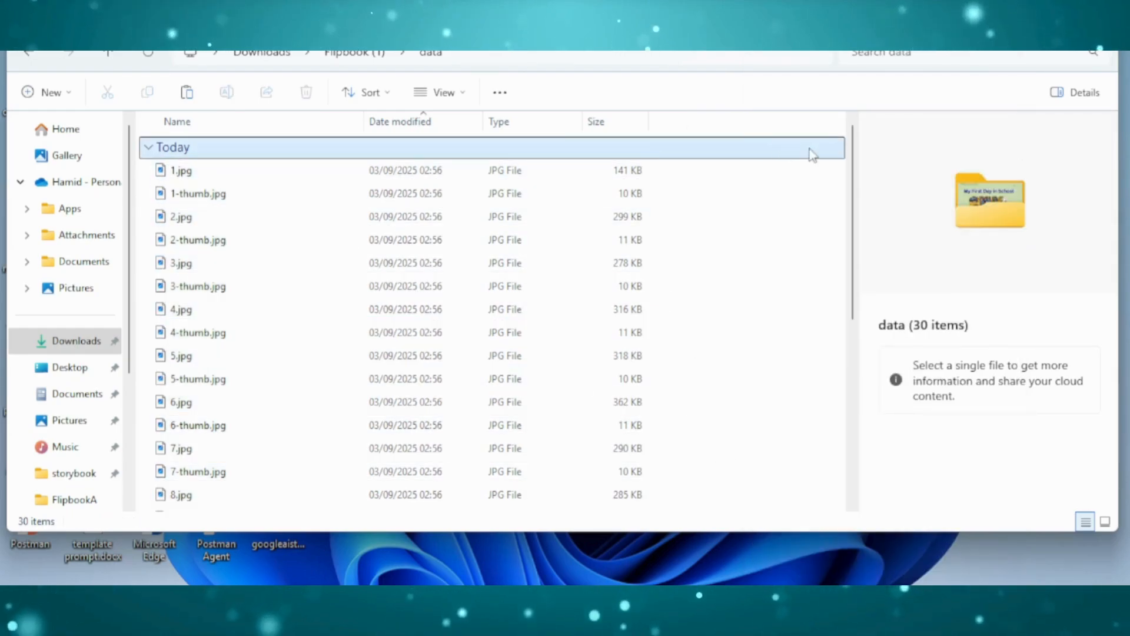
right_click(811, 154)
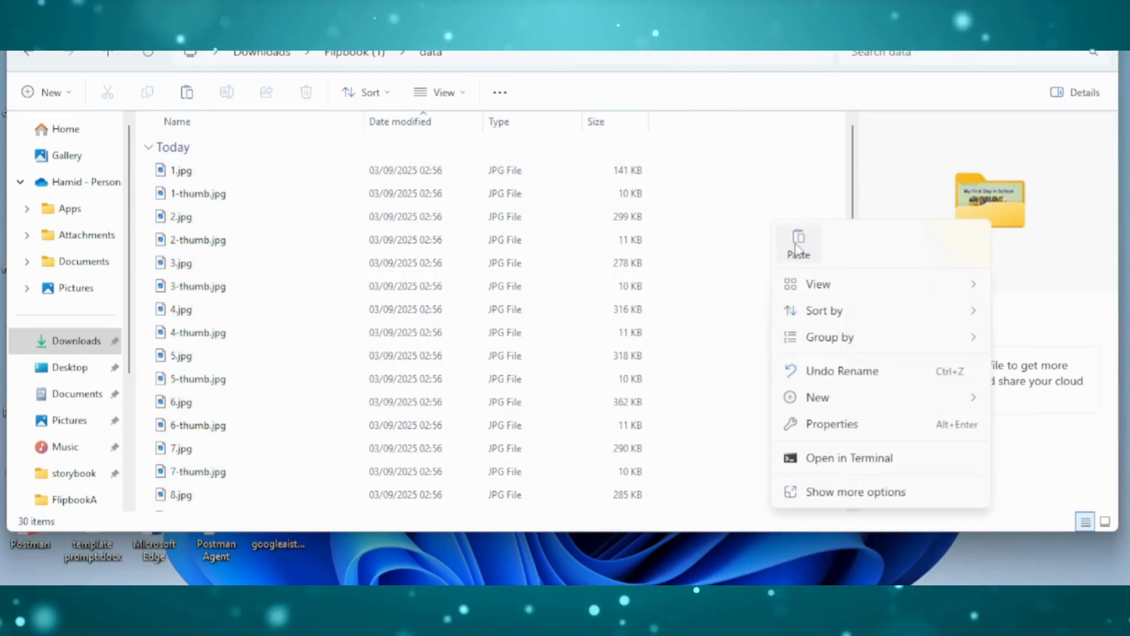
left_click(798, 249)
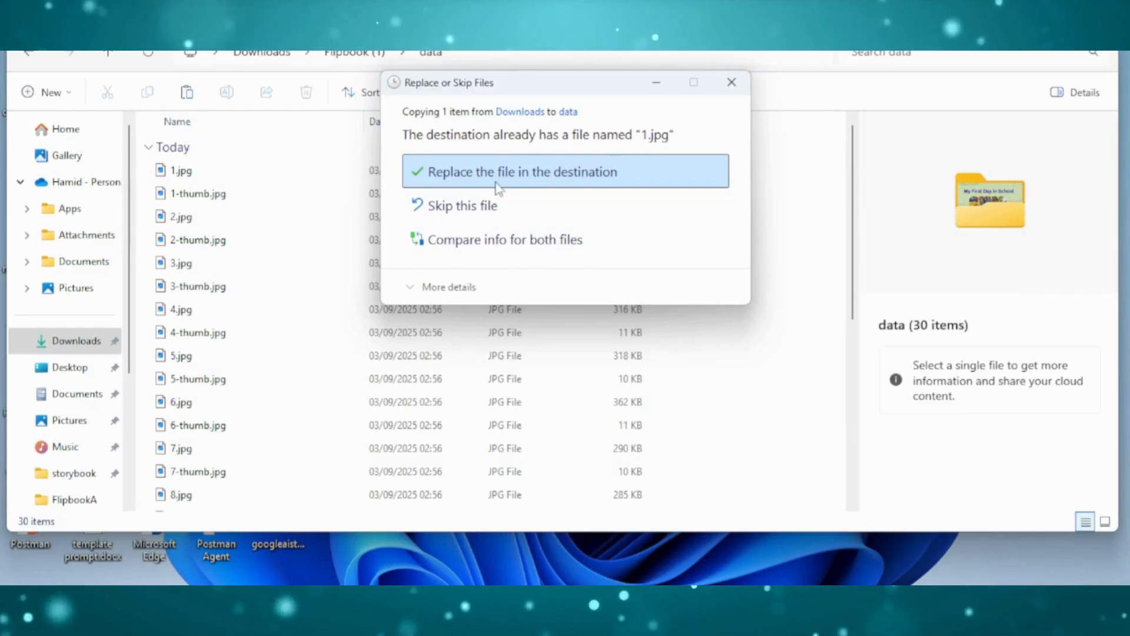
left_click(566, 172)
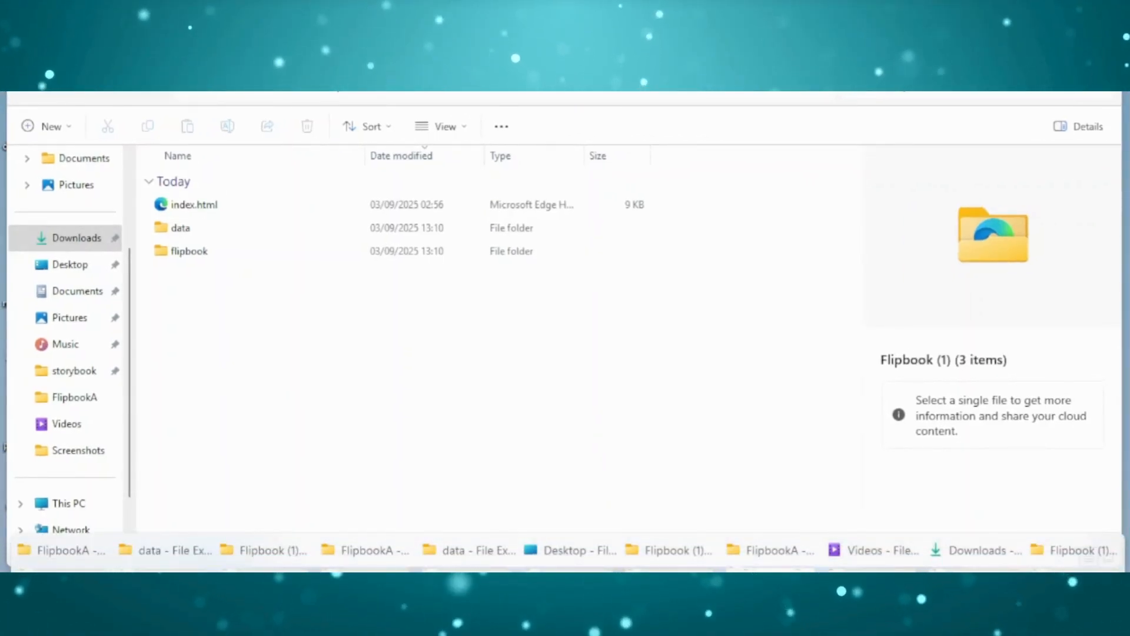
Open index.html from the Flipbook (1) folder in Notepad for editing.
double_click(194, 204)
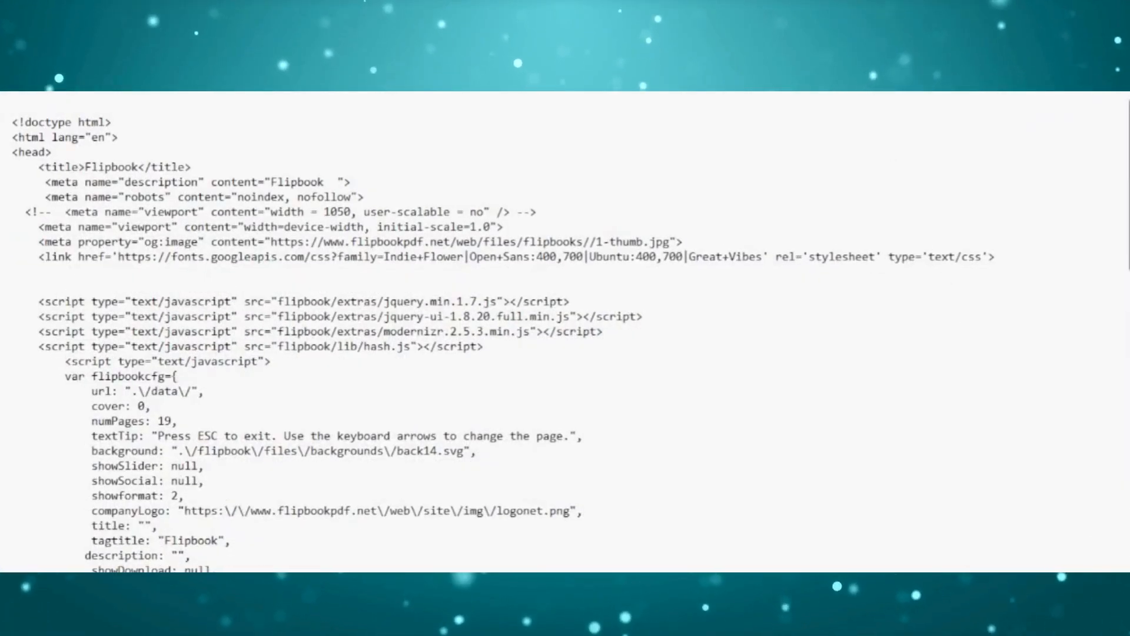
Delete the flipbookpdf.net link block with the logonet.png image from index.html.
scroll("down", 3)
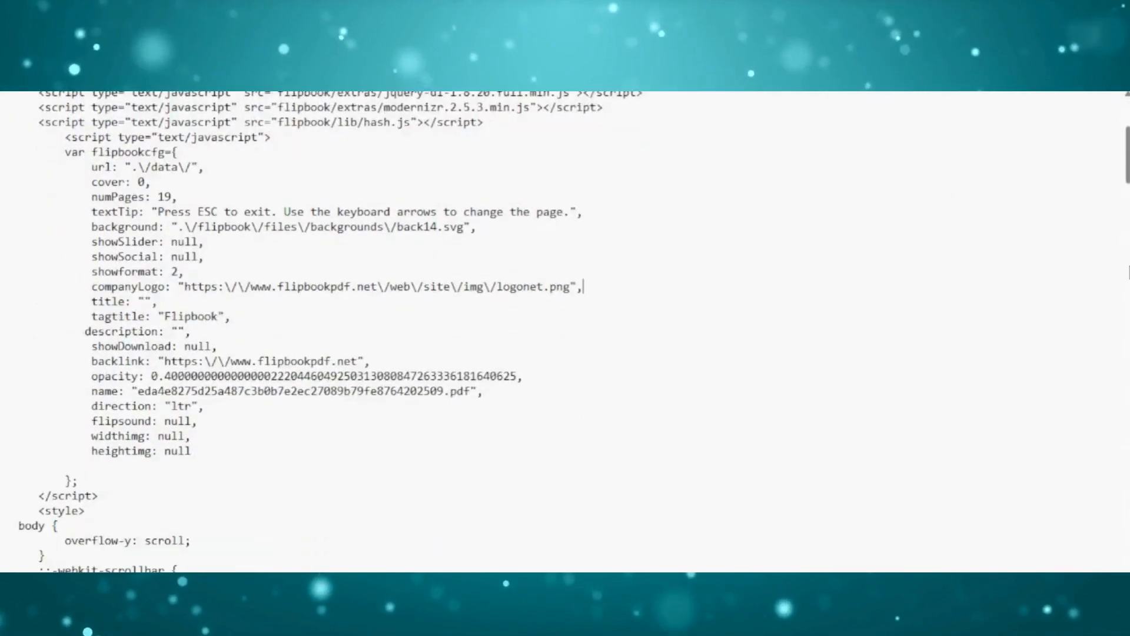
scroll("down", 3)
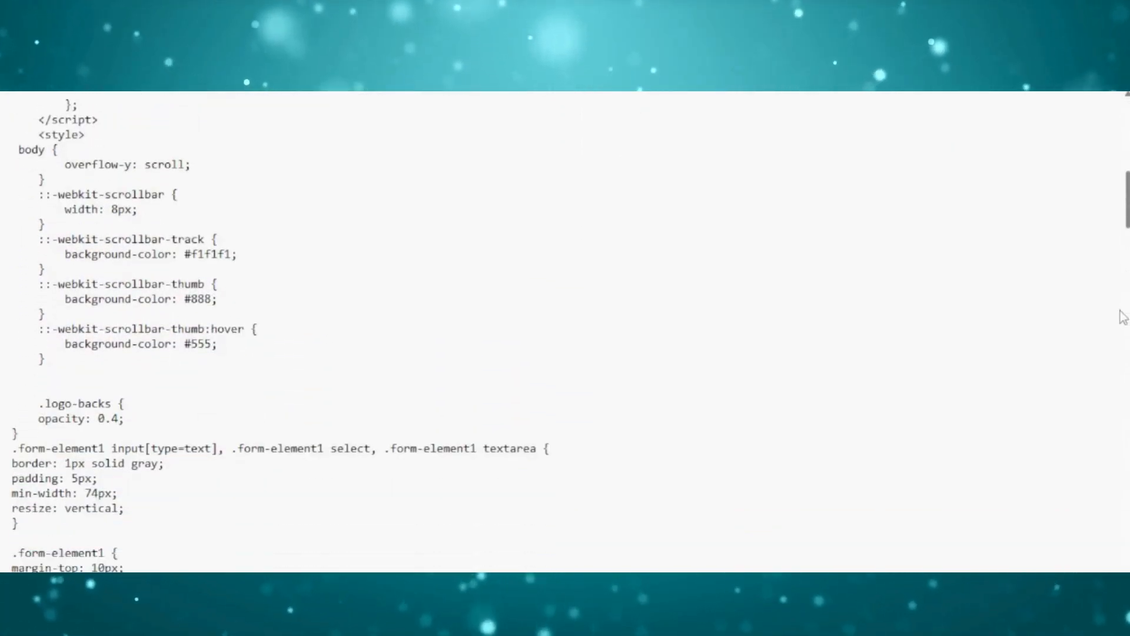
scroll("down", 3)
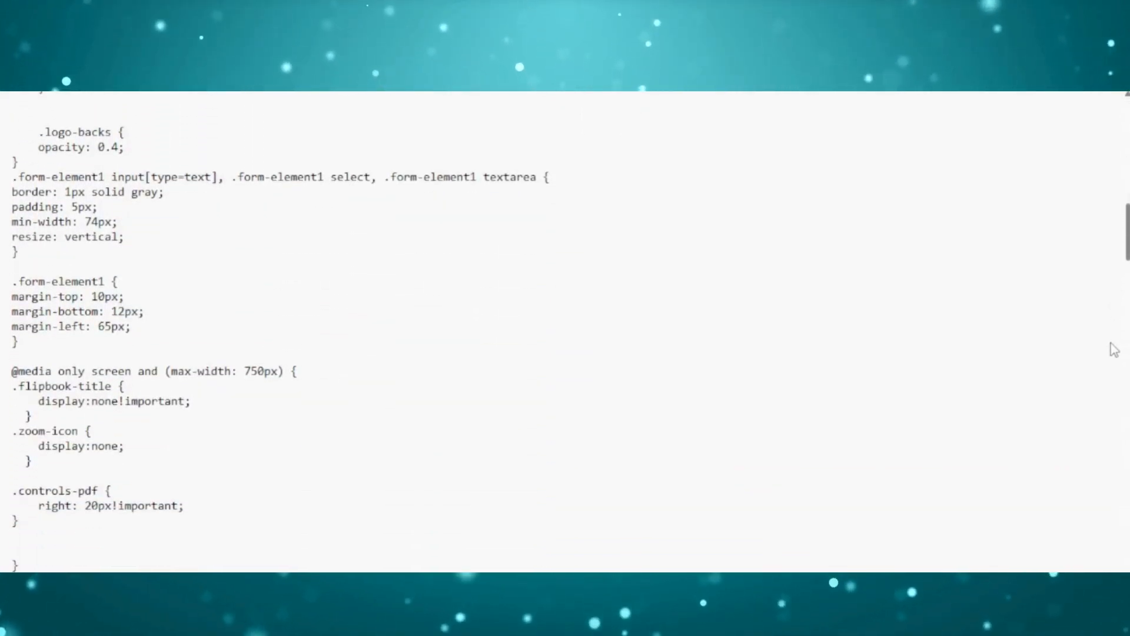
scroll("down", 3)
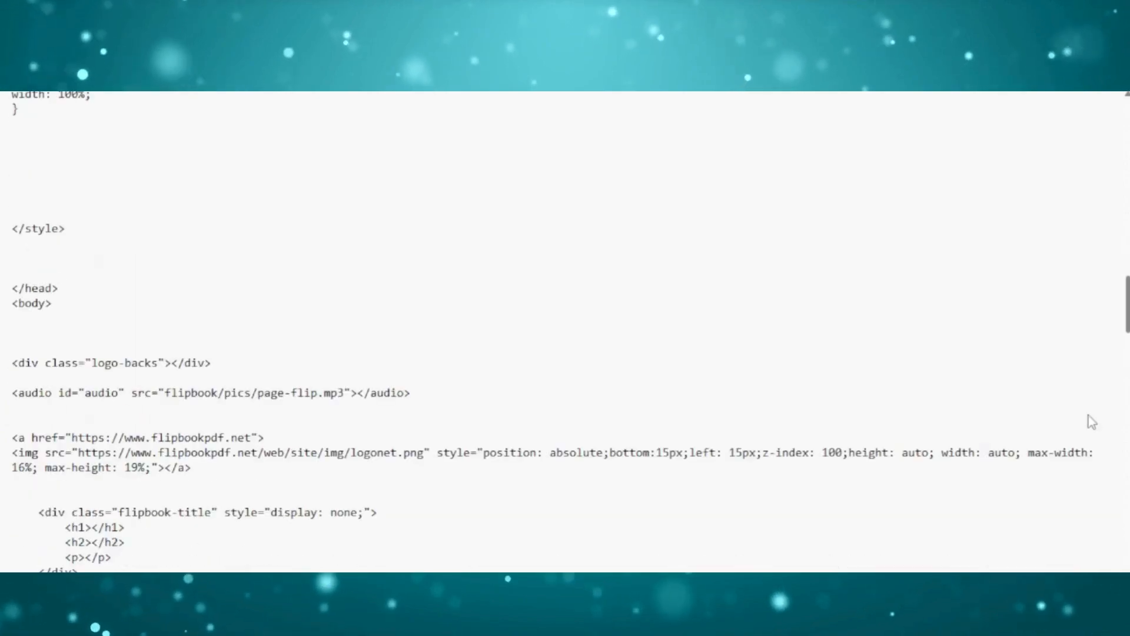
scroll("down", 3)
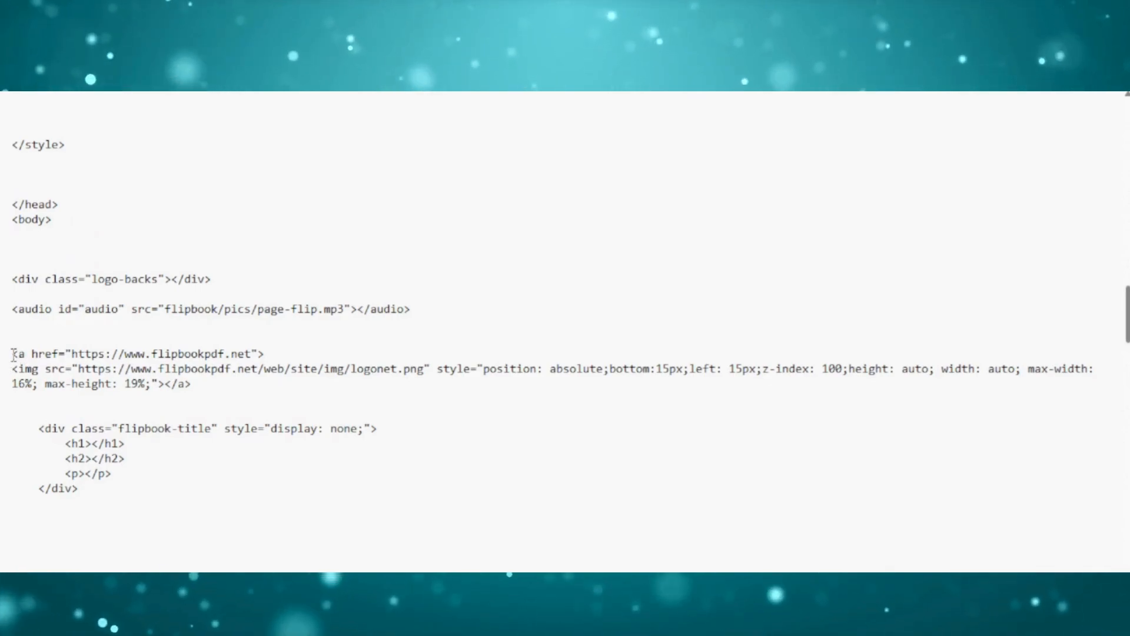
left_click_drag(11, 355, 192, 384)
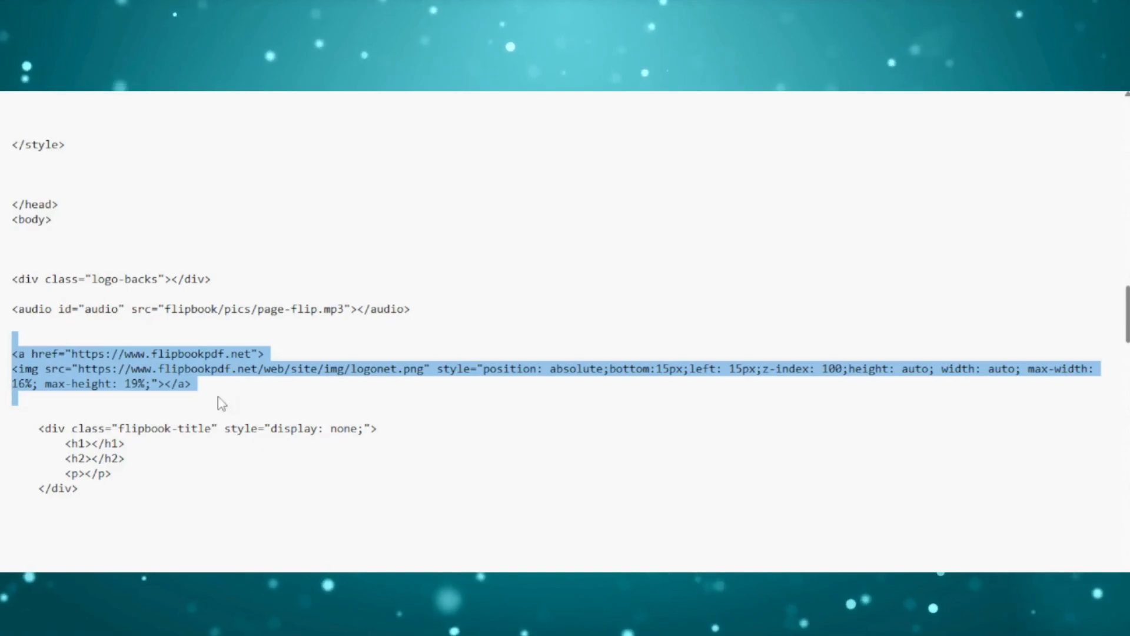
key("Delete")
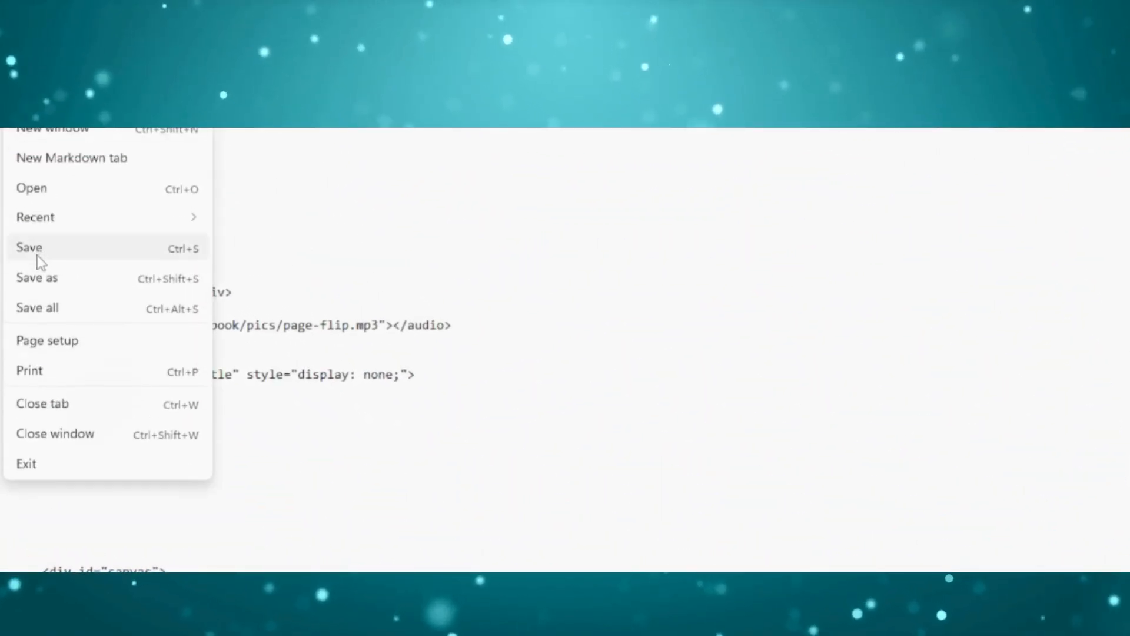
Save the edited index.html.
left_click(29, 247)
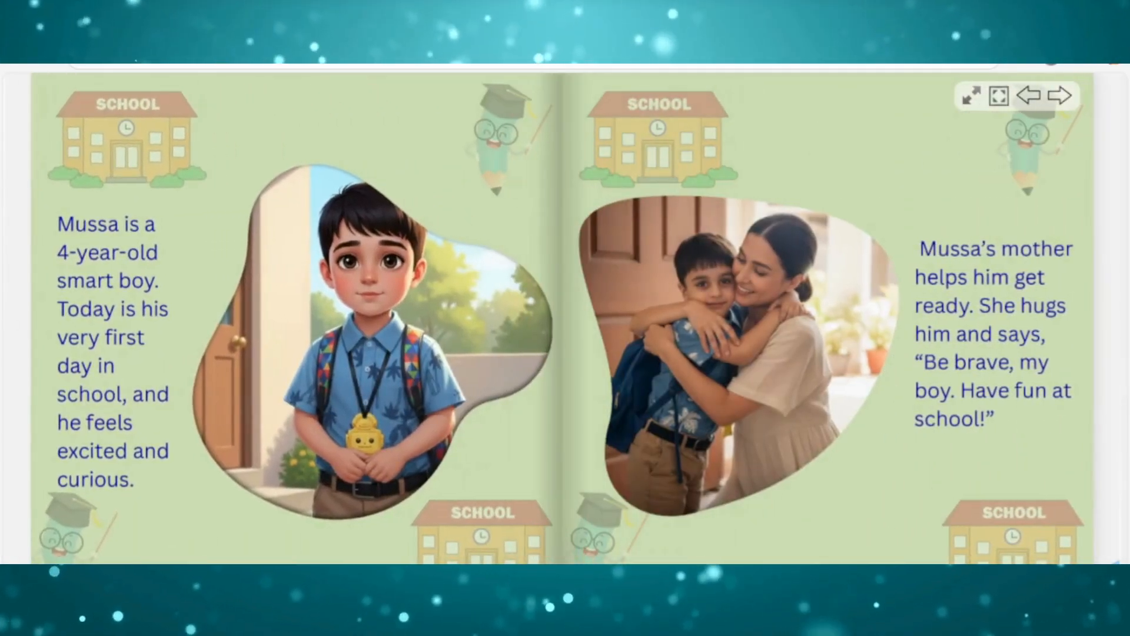
View the flipbook in Edge, confirming the pages show without the FlipbookPDF.net logo.
left_click(1061, 96)
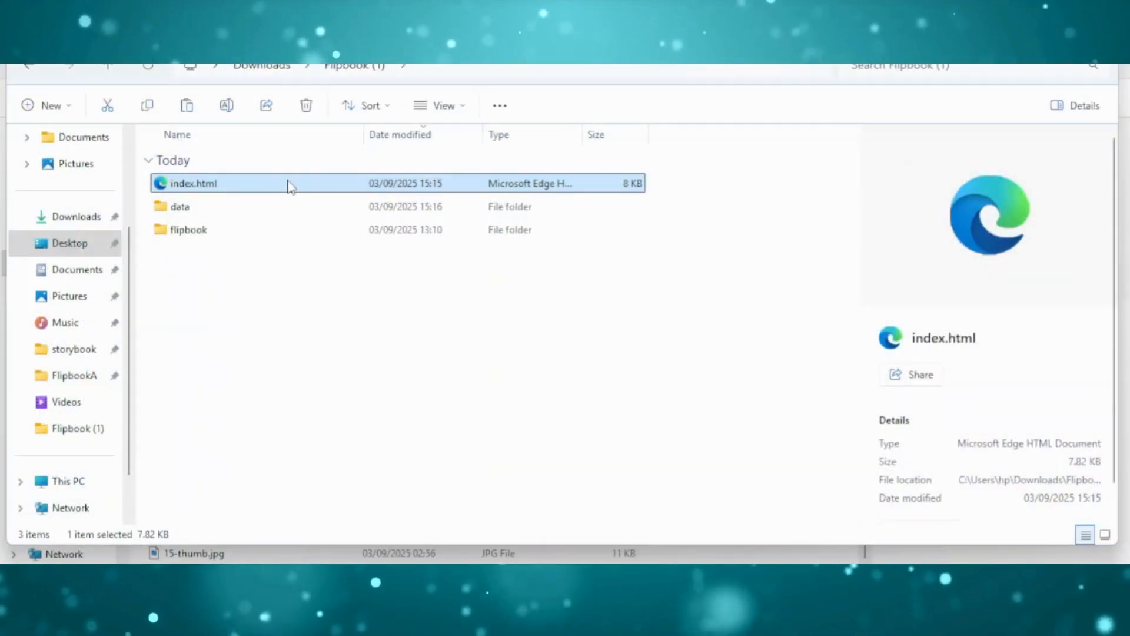
Reopen the edited index.html from the Flipbook (1) folder.
double_click(192, 184)
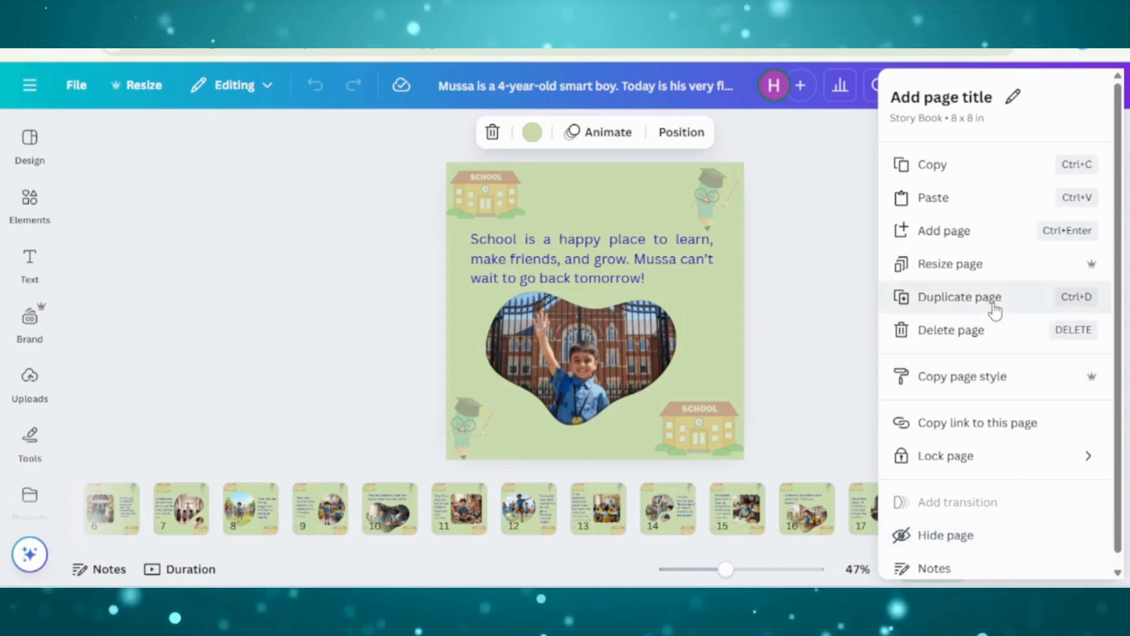
Remove the school gate photo from page 20's frame and bring up the uploaded classroom images.
left_click(958, 297)
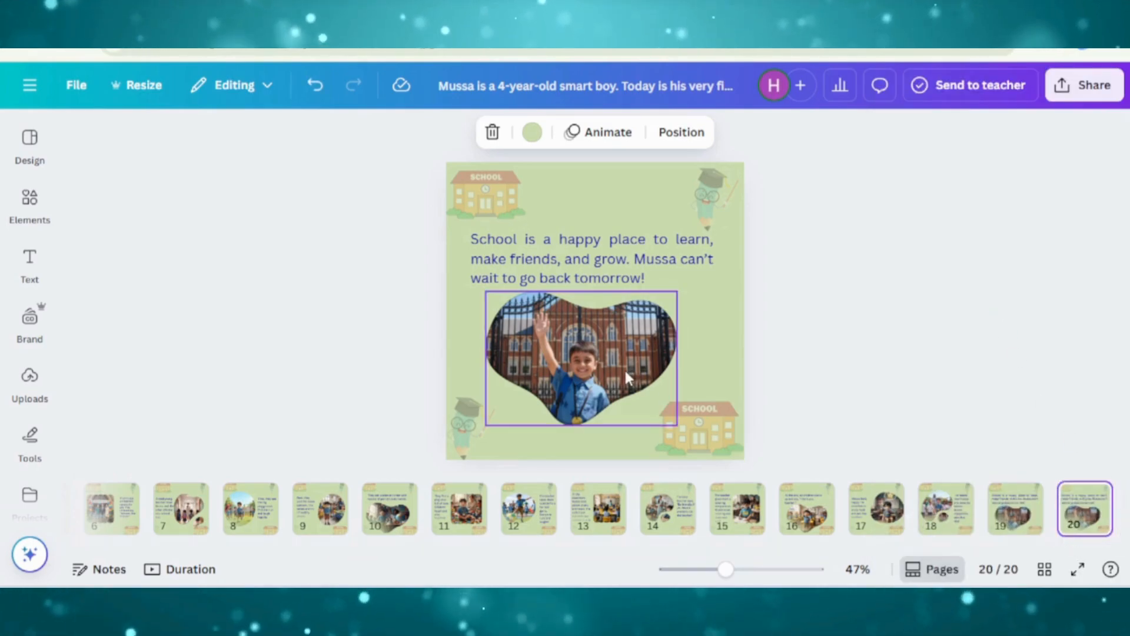
left_click_drag(581, 358, 178, 329)
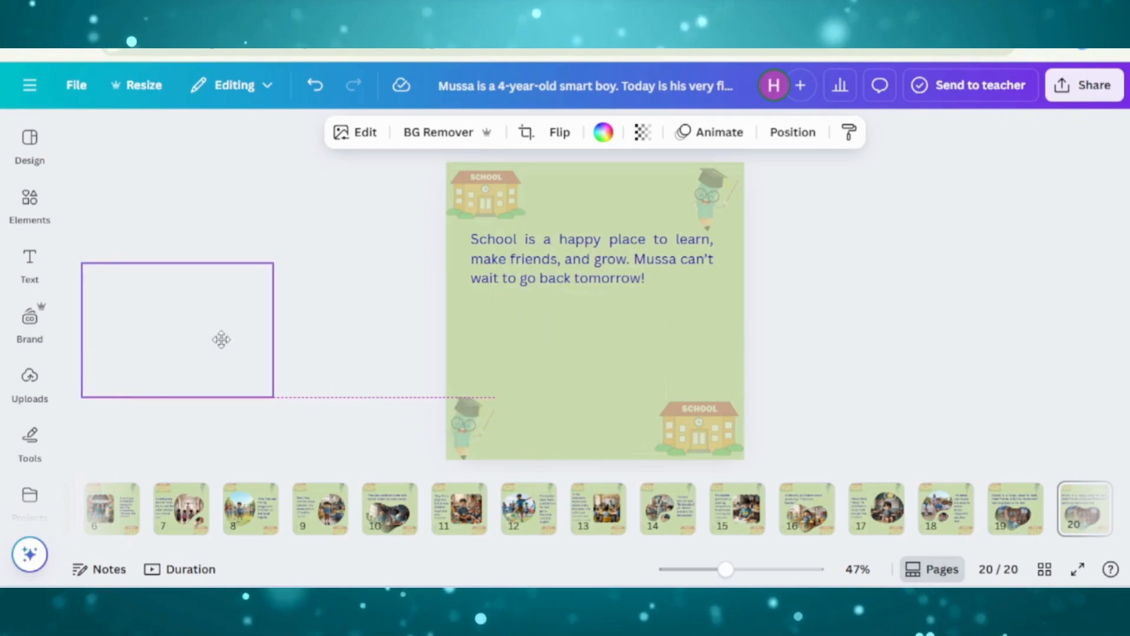
left_click(29, 205)
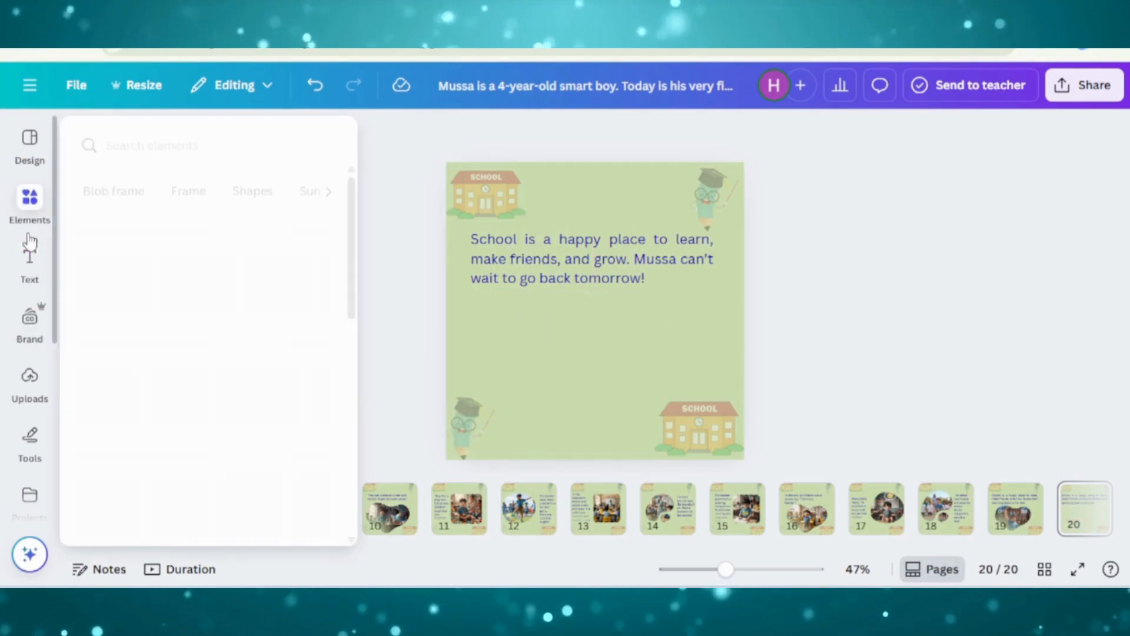
left_click(30, 382)
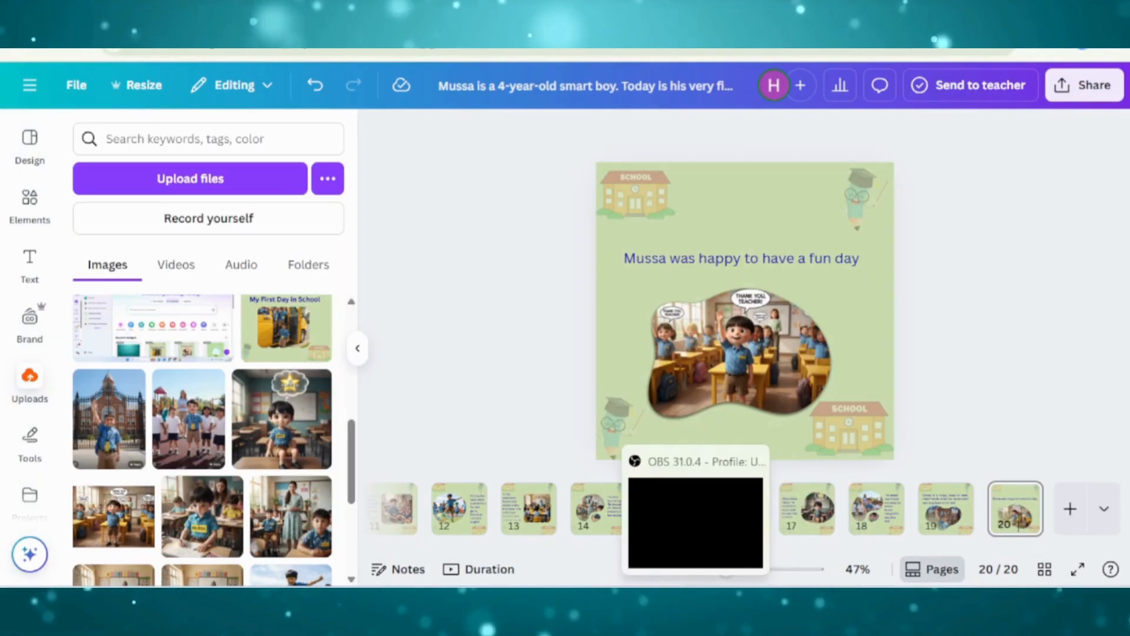
Download the storybook via Share as JPG images with the selected pages confirmed.
left_click(1084, 85)
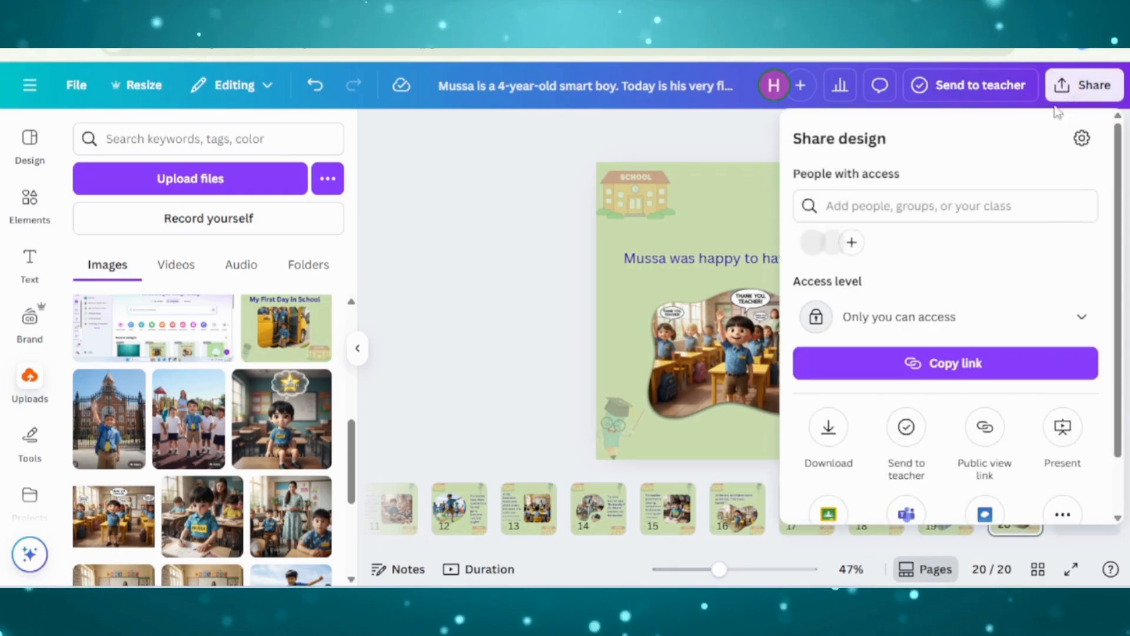
left_click(828, 426)
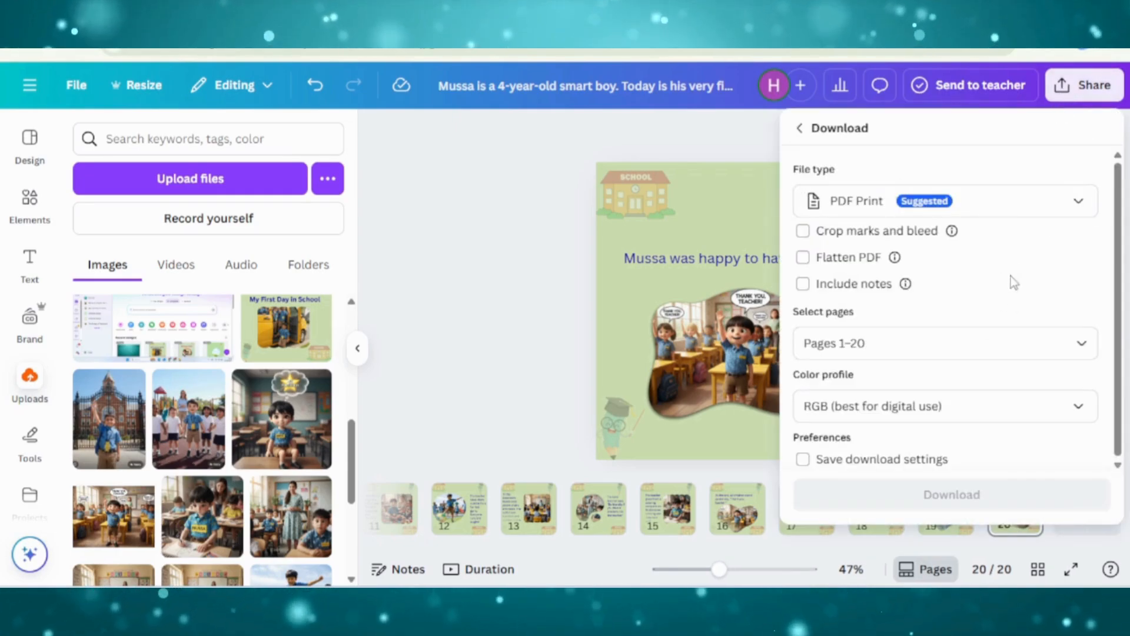
left_click(944, 200)
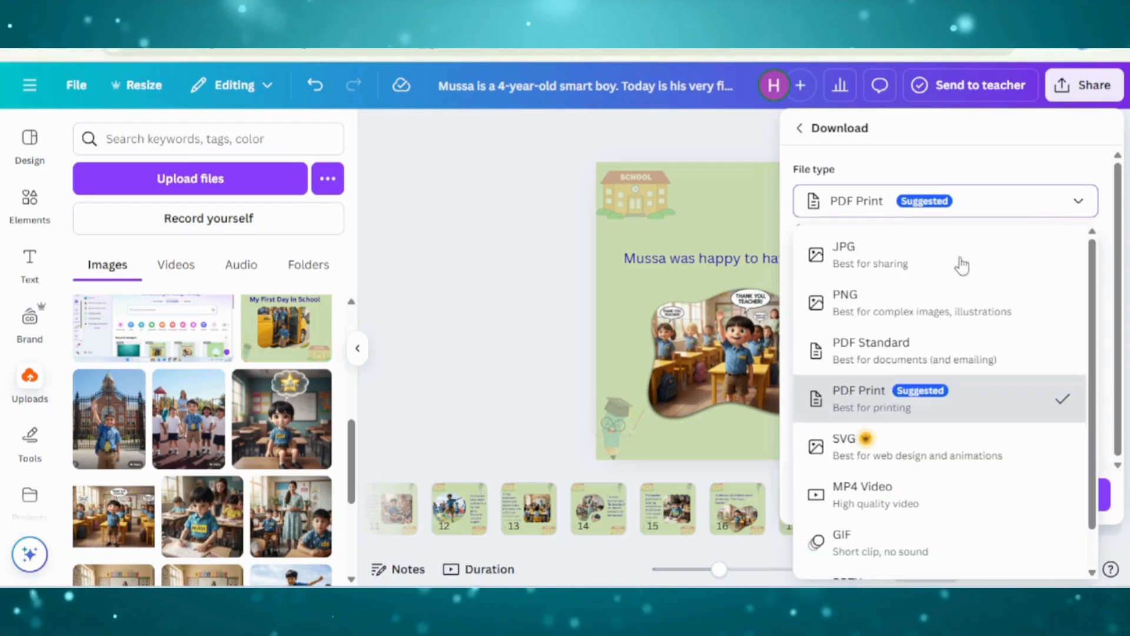
left_click(843, 255)
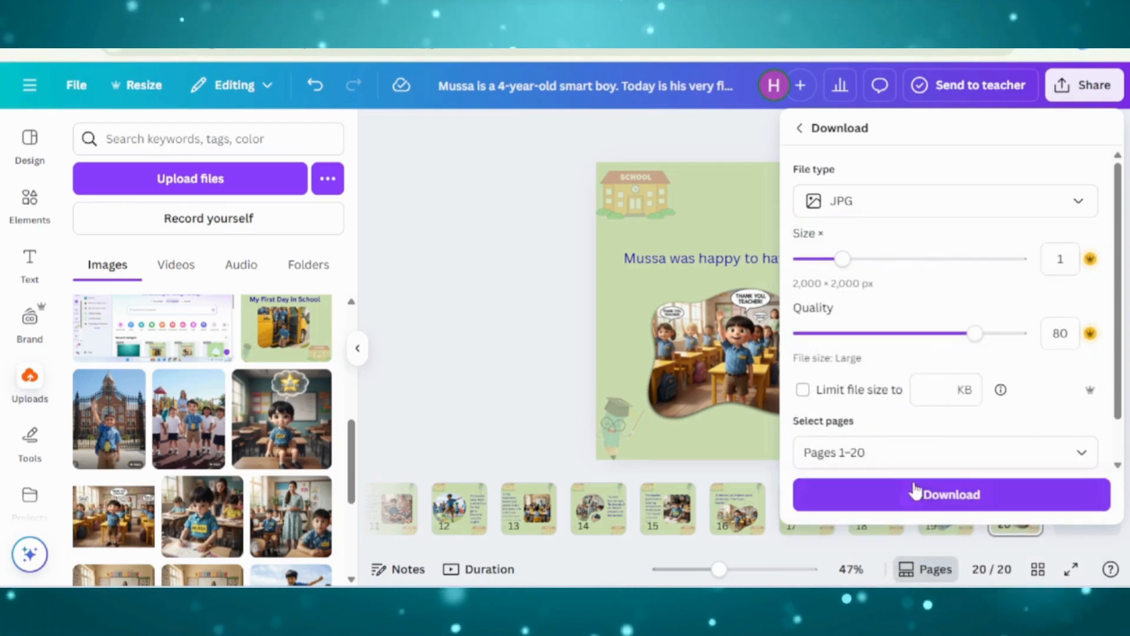
left_click(944, 452)
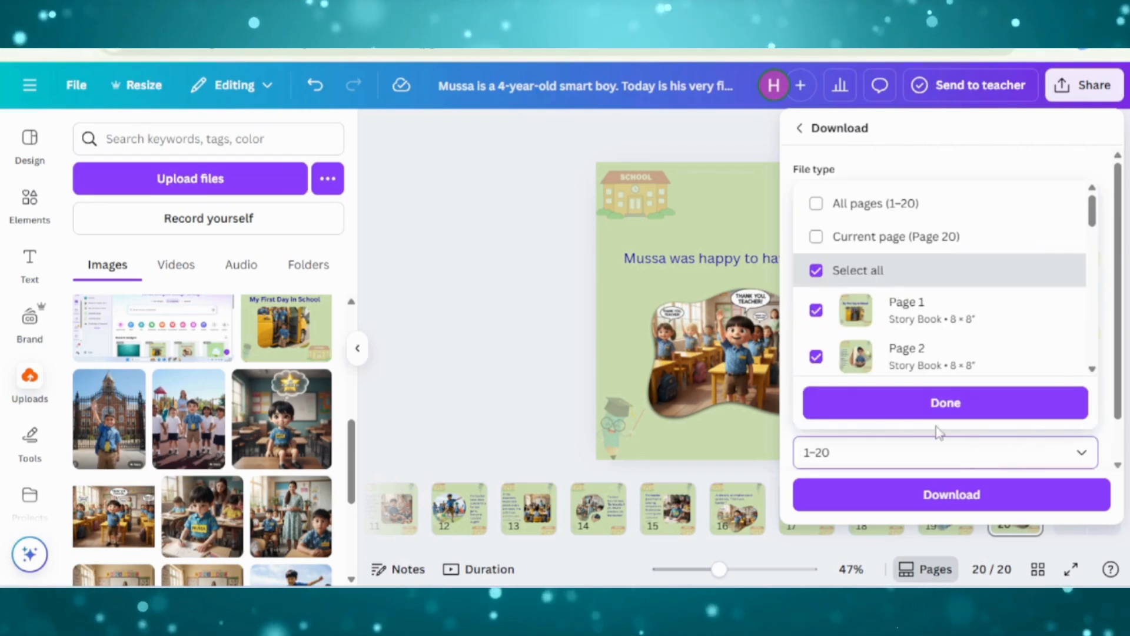
left_click(814, 232)
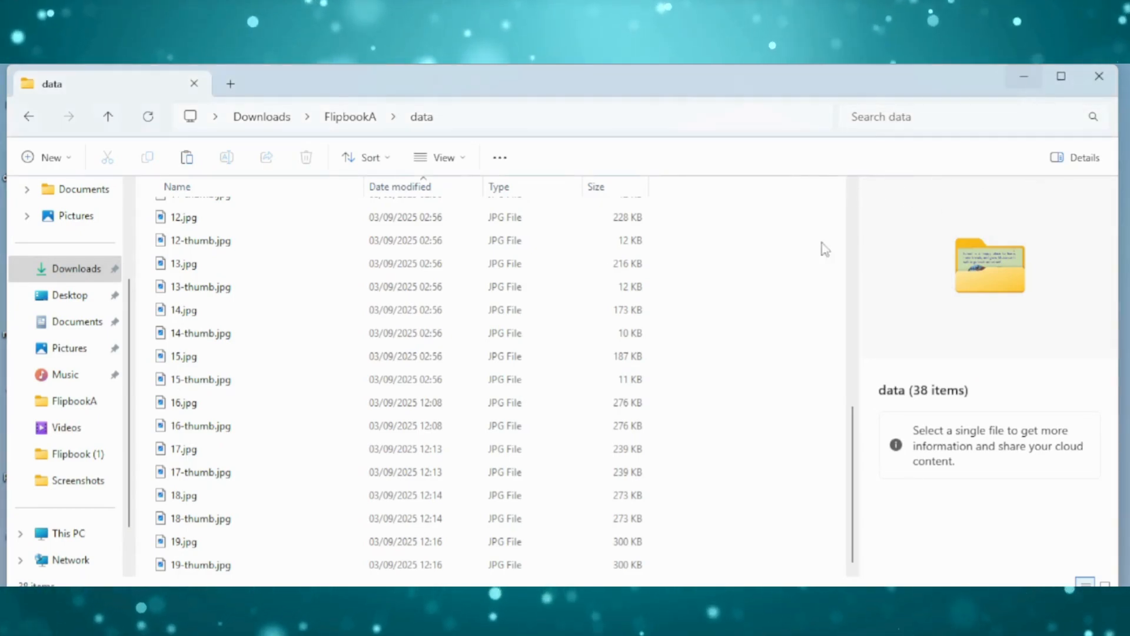
Paste 20.jpg and 20-thumb.jpg into the FlipbookA data folder.
right_click(826, 249)
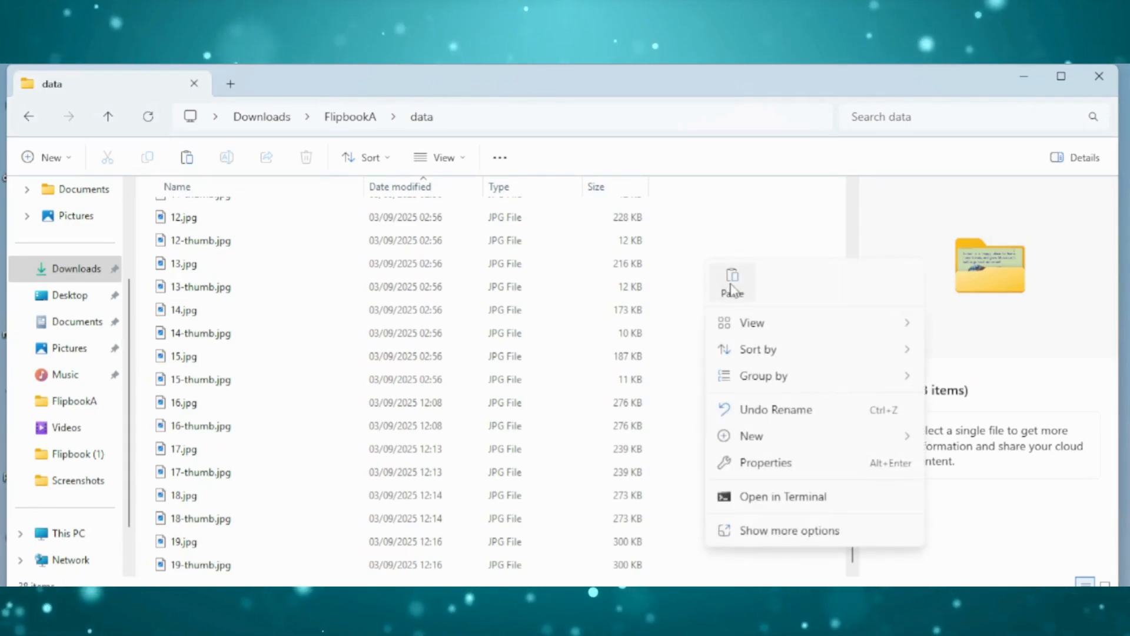
left_click(731, 281)
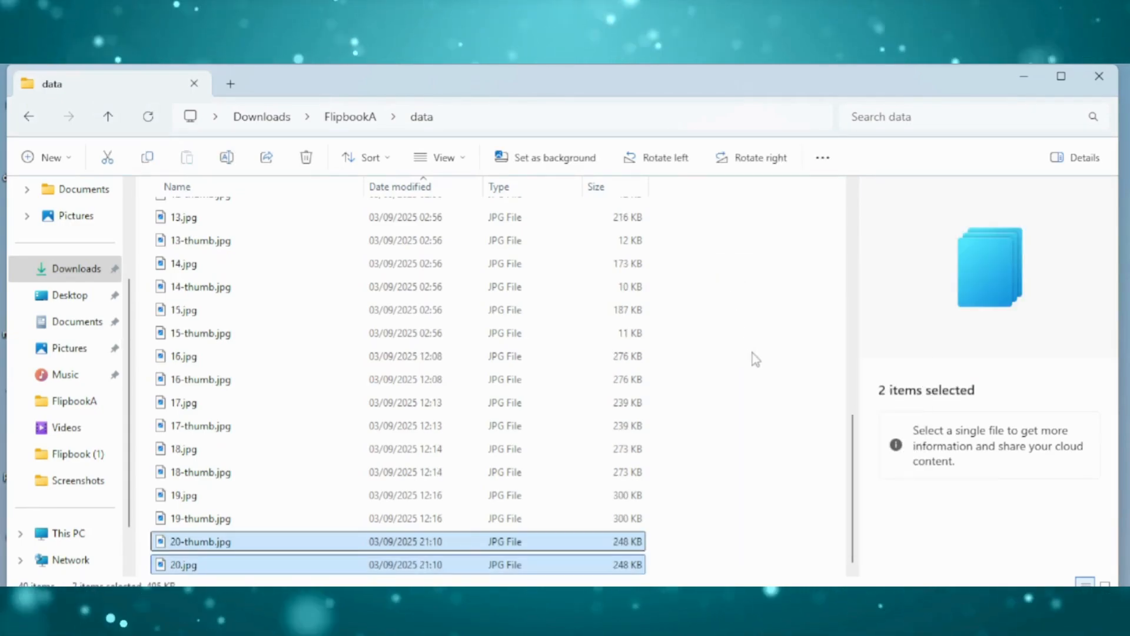
mouse_move(209, 570)
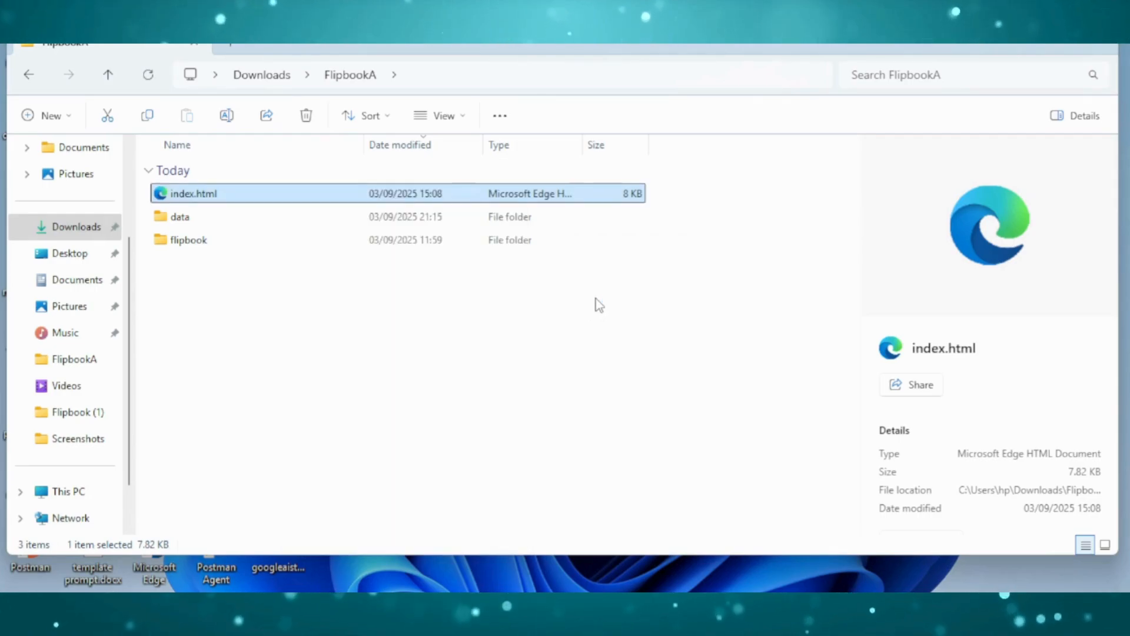
Edit index.html in Notepad so flipbookcfg numPages reads 20 instead of 19, and save.
double_click(192, 193)
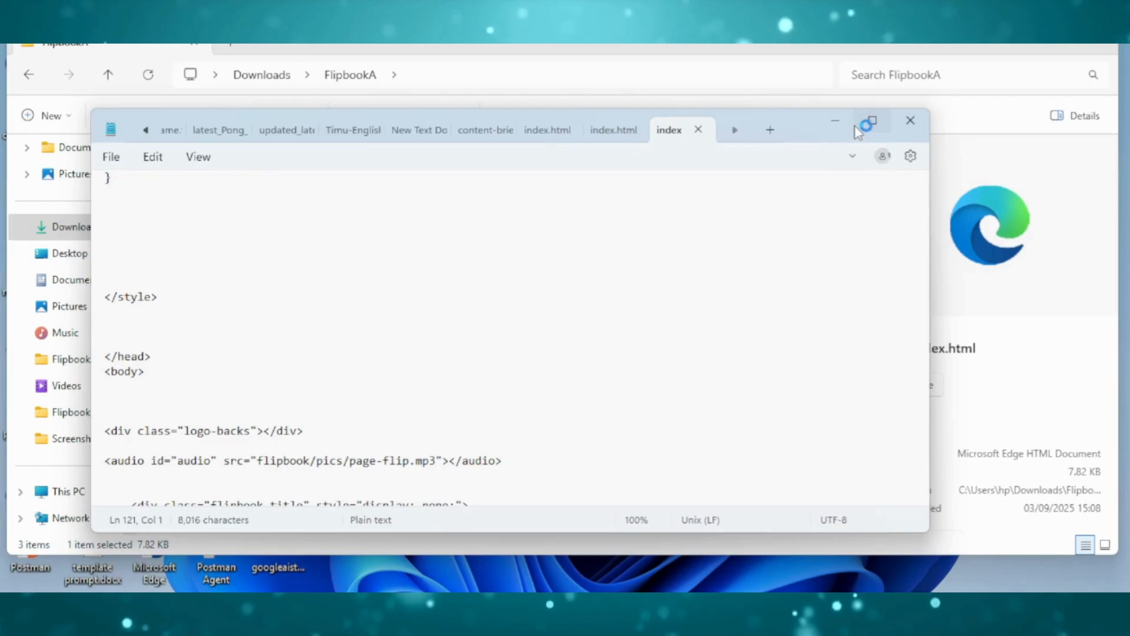
left_click(869, 120)
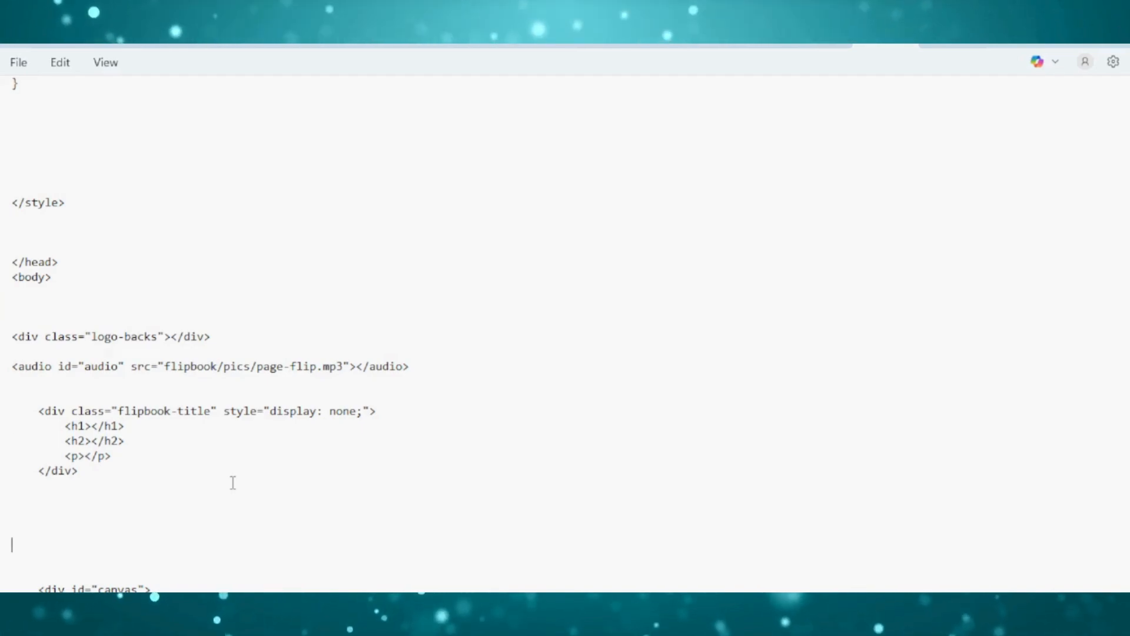
scroll("down", 3)
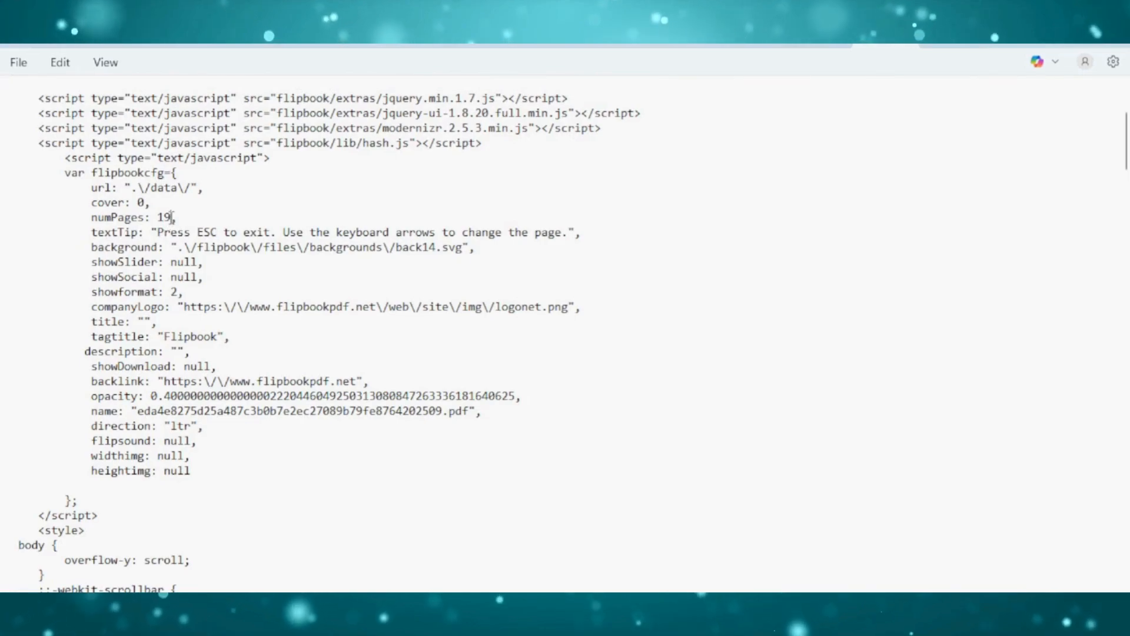
key("Backspace")
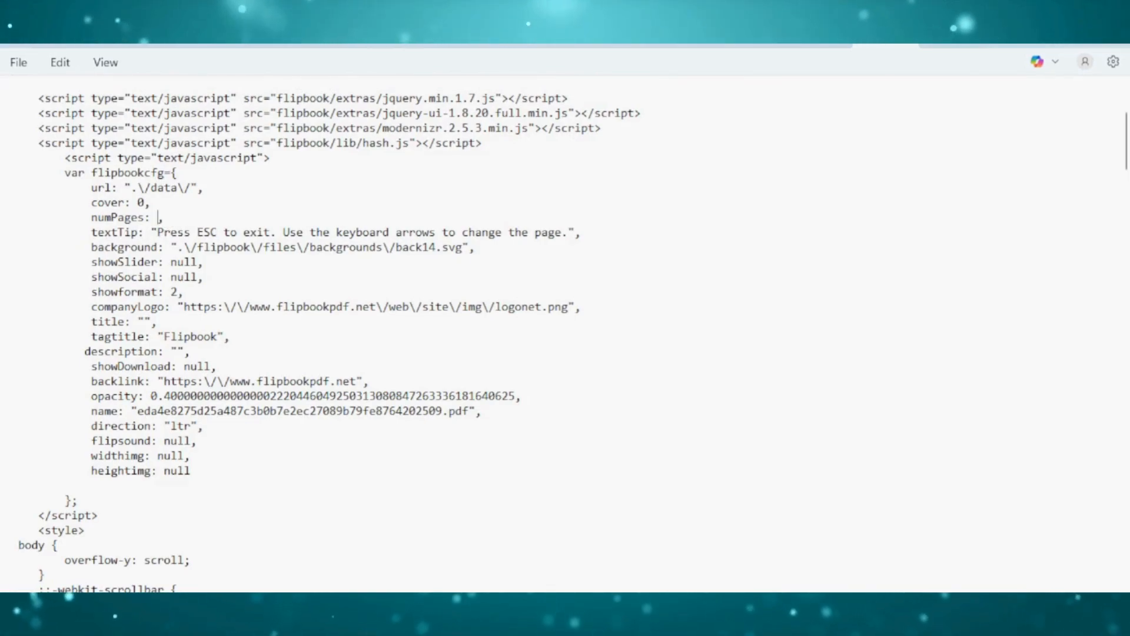
type("2")
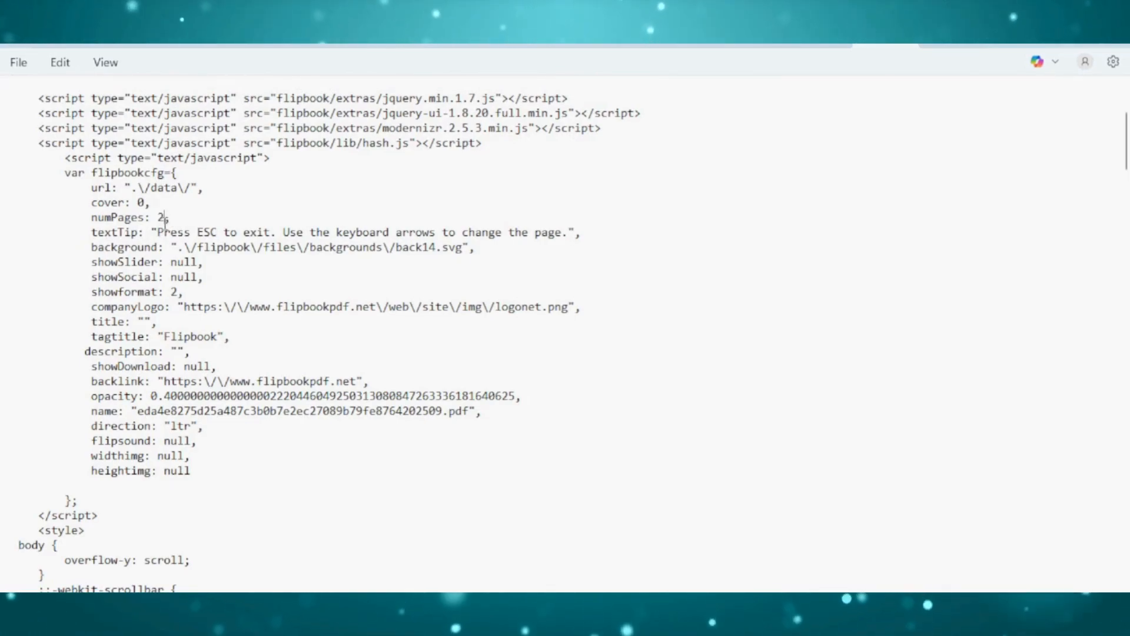
type("0")
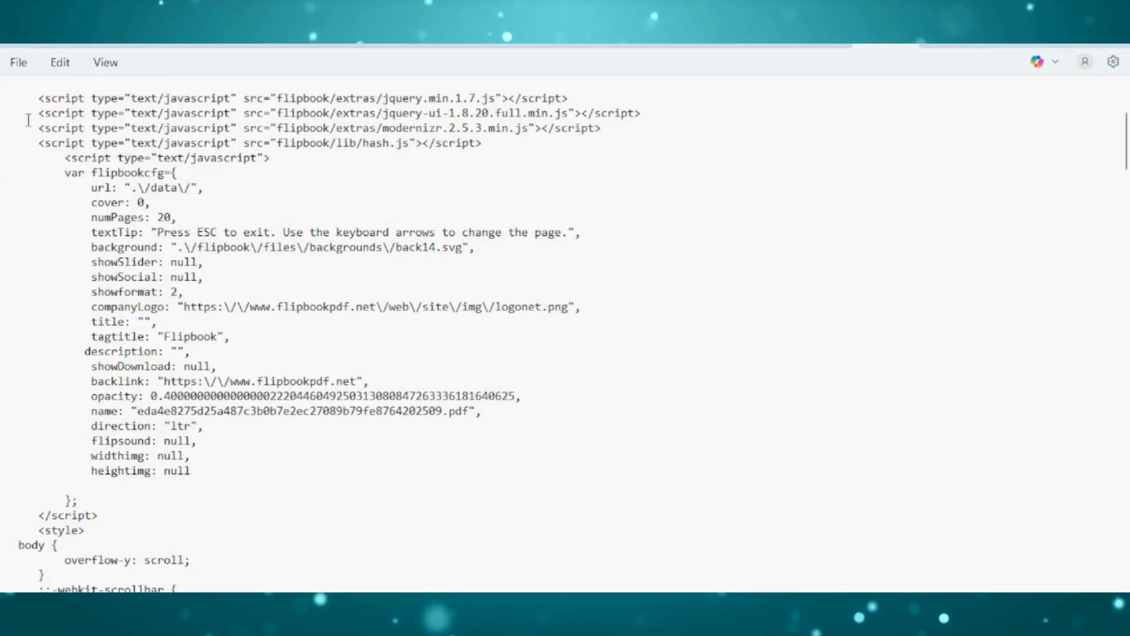
left_click(17, 63)
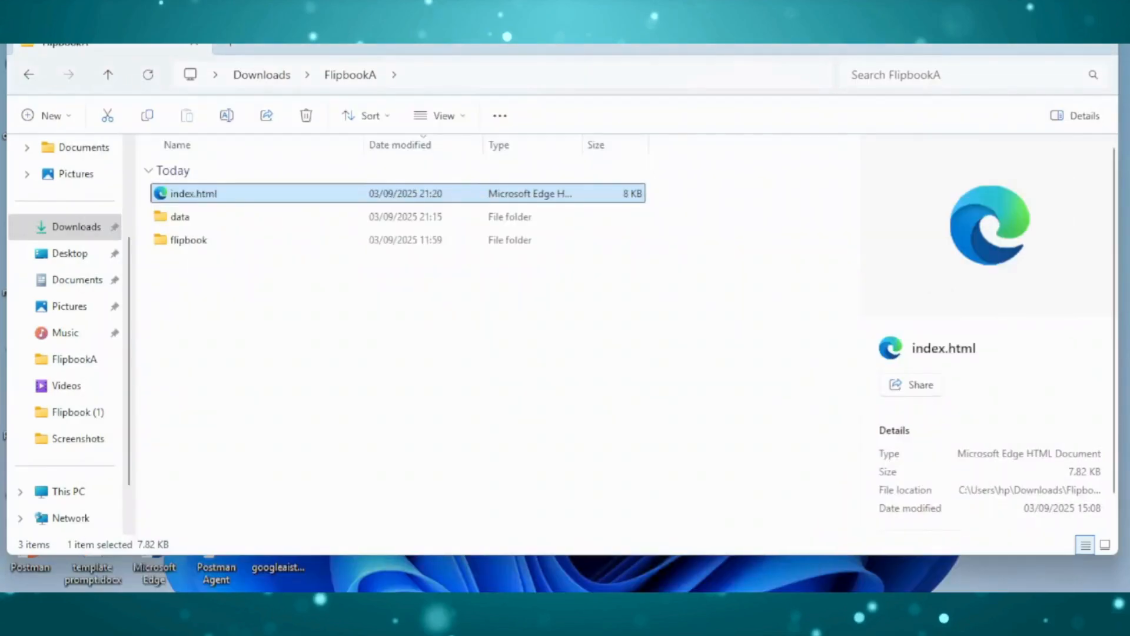
Load the FlipbookA index.html in the browser to reach the new page 20.
double_click(192, 193)
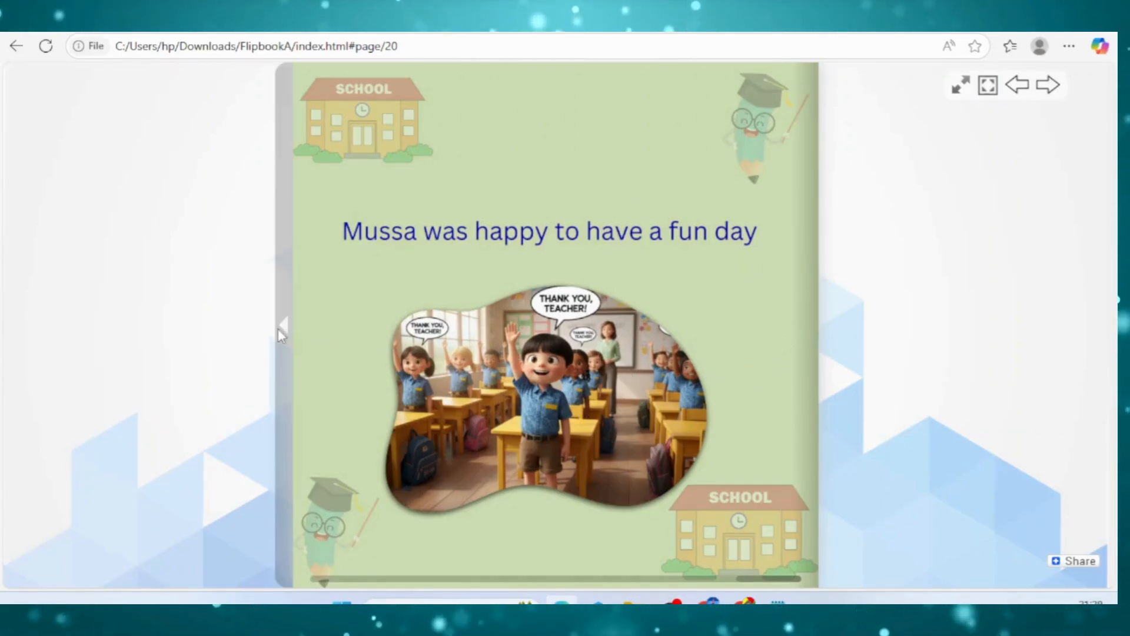
Flip back from page 20 to the cover, then forward through the story spreads again.
left_click(281, 325)
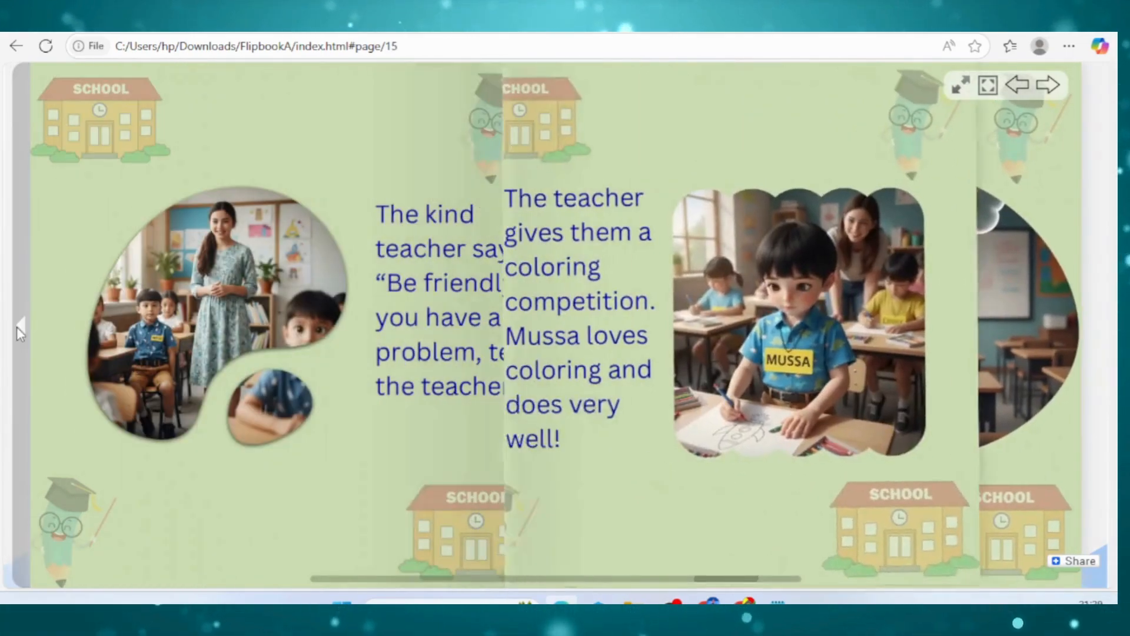
left_click(1017, 85)
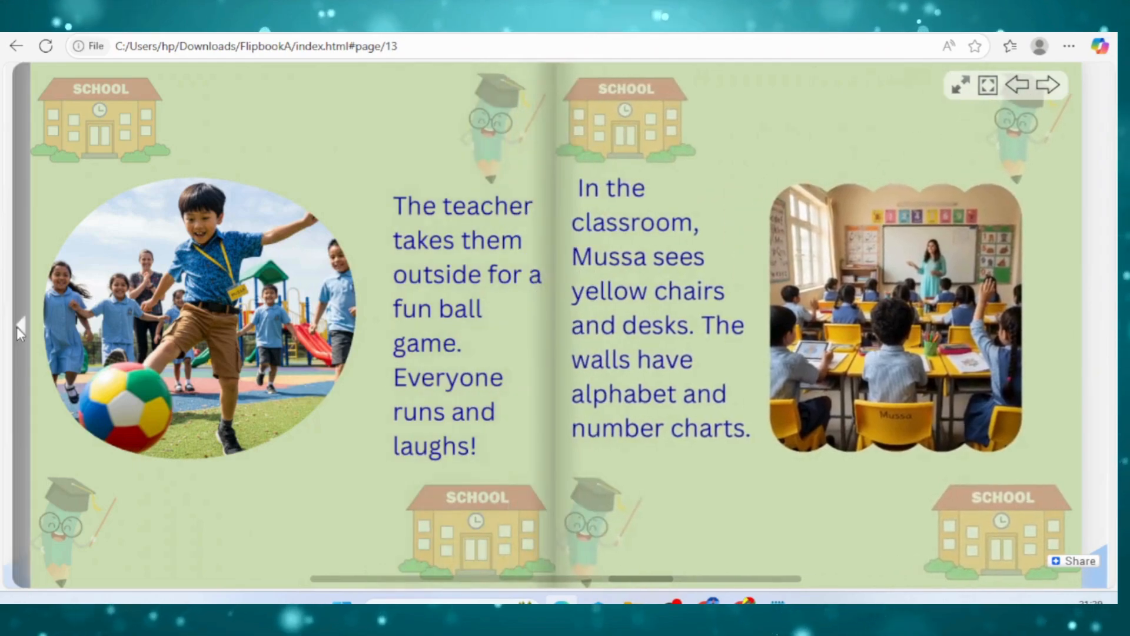
left_click(1017, 85)
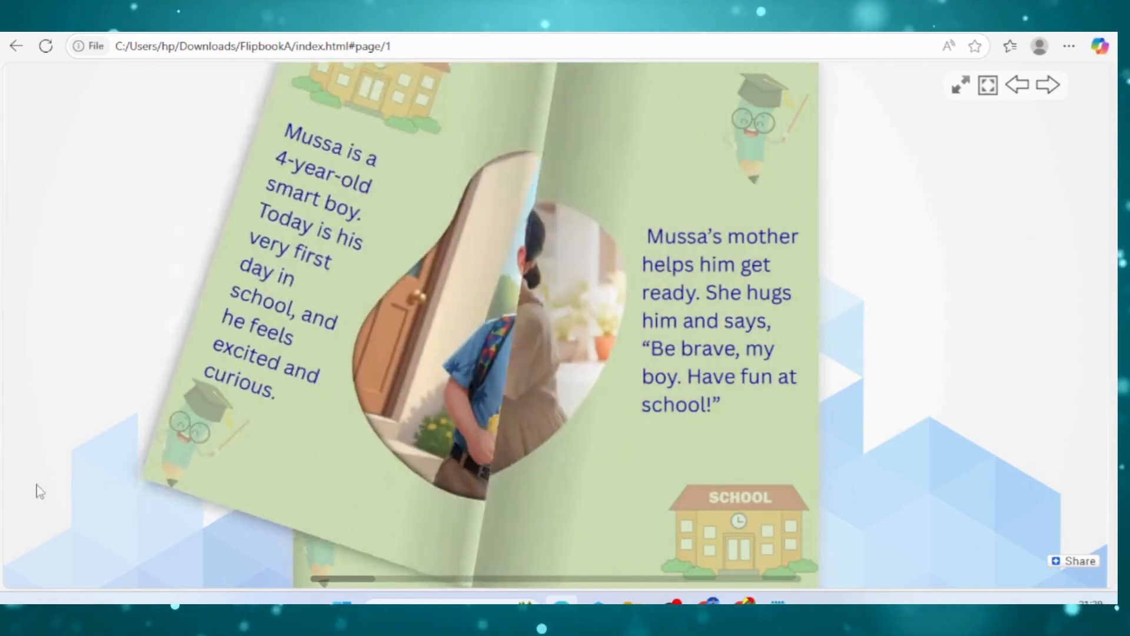
left_click(1049, 85)
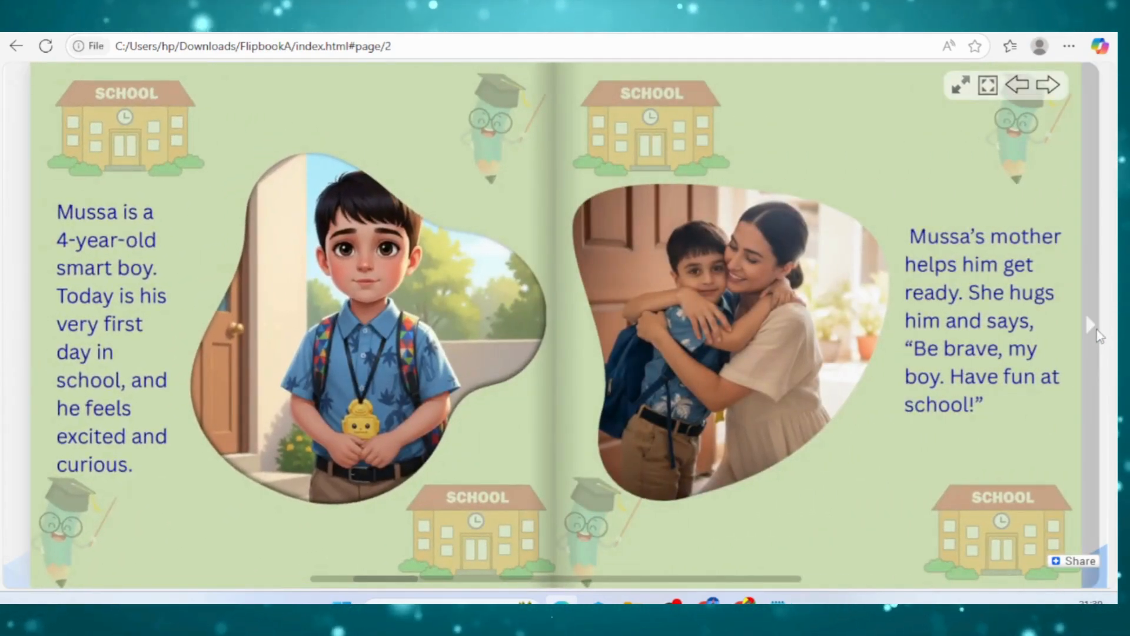
left_click(1048, 85)
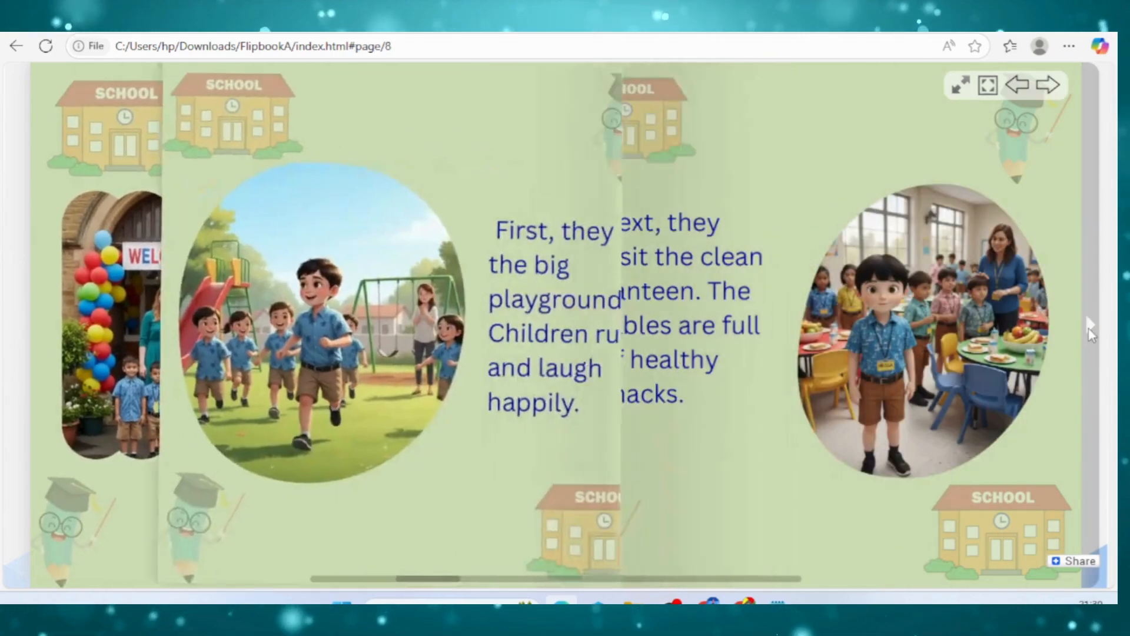
left_click(1049, 85)
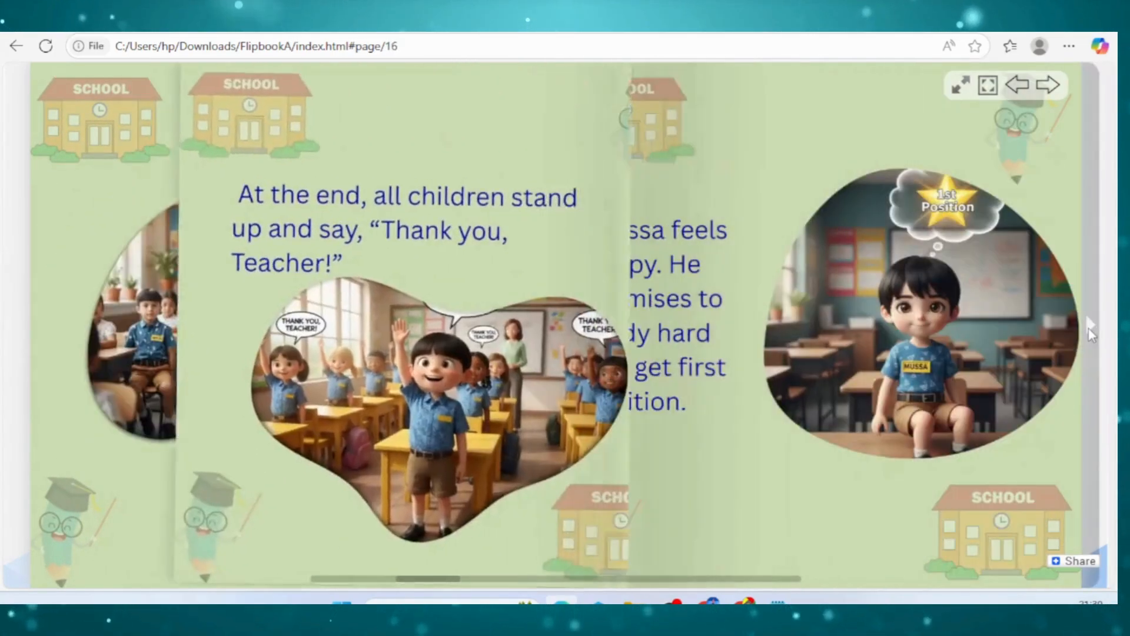